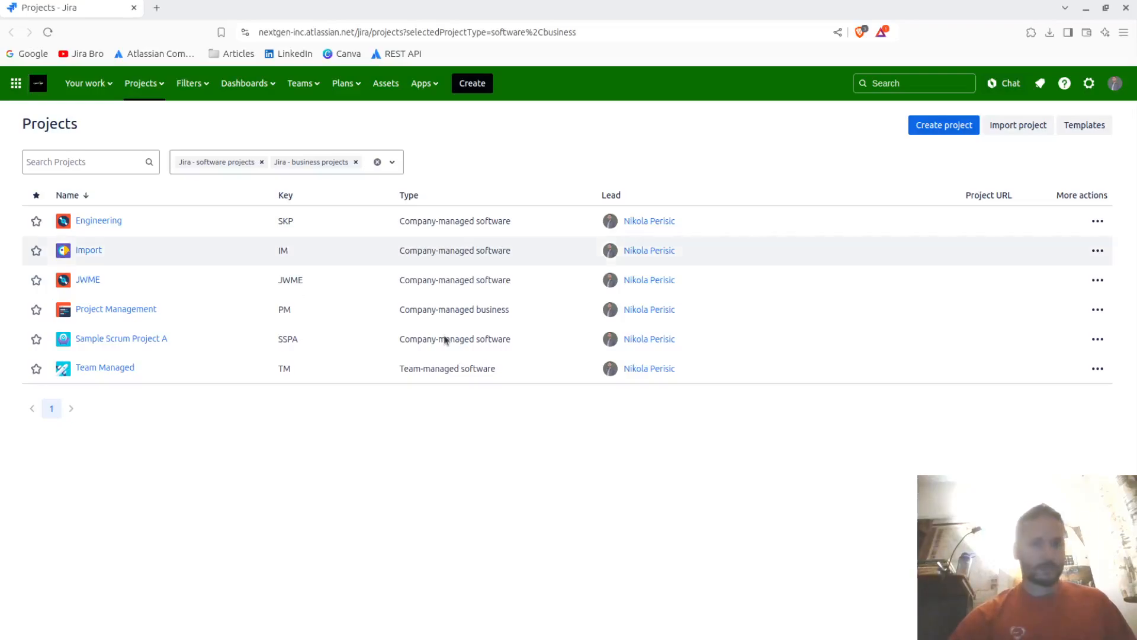
pyautogui.moveTo(666, 565)
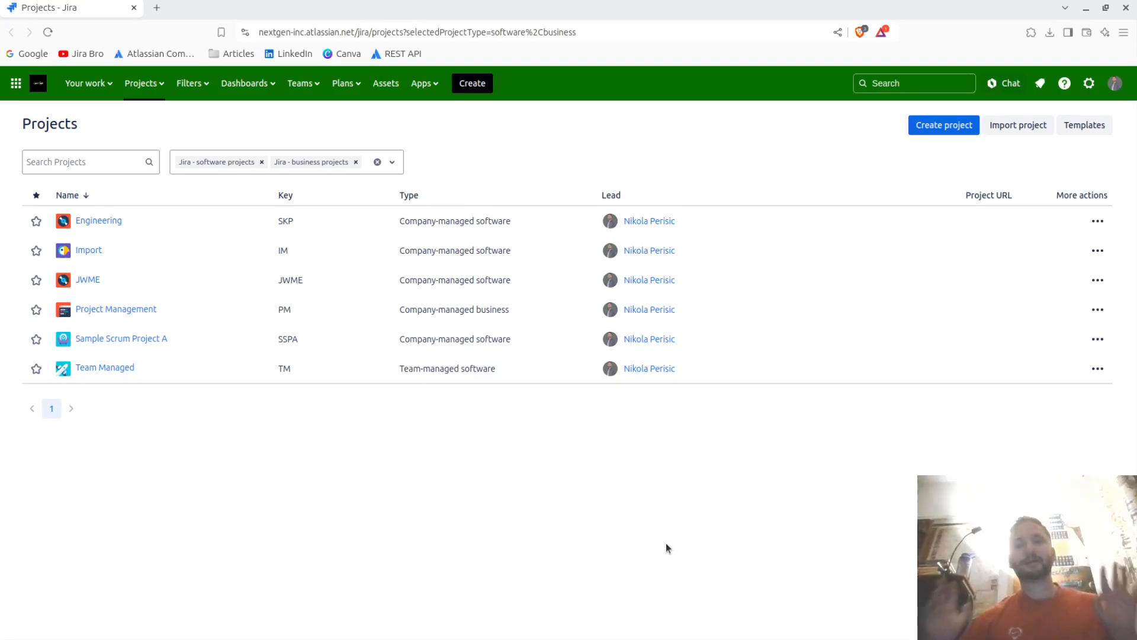
pyautogui.moveTo(997, 100)
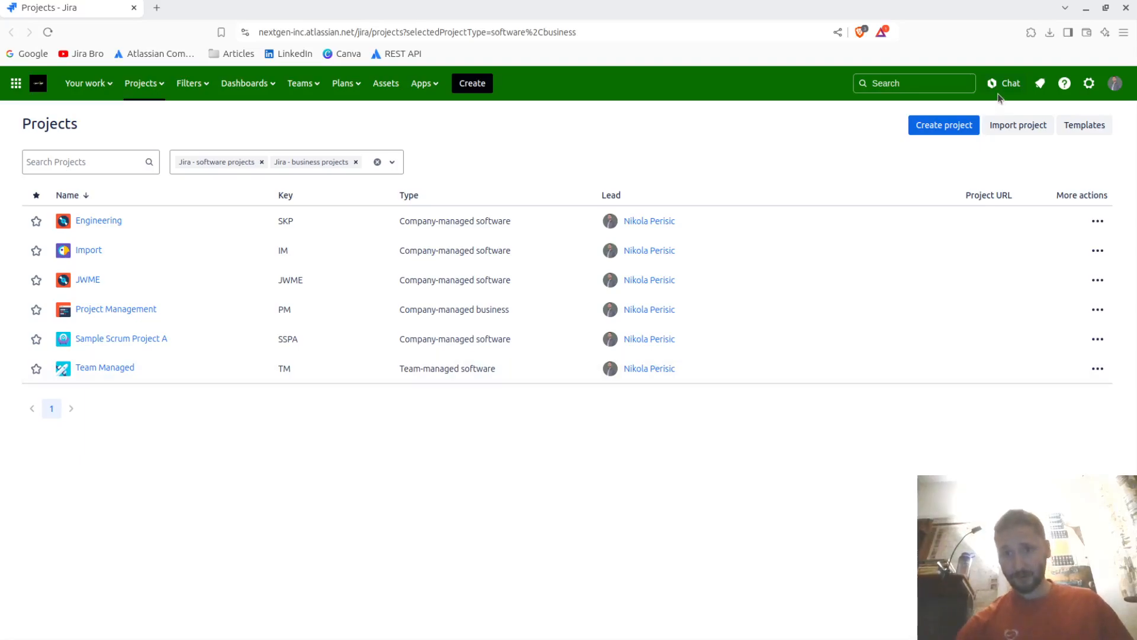
pyautogui.moveTo(998, 85)
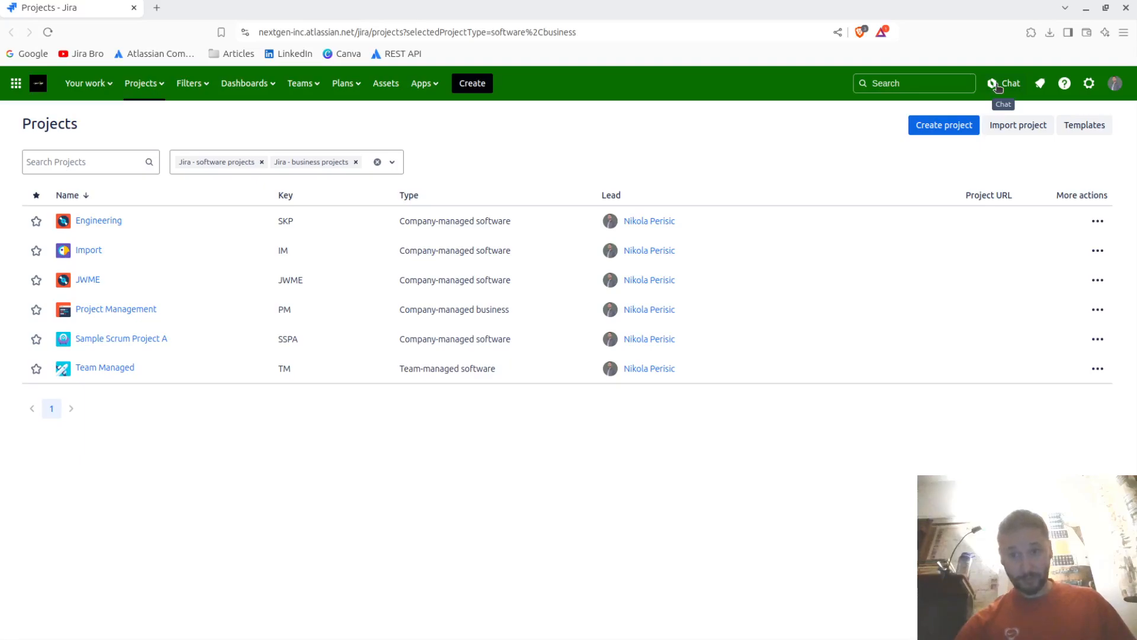
pyautogui.moveTo(969, 223)
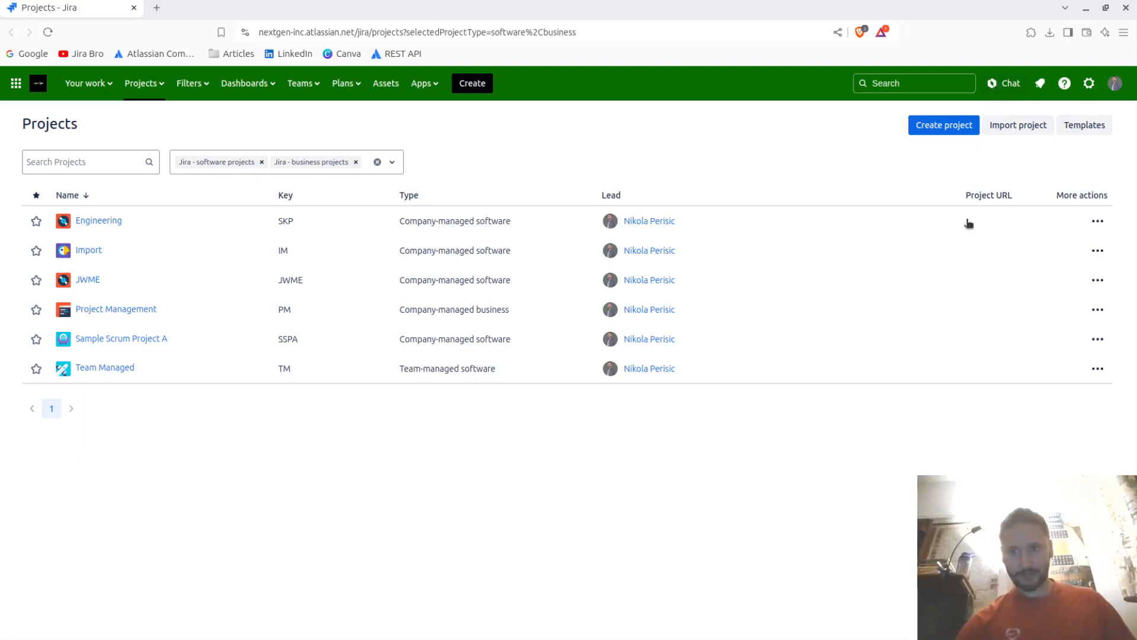
# Show the Rovo Chat side panel next to the Jira Projects list
pyautogui.click(1003, 83)
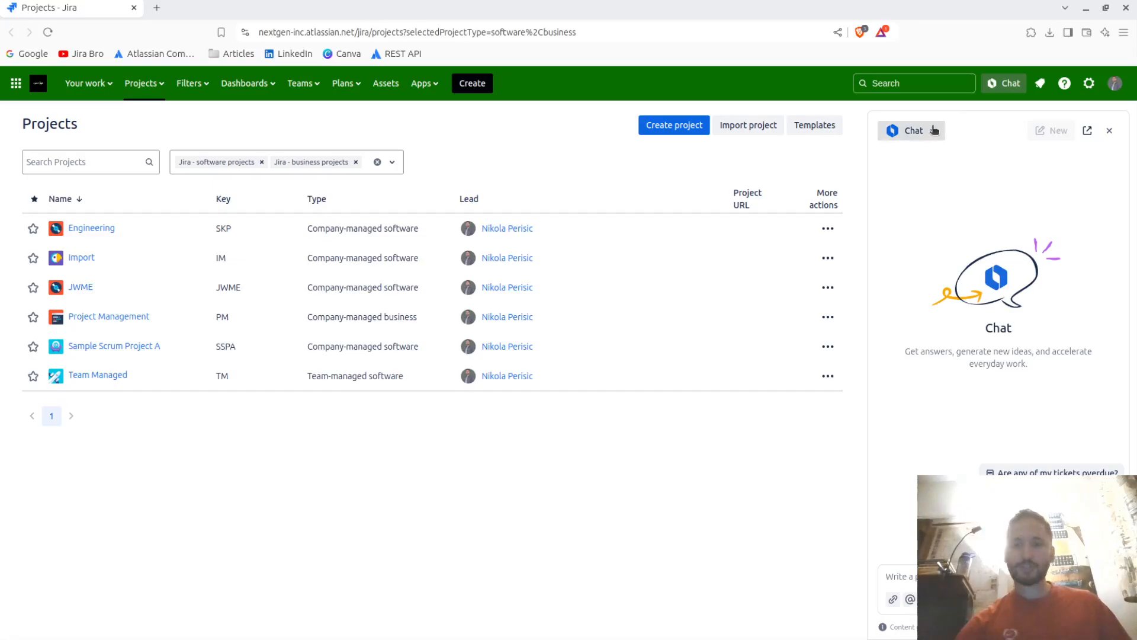
pyautogui.click(931, 130)
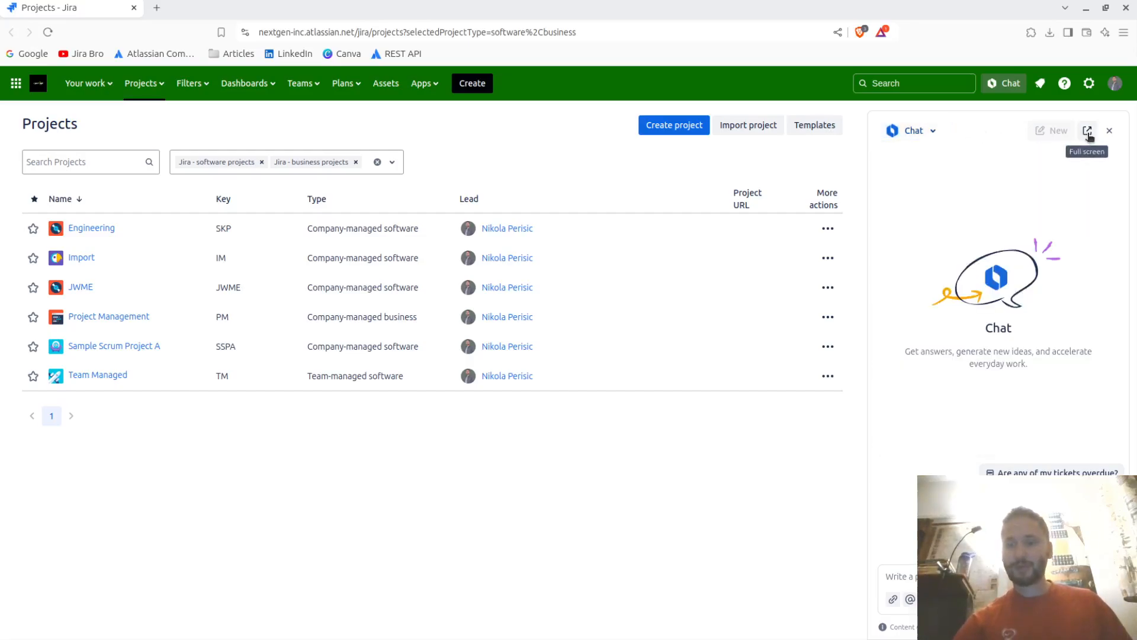
# Expand Rovo Chat into its own full-page browser tab
pyautogui.click(1090, 130)
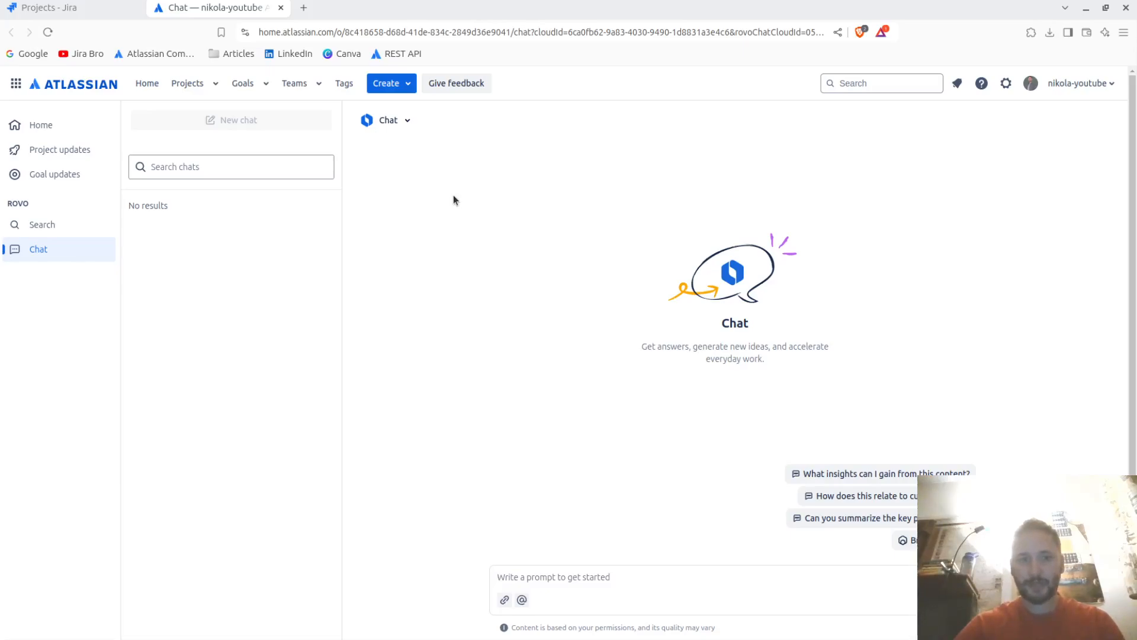
pyautogui.moveTo(770, 459)
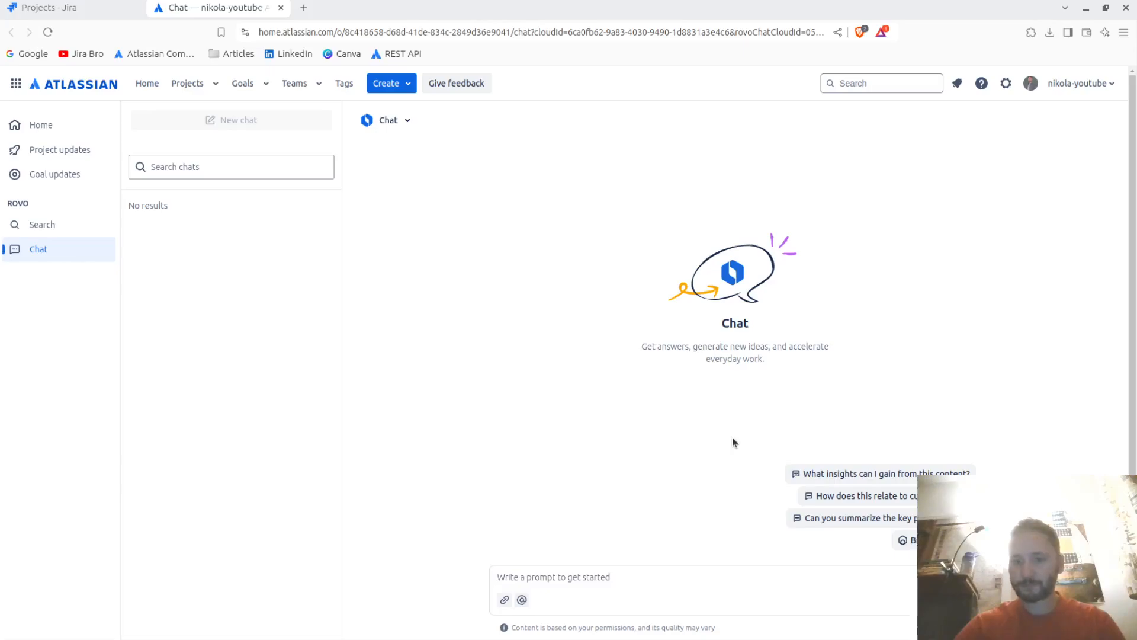
pyautogui.moveTo(704, 379)
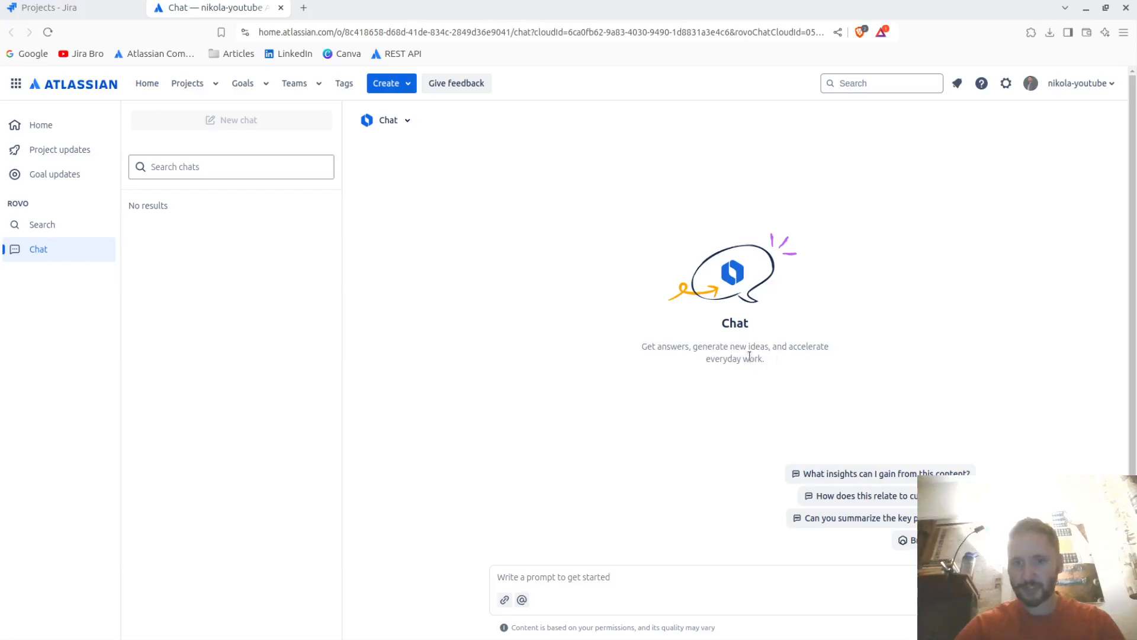
pyautogui.moveTo(794, 373)
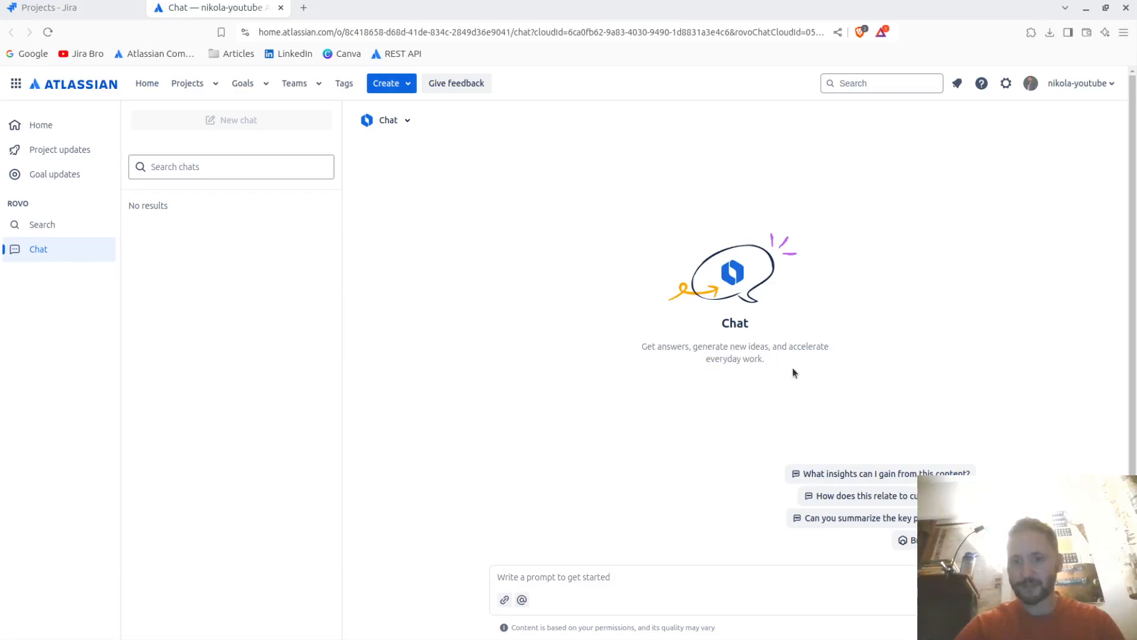
pyautogui.moveTo(654, 392)
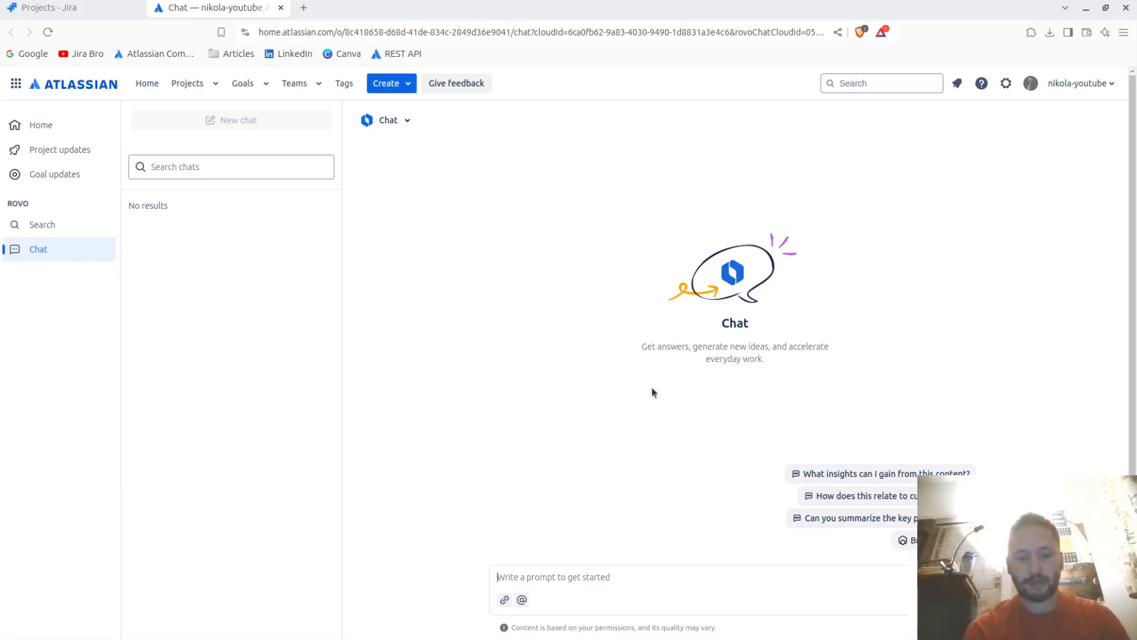
# Ask 'How many projects do I have in my instance?' and select the 54-projects answer text
pyautogui.write('How many')
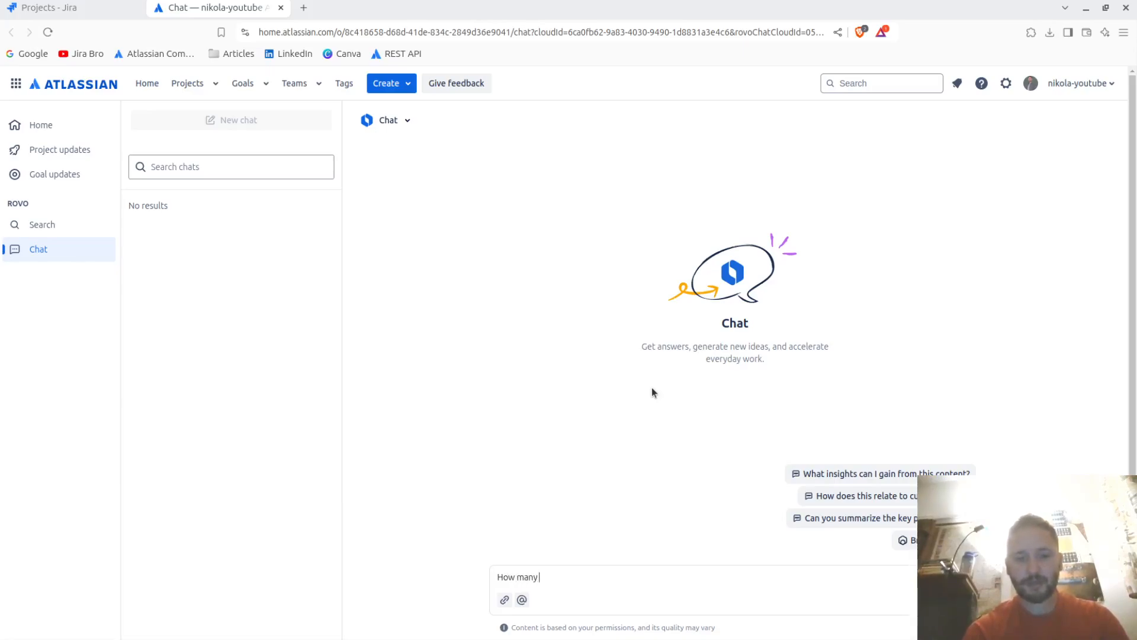
pyautogui.write('projects do I have')
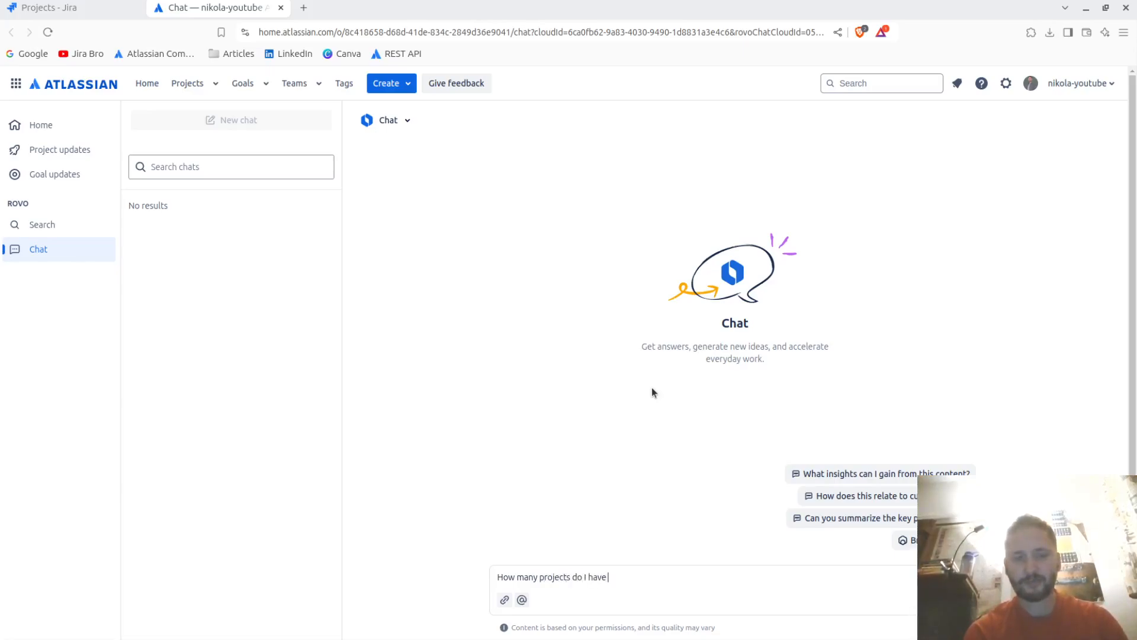
pyautogui.write('in my')
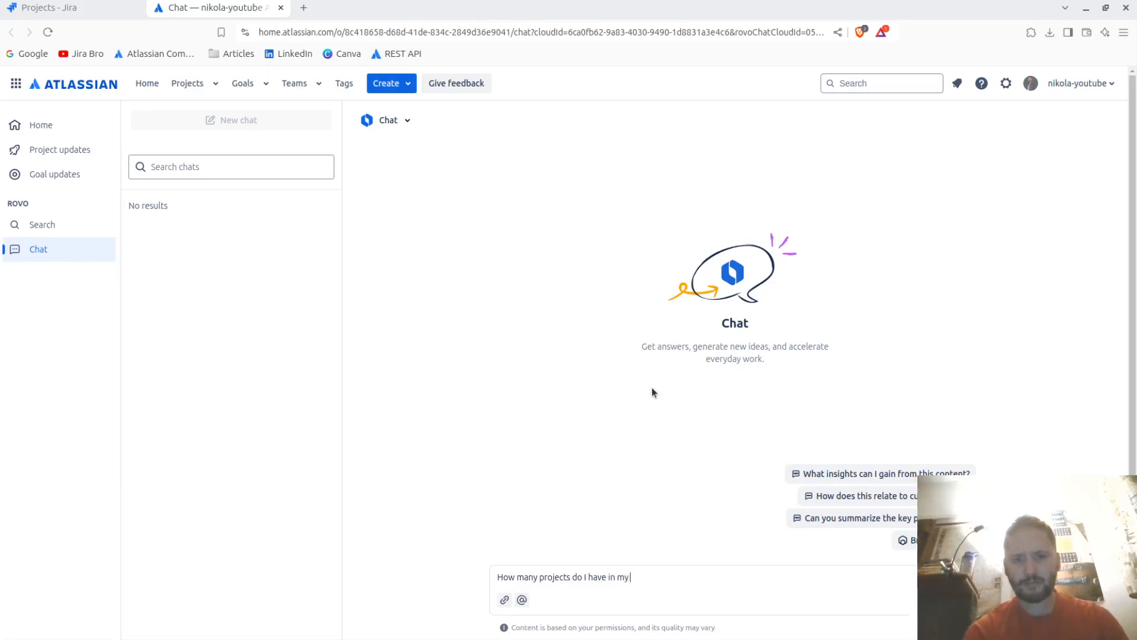
pyautogui.write('instance>')
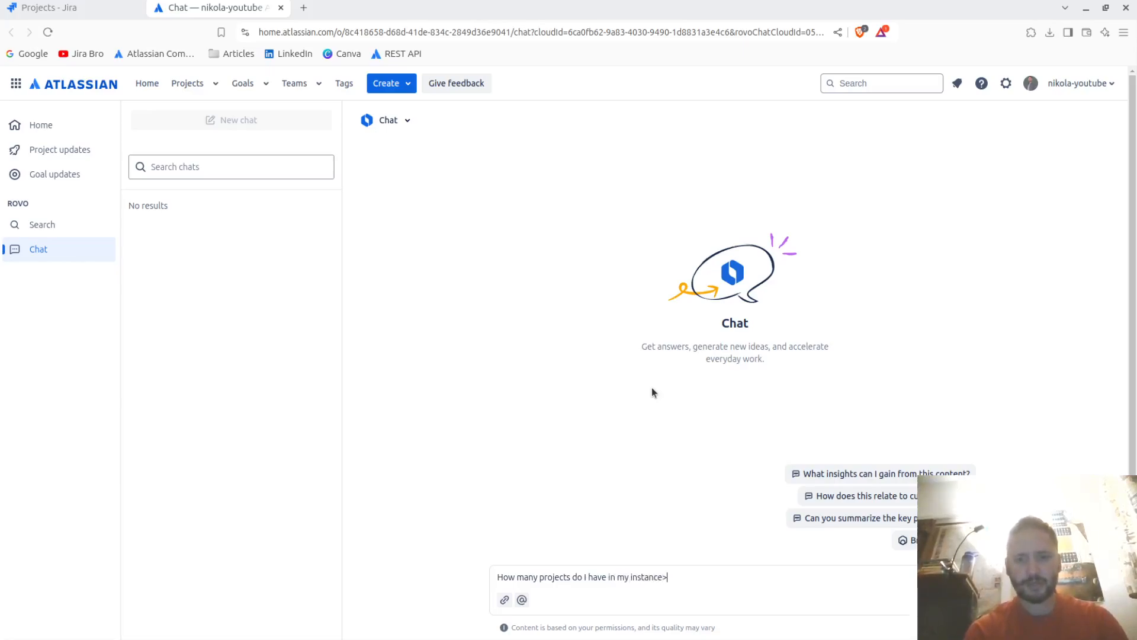
pyautogui.press('BackSpace')
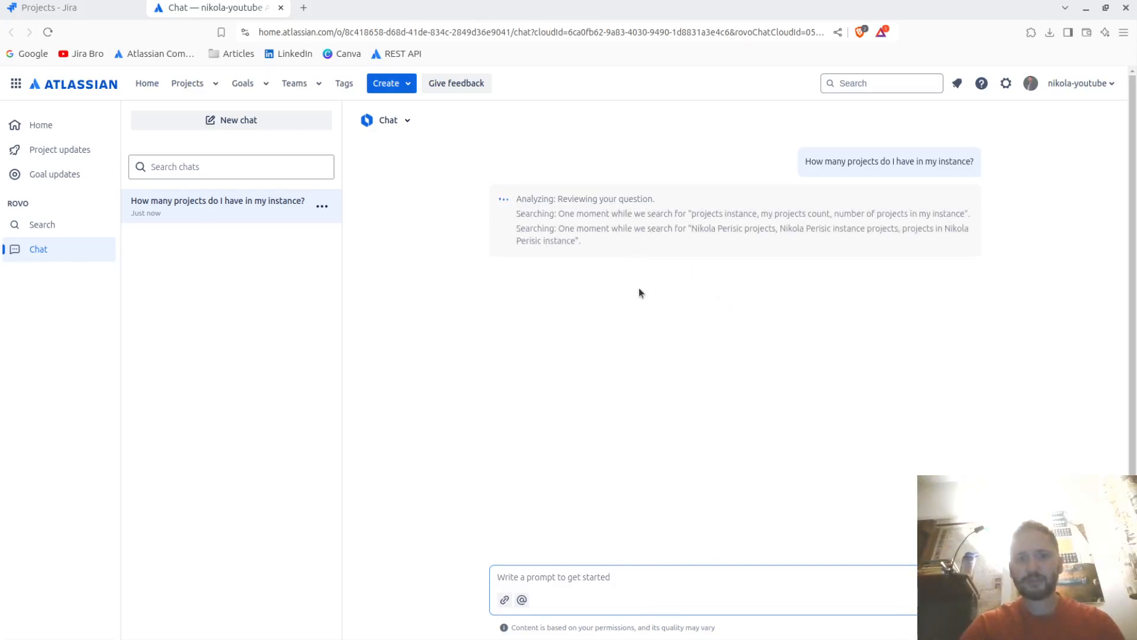
pyautogui.moveTo(659, 248)
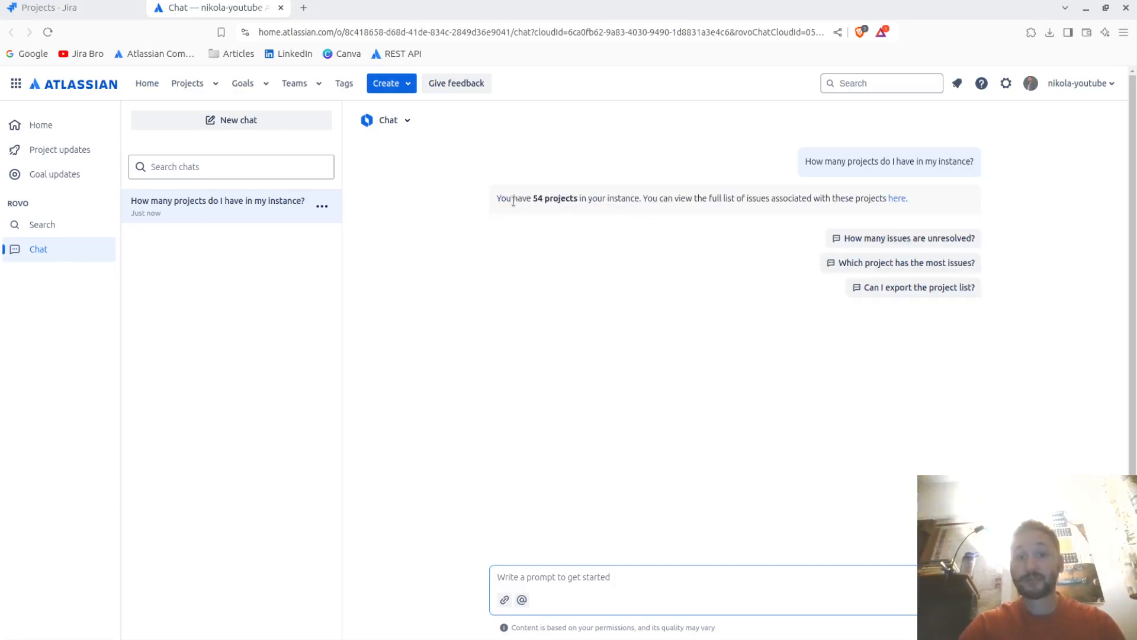
pyautogui.moveTo(497, 197); pyautogui.dragTo(615, 198)
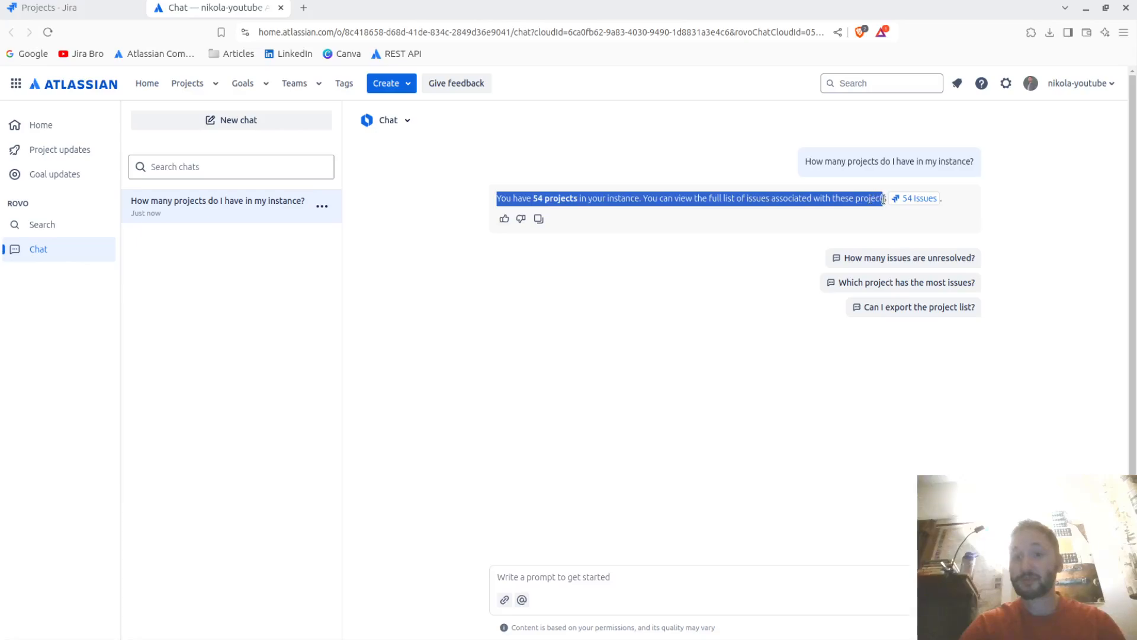
pyautogui.moveTo(917, 199)
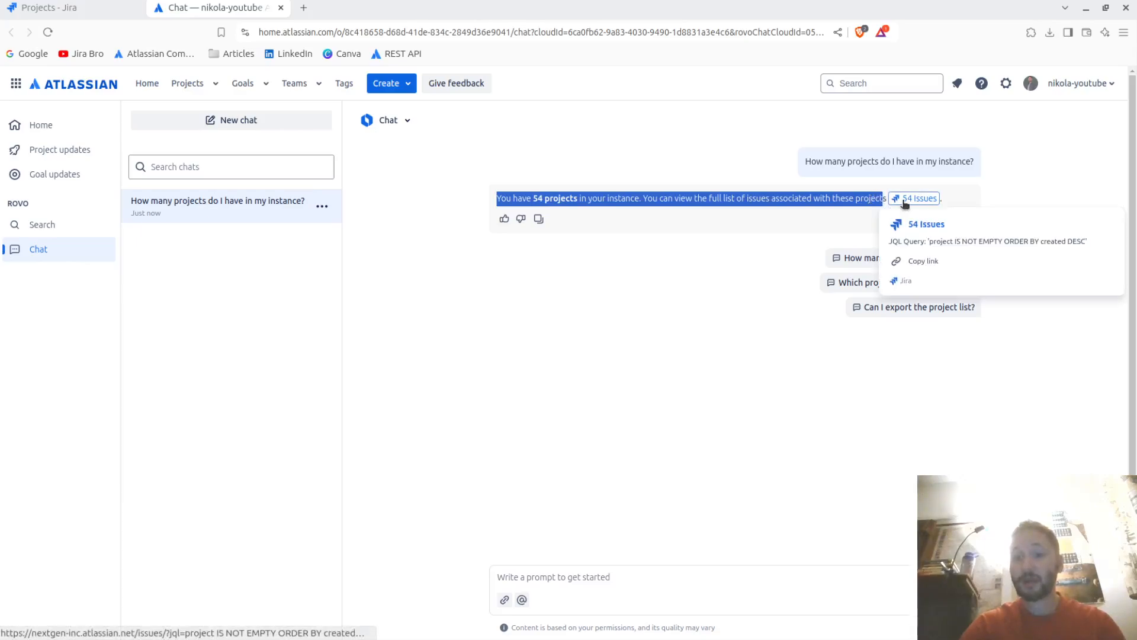
# Follow the 54 Issues link into Jira's issue search and browse the listed issues
pyautogui.click(920, 198)
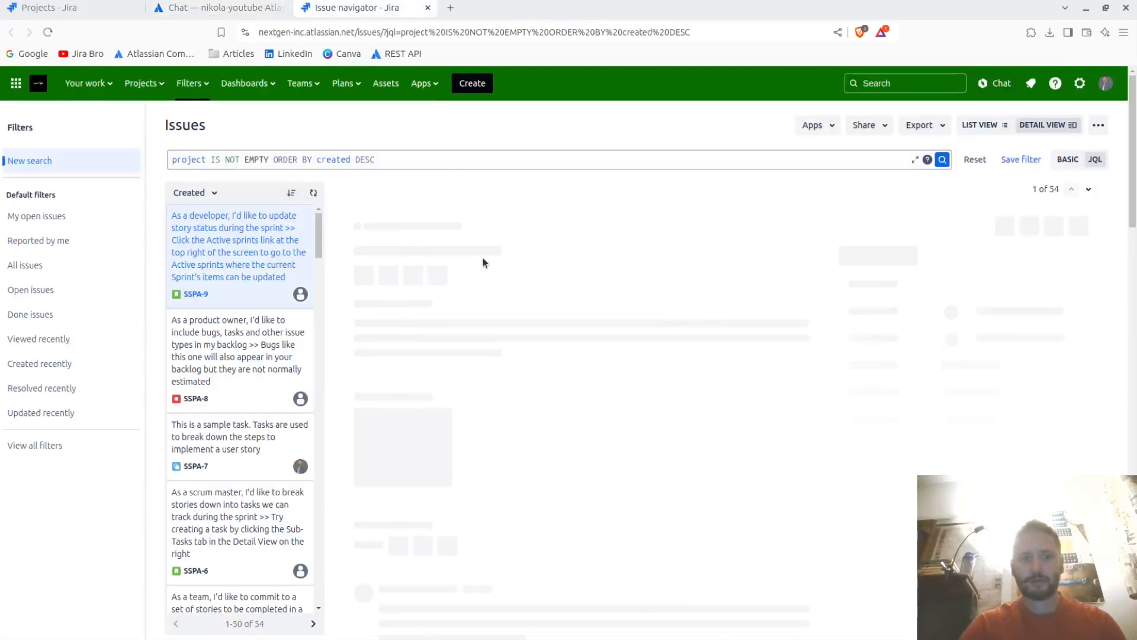
pyautogui.click(237, 251)
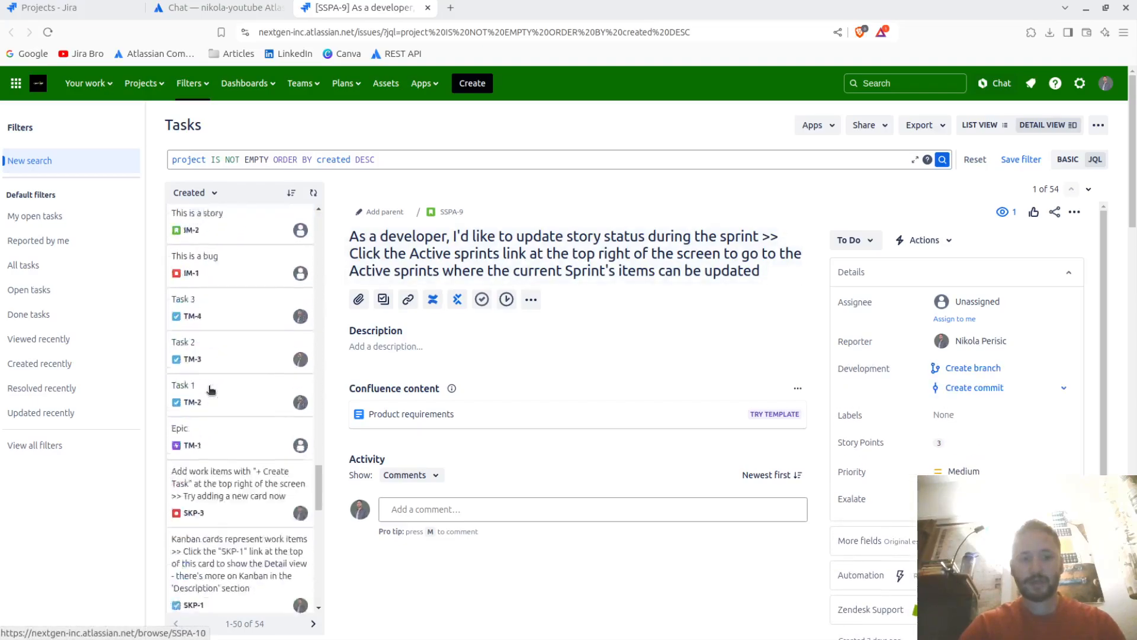
pyautogui.scroll(-3)
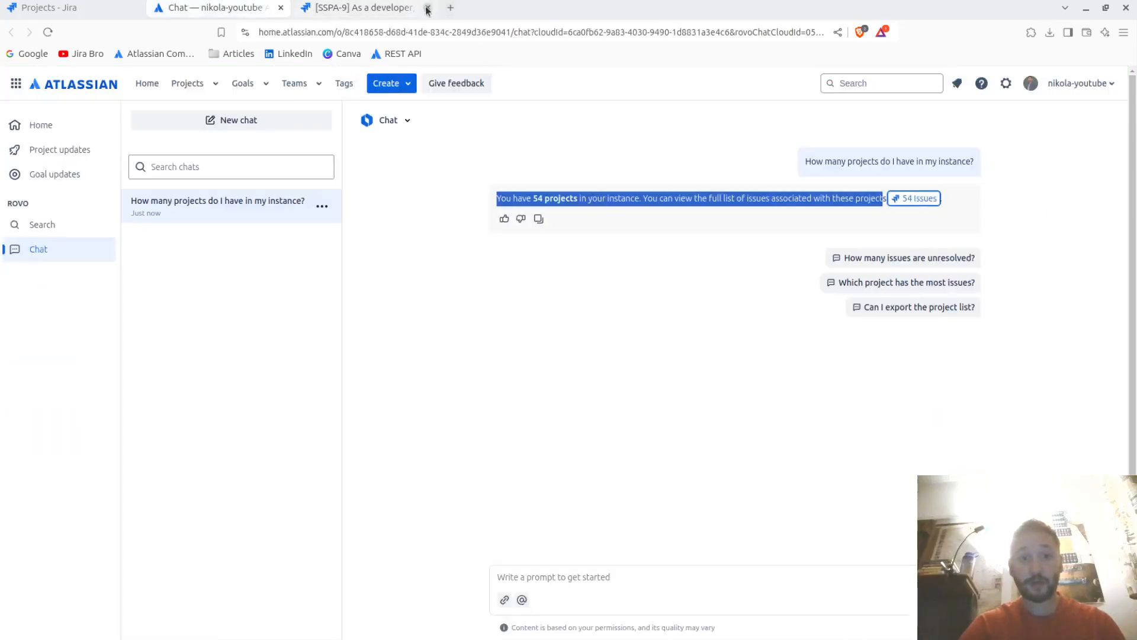
# Close the issues tab and ask 'Can I export the project list?', reading the three suggested approaches
pyautogui.click(427, 7)
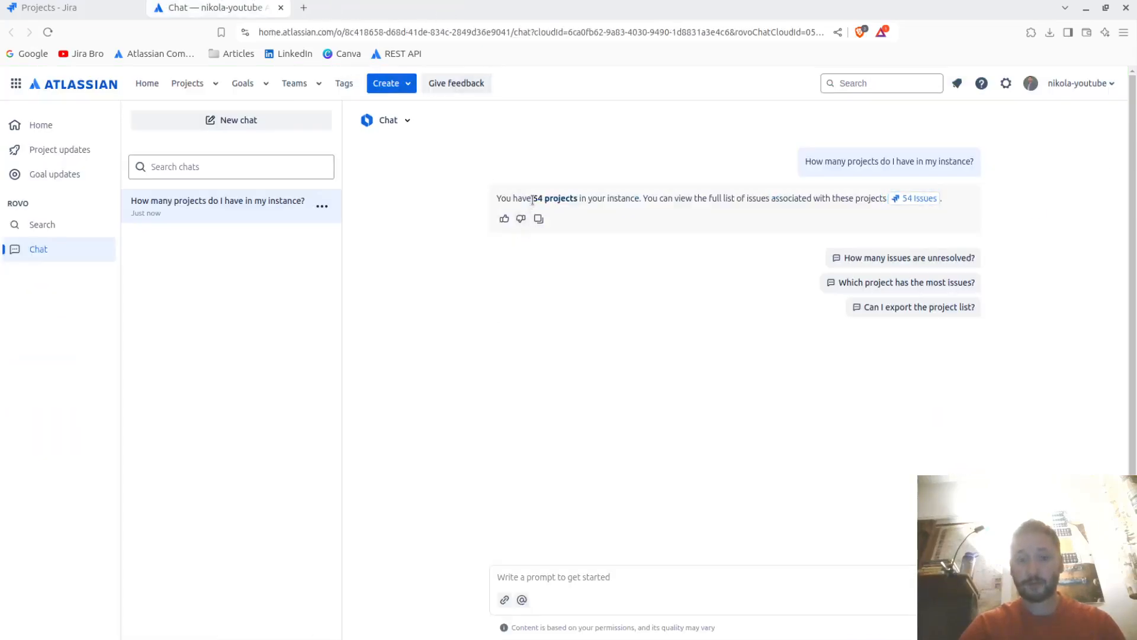
pyautogui.moveTo(611, 347)
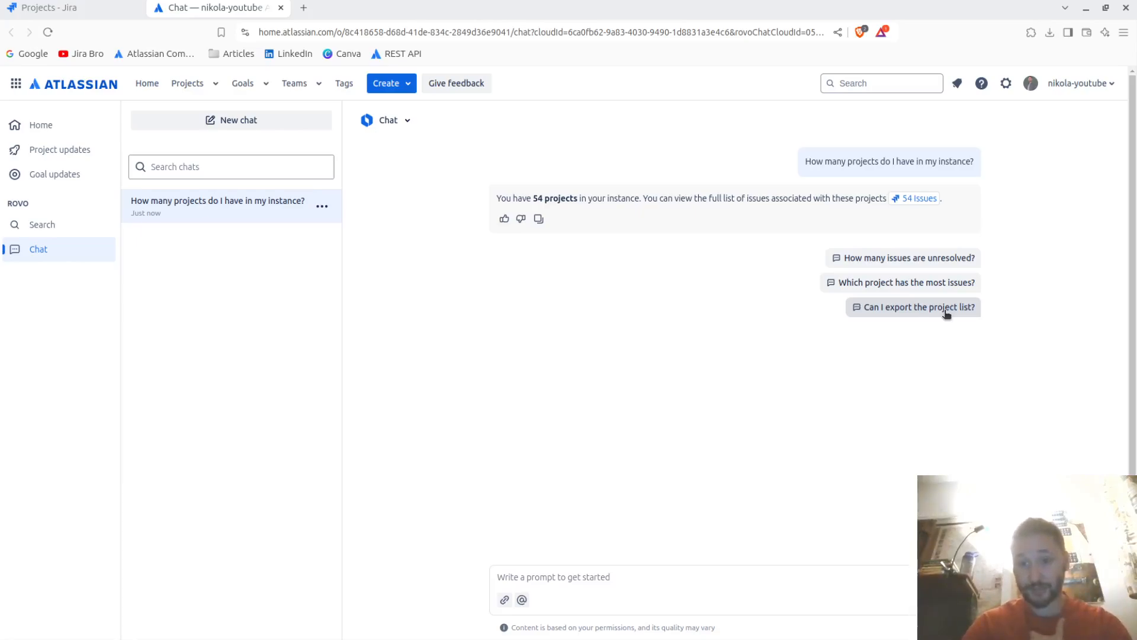
pyautogui.click(918, 306)
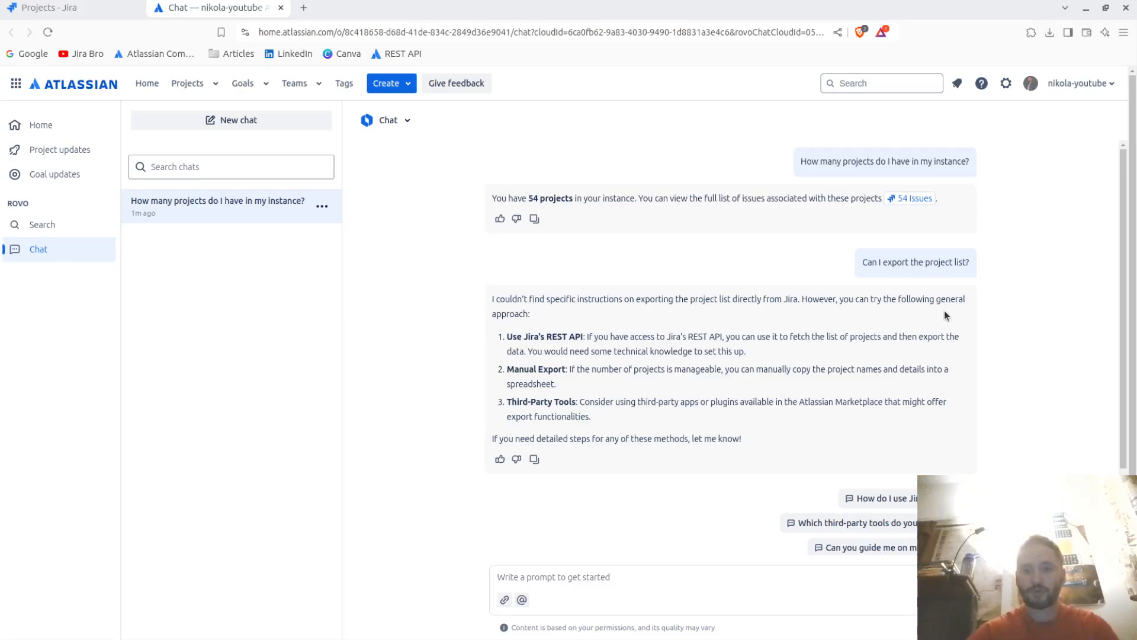
pyautogui.scroll(-3)
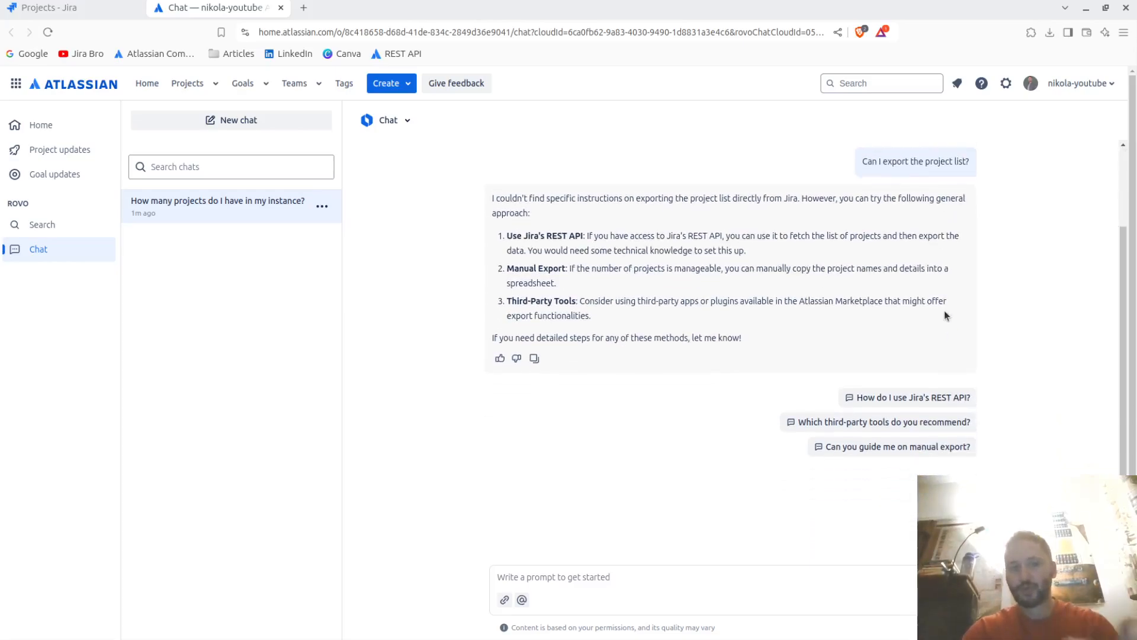
pyautogui.moveTo(692, 420)
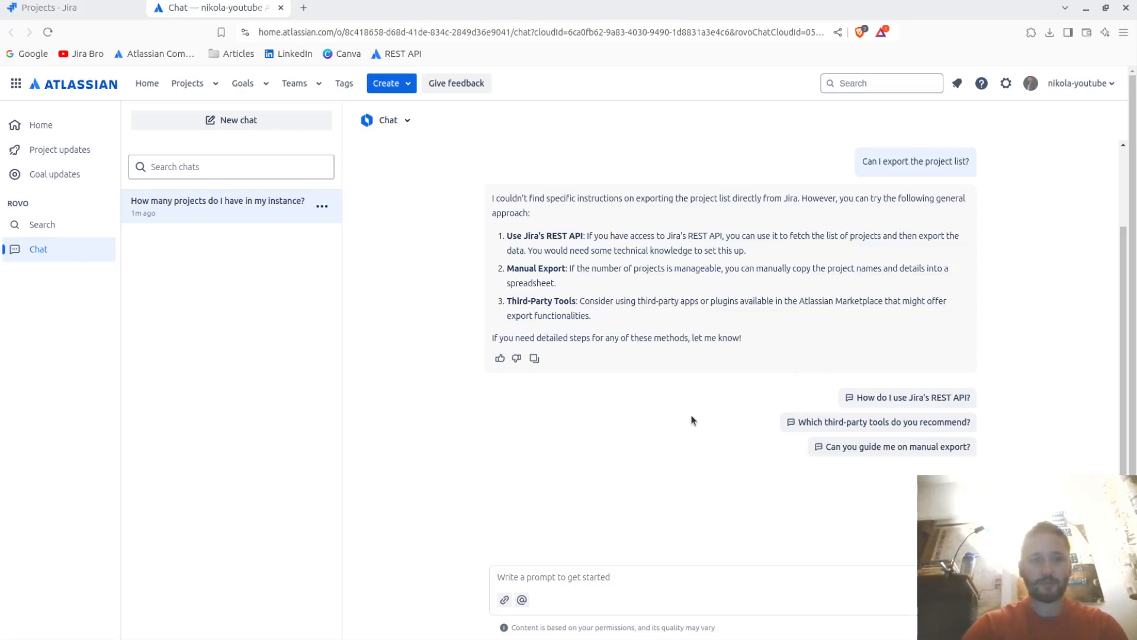
pyautogui.scroll(-3)
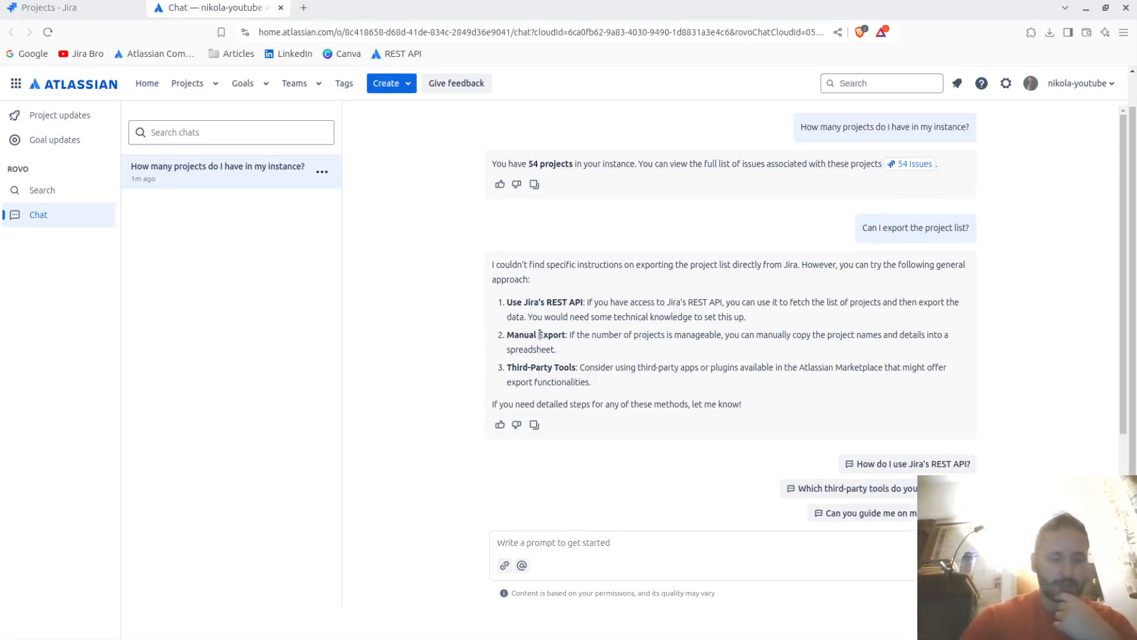
pyautogui.write('Wh')
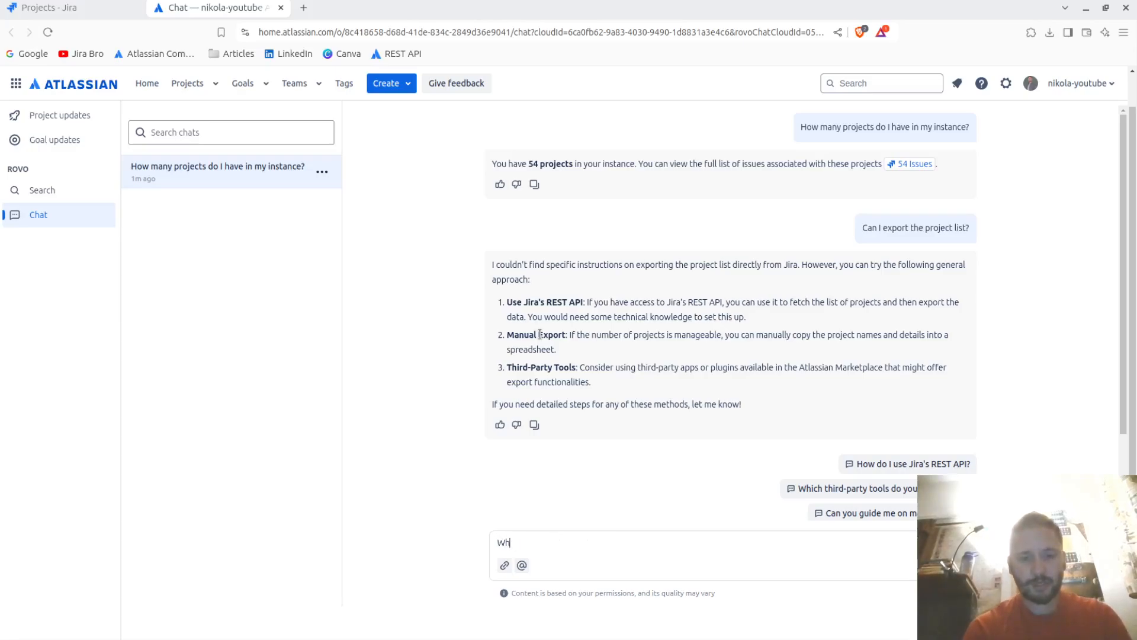
pyautogui.write('What is Scrum?')
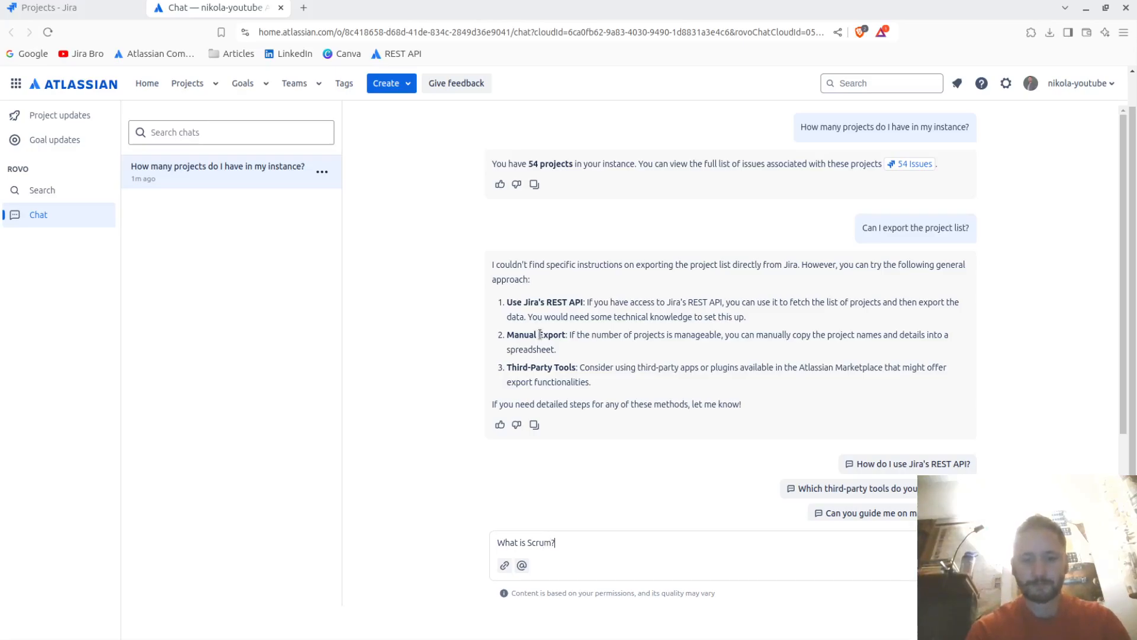
pyautogui.press('Enter')
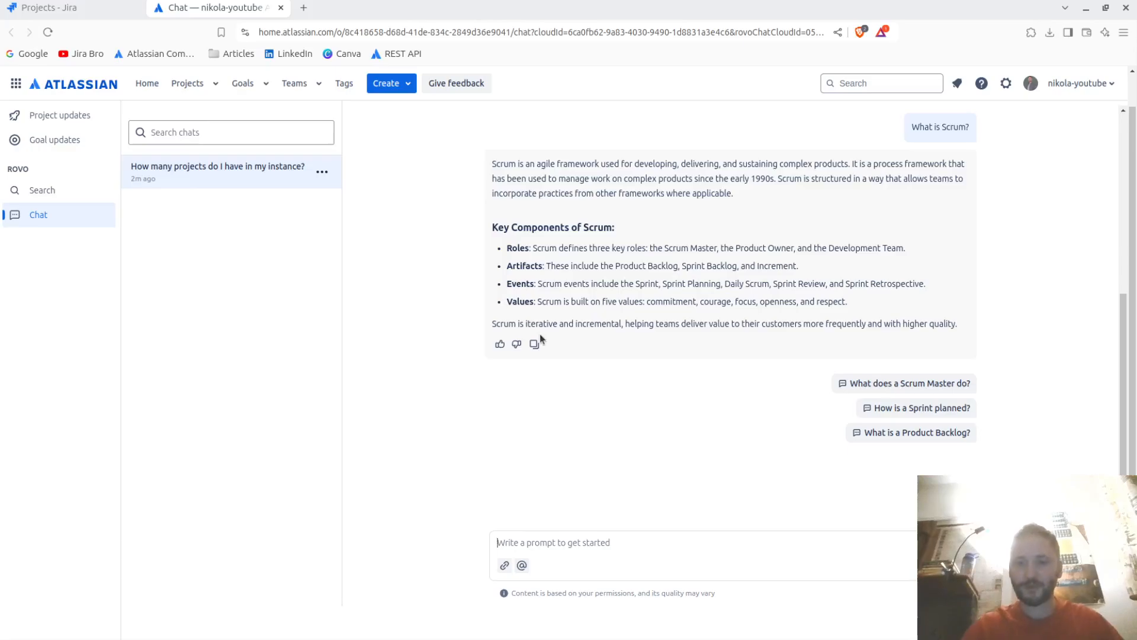
pyautogui.moveTo(574, 182)
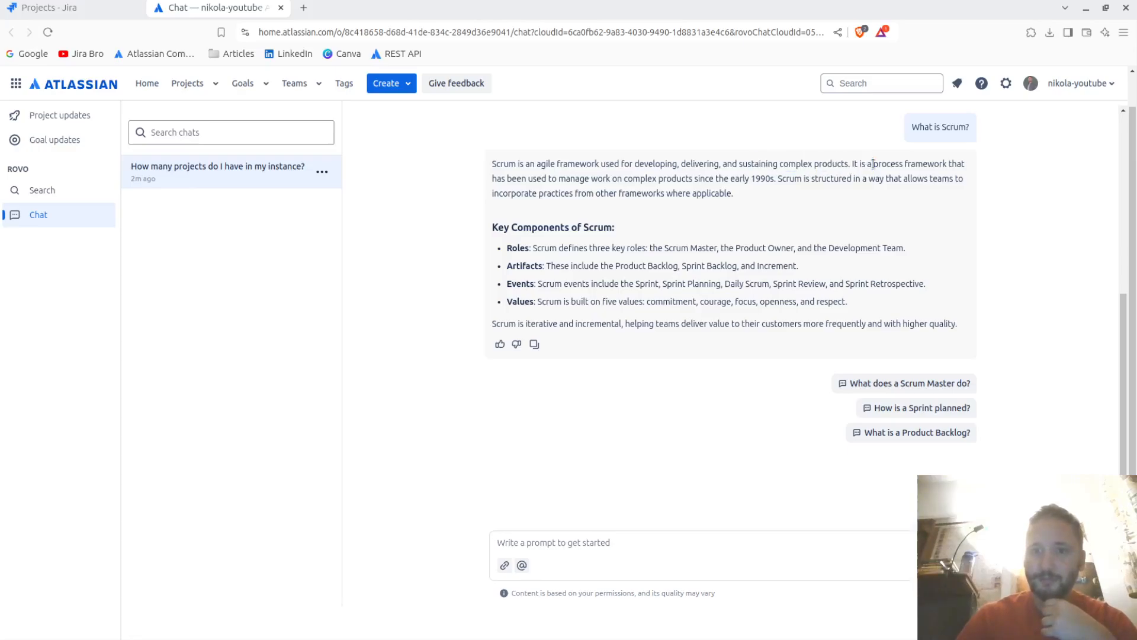
pyautogui.moveTo(936, 177)
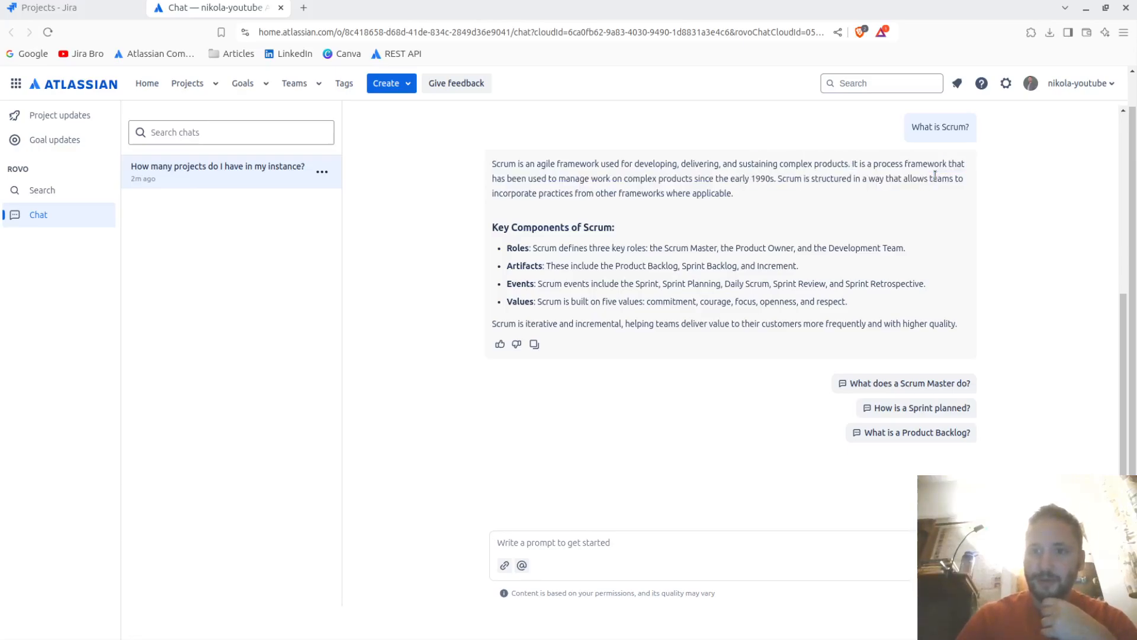
pyautogui.moveTo(593, 179); pyautogui.dragTo(709, 179)
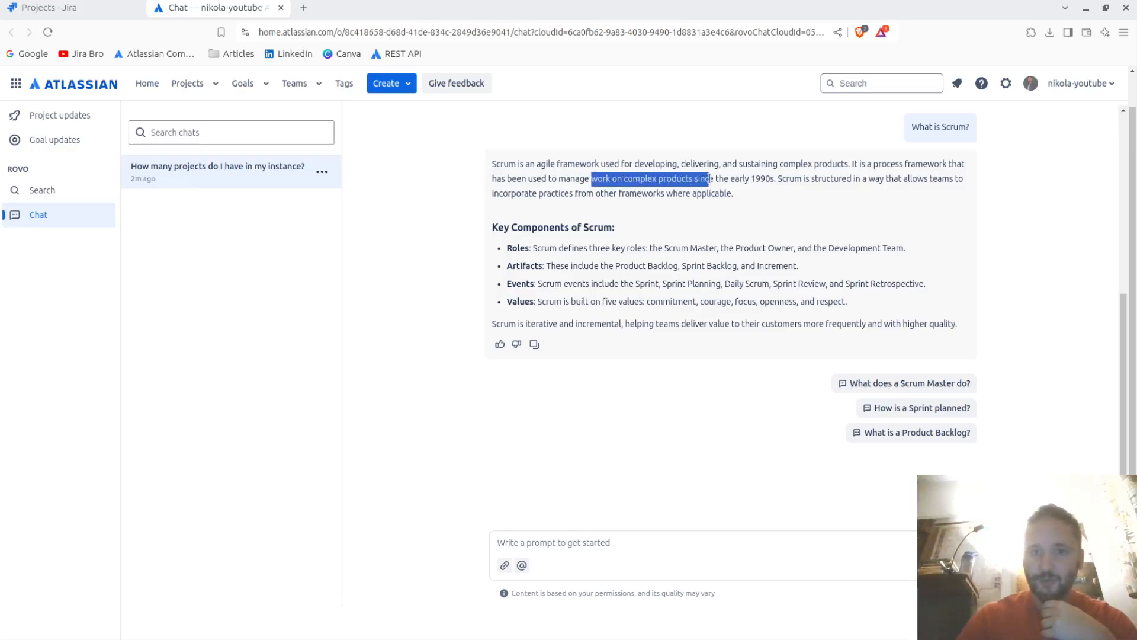
pyautogui.click(754, 197)
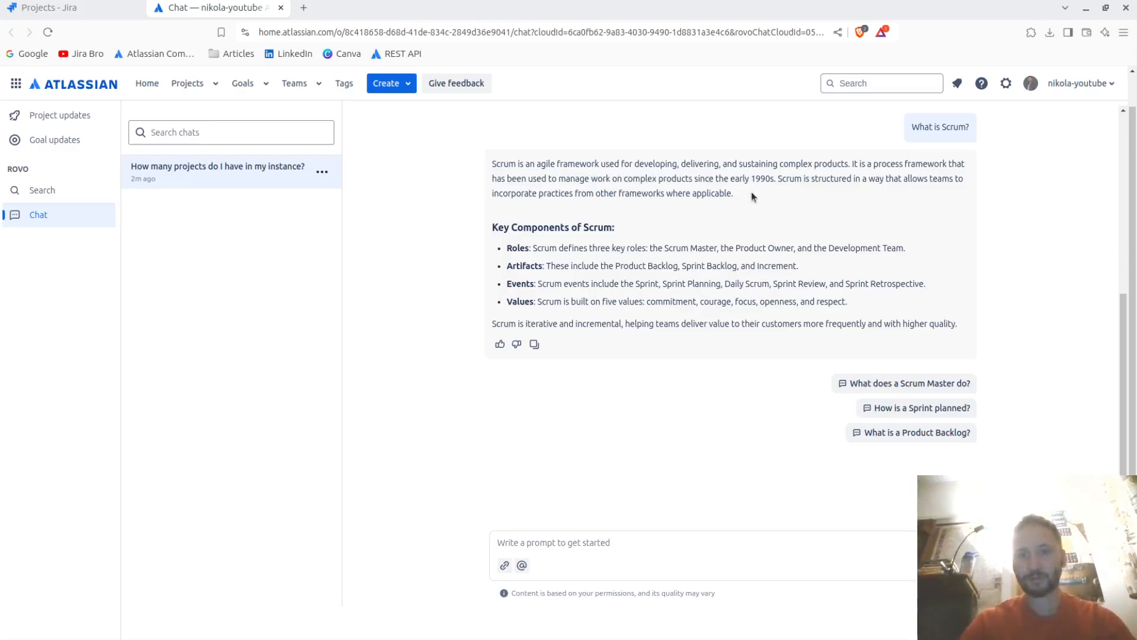
pyautogui.doubleClick(766, 178)
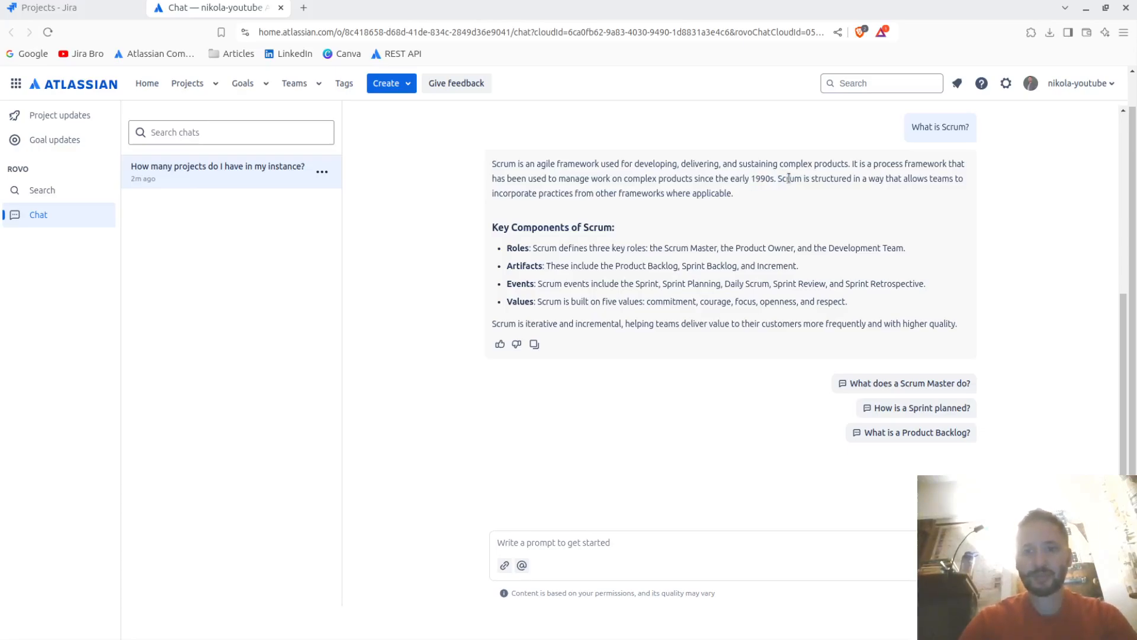
pyautogui.doubleClick(943, 178)
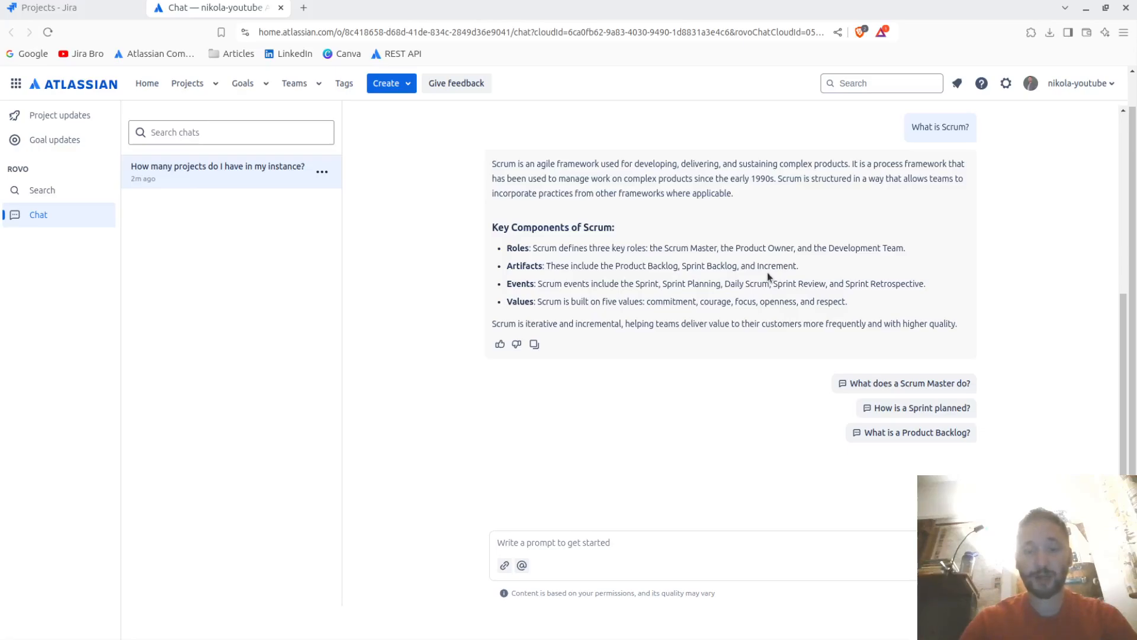
pyautogui.moveTo(552, 248)
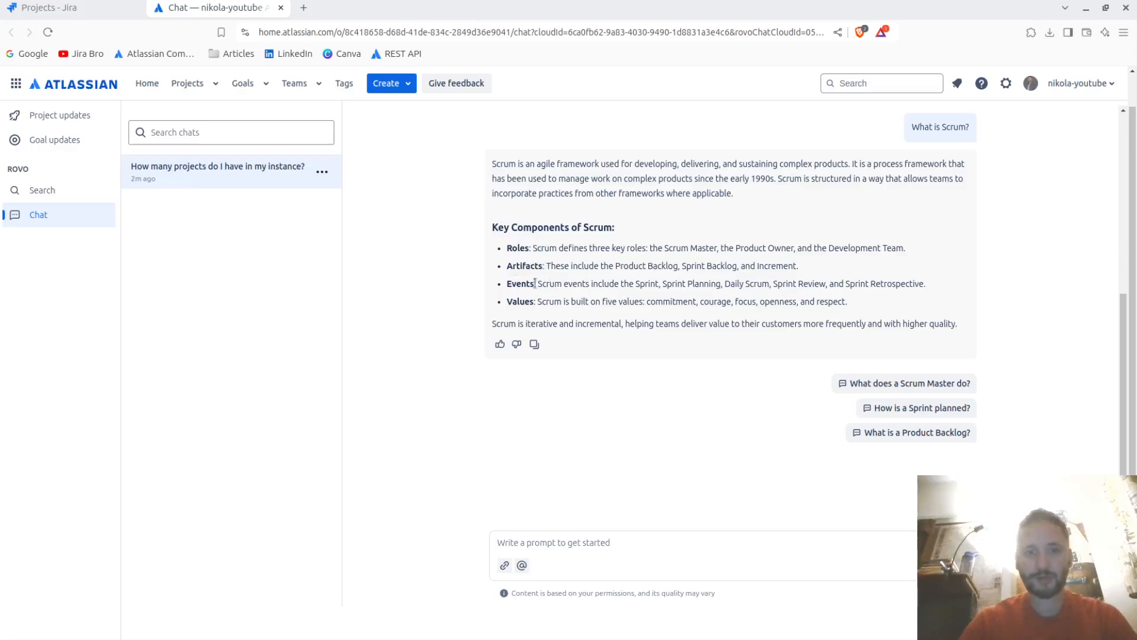
pyautogui.moveTo(512, 301); pyautogui.dragTo(554, 301)
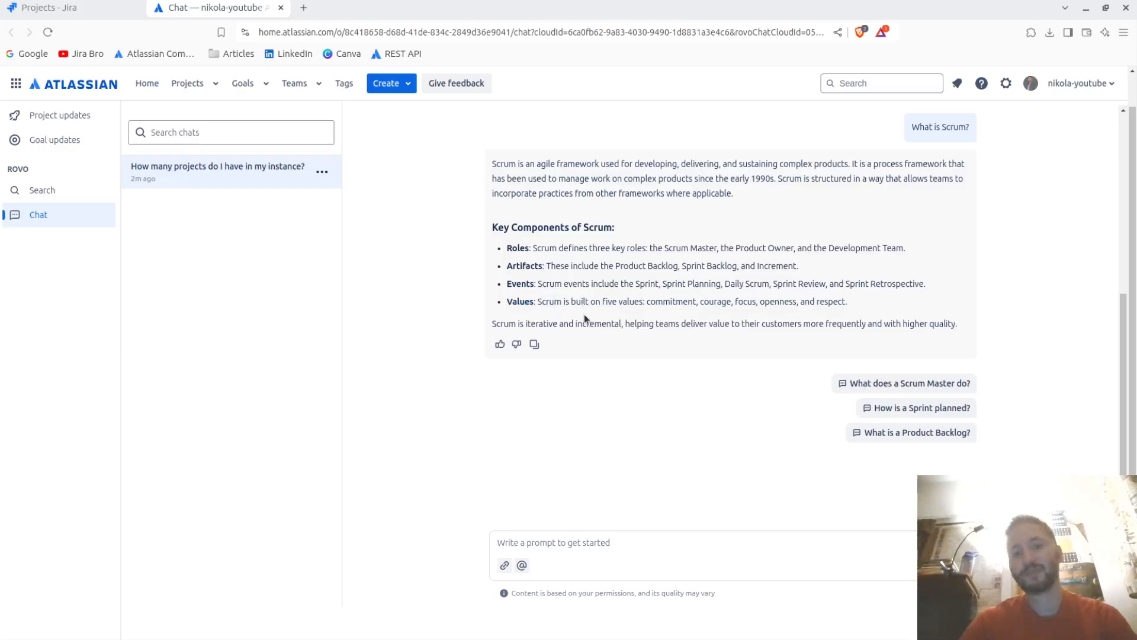
pyautogui.scroll(3)
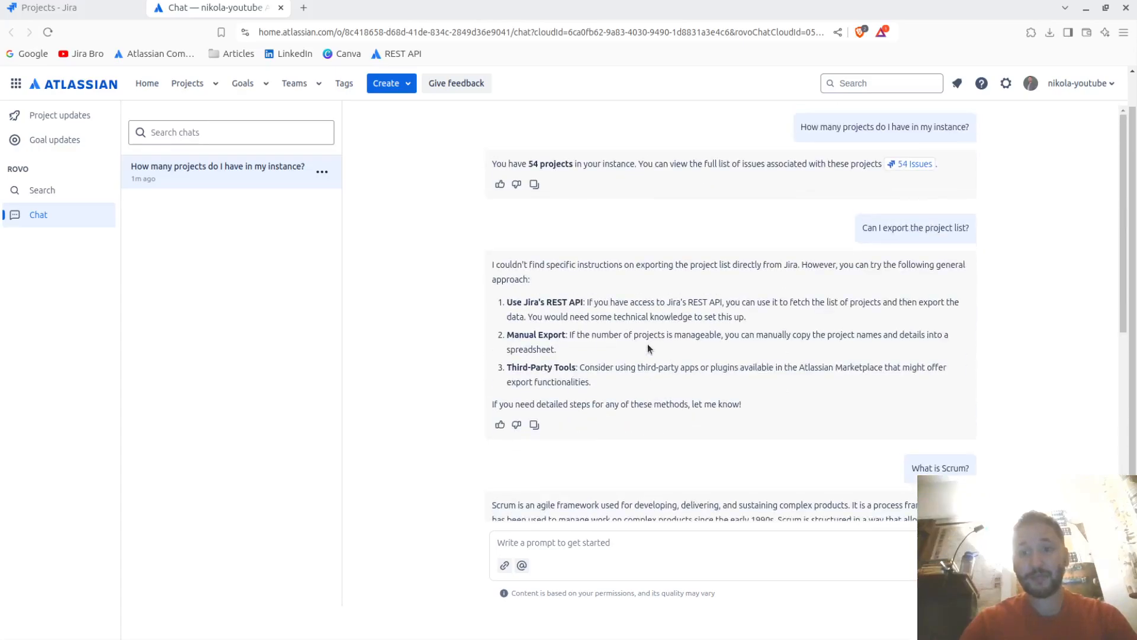
pyautogui.scroll(-3)
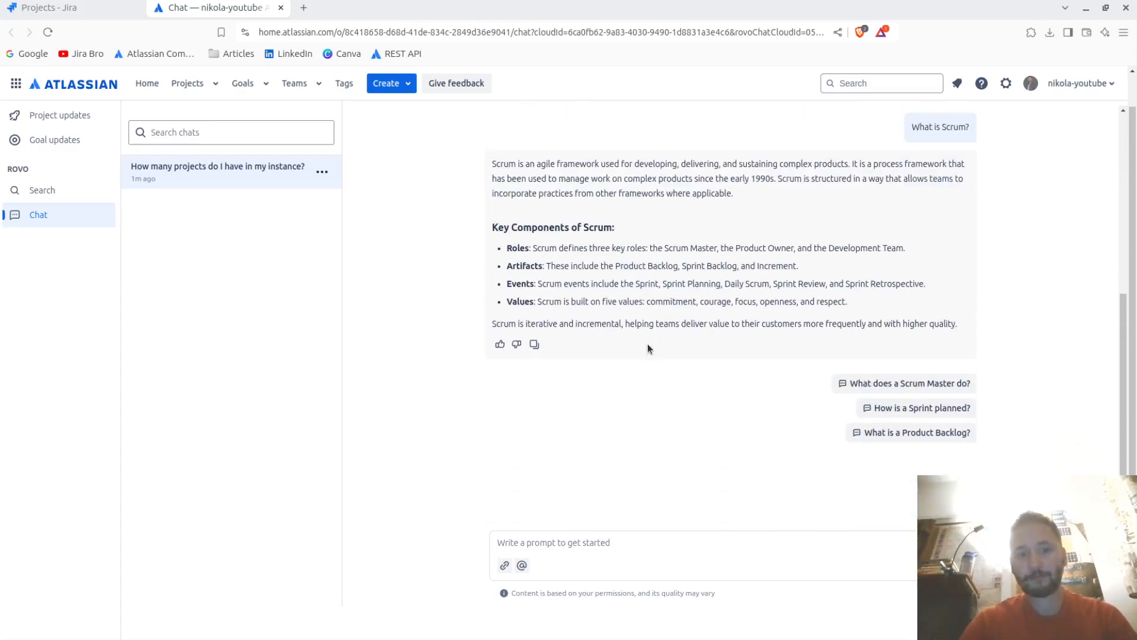
pyautogui.click(654, 542)
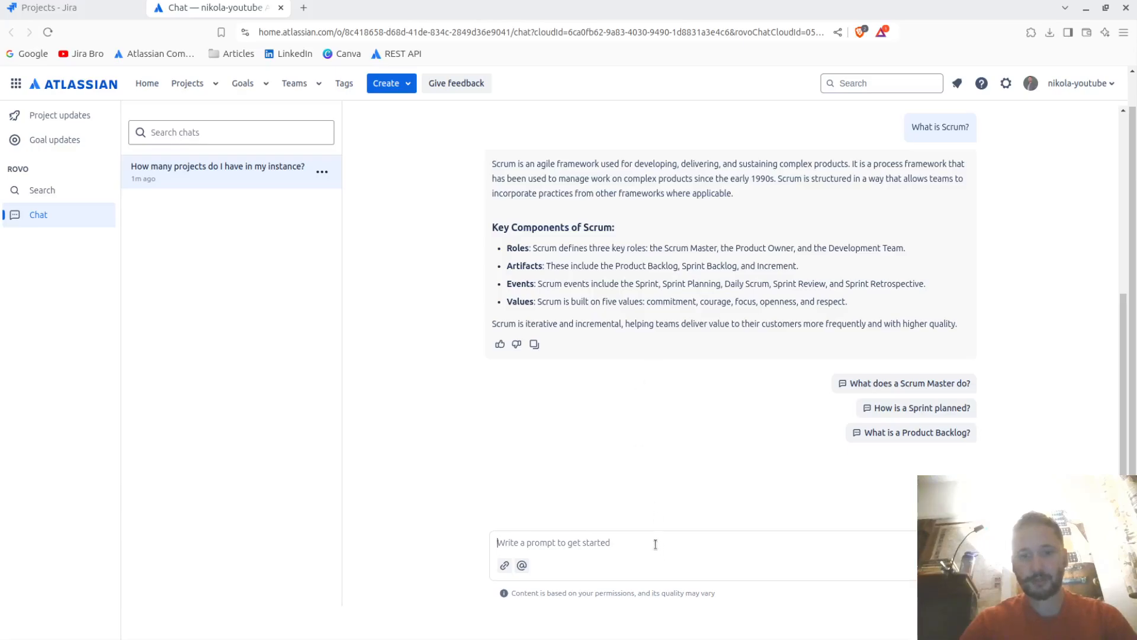
pyautogui.moveTo(659, 471)
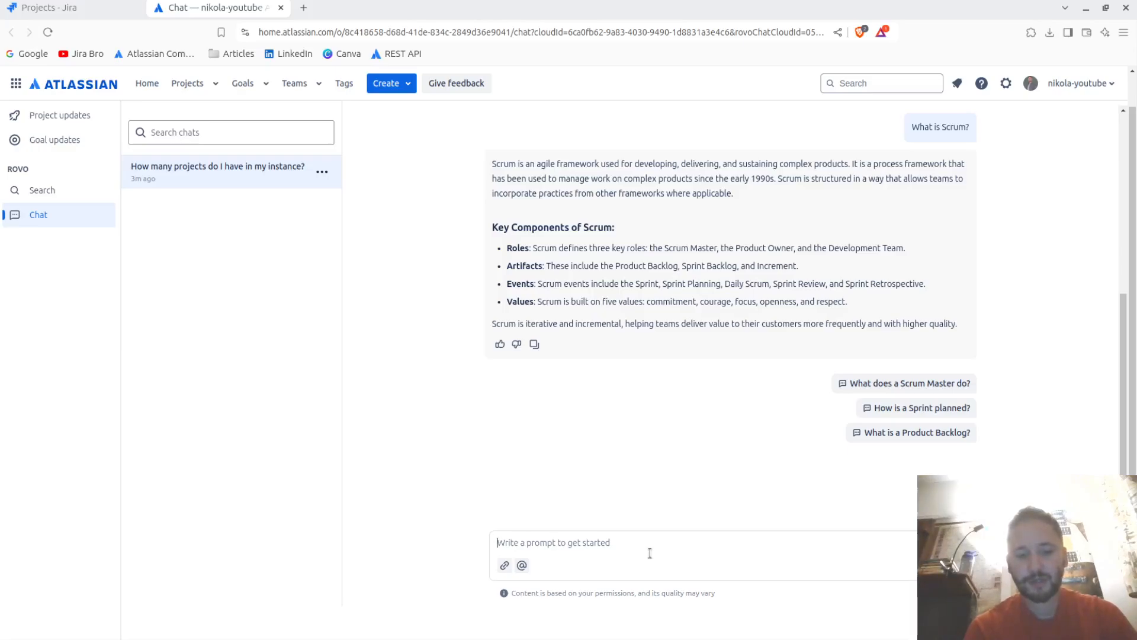
# Ask 'How can I create a basic pipeline in Bitbucket?' and read the sample configuration and setup steps
pyautogui.write('How can I')
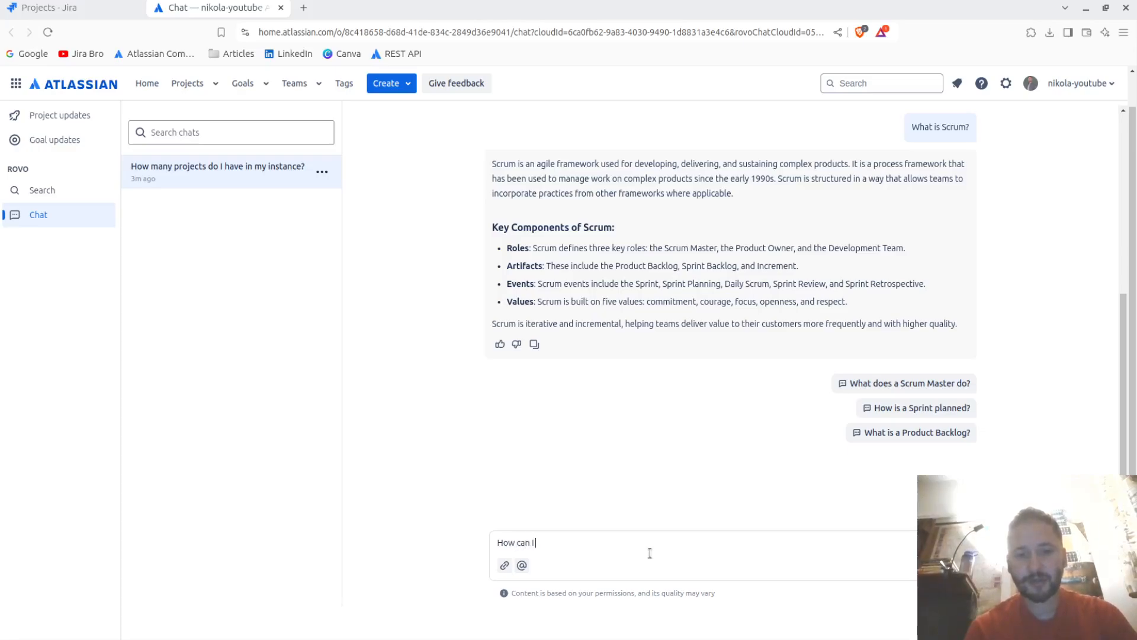
pyautogui.write('create a')
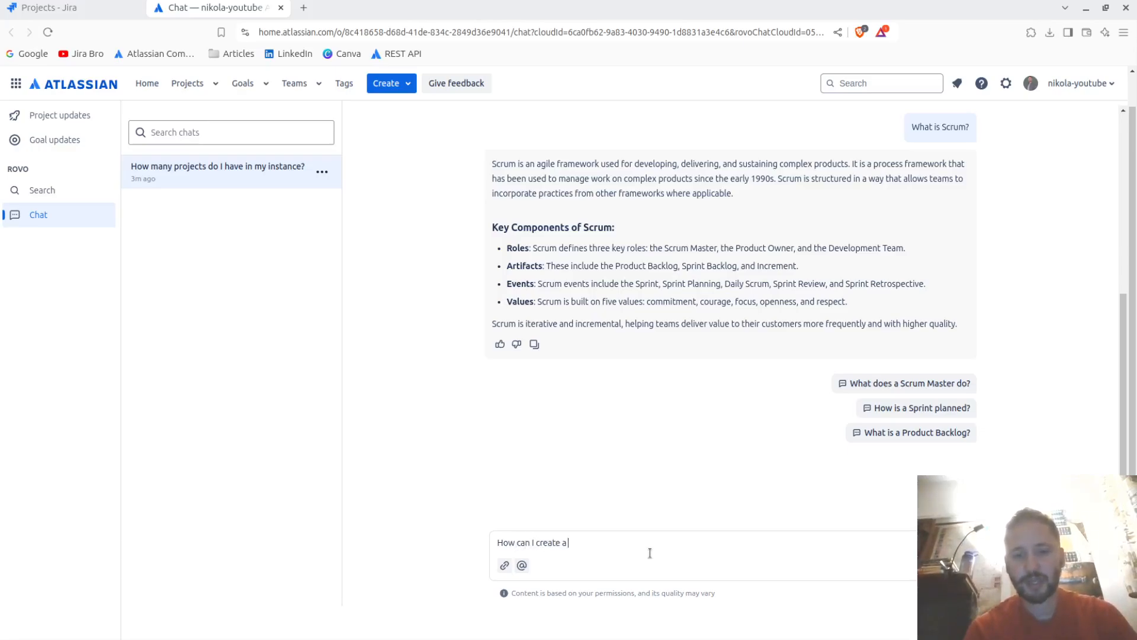
pyautogui.write('basic pipeline')
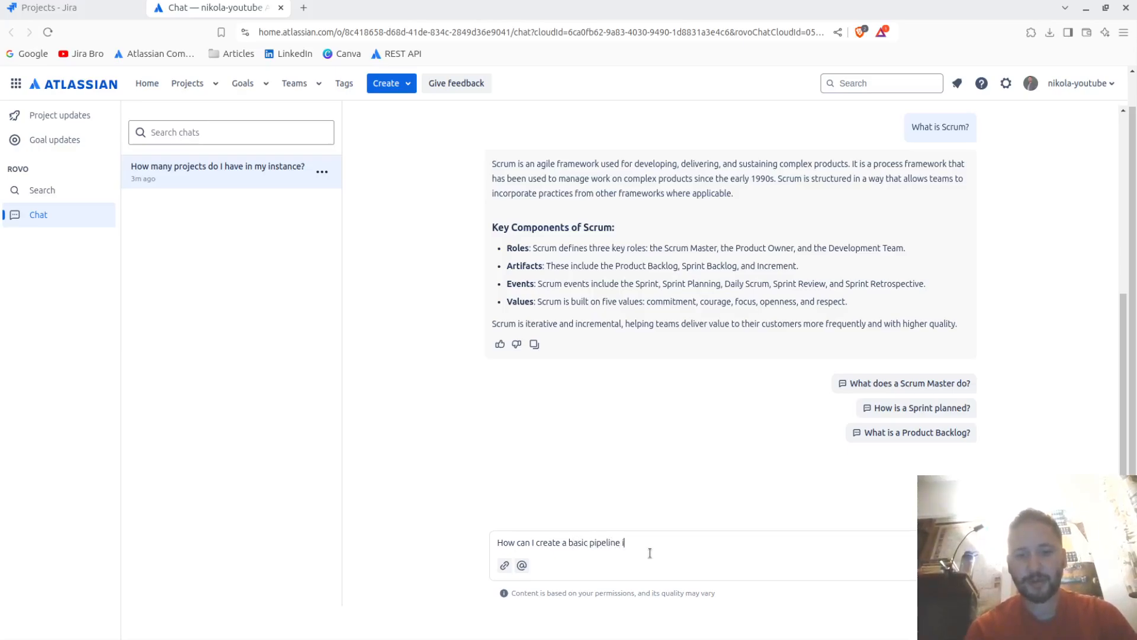
pyautogui.write('in Bitbucke')
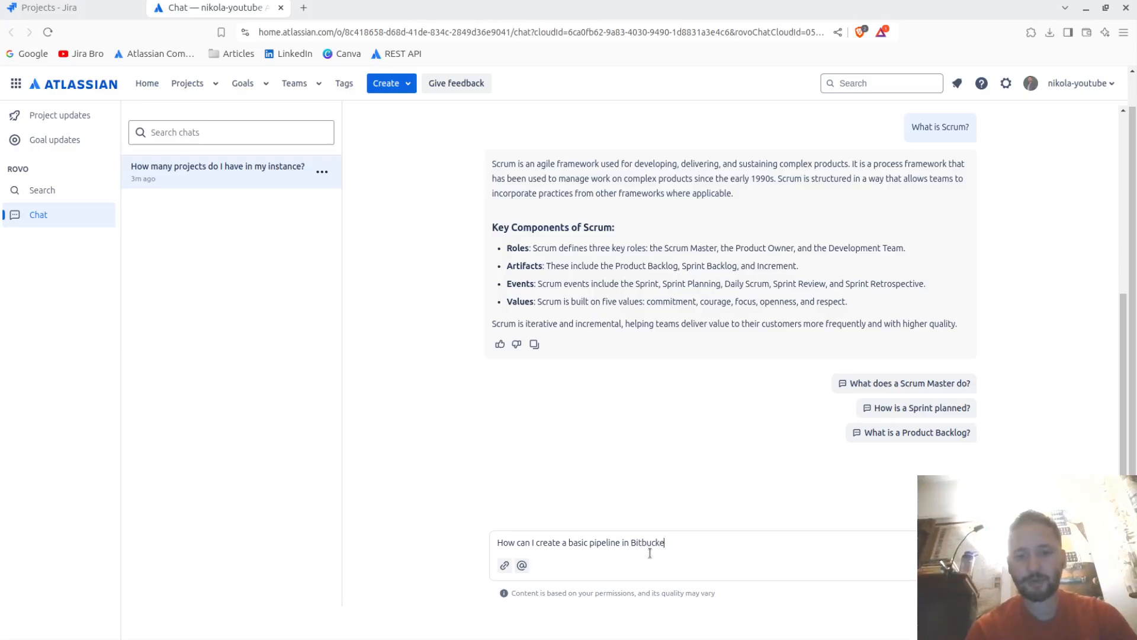
pyautogui.press('Enter')
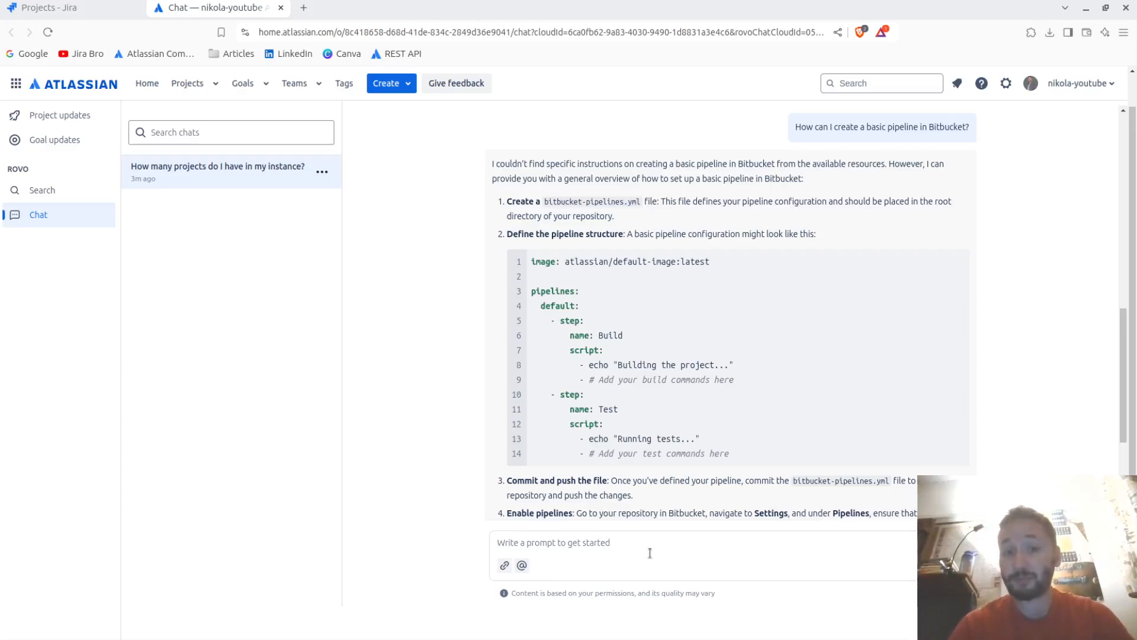
pyautogui.click(649, 543)
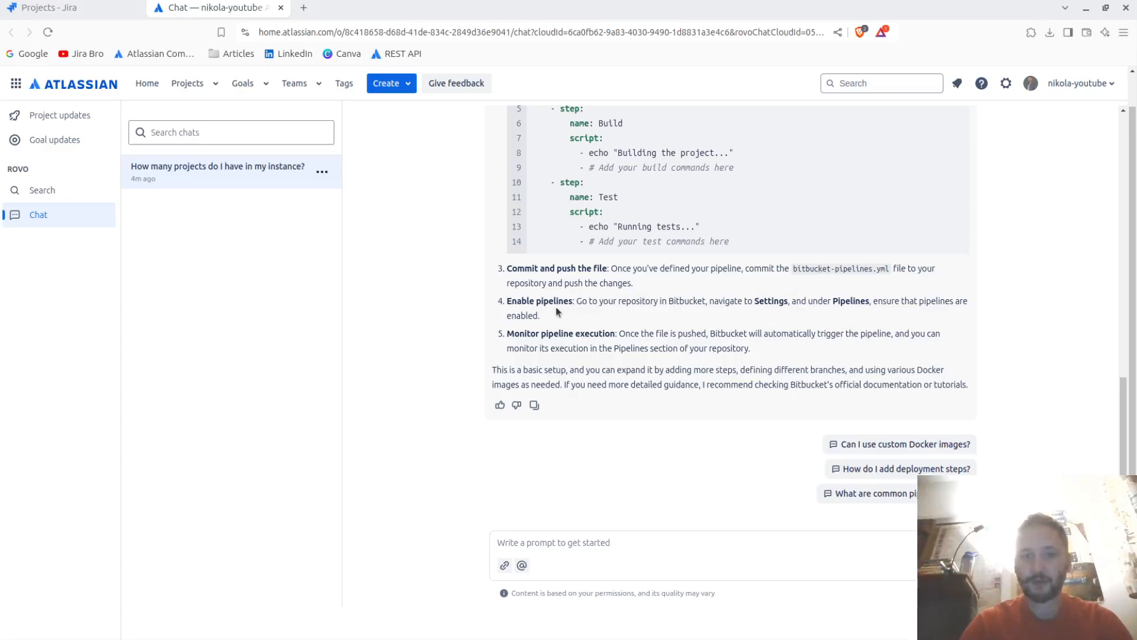
pyautogui.moveTo(510, 348)
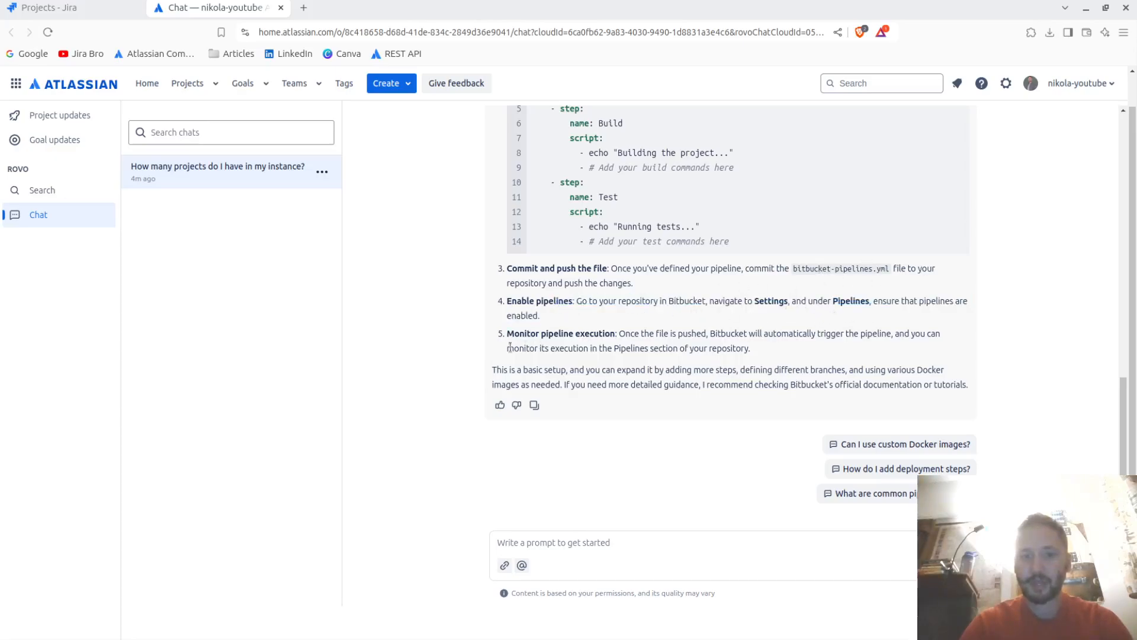
pyautogui.moveTo(803, 436)
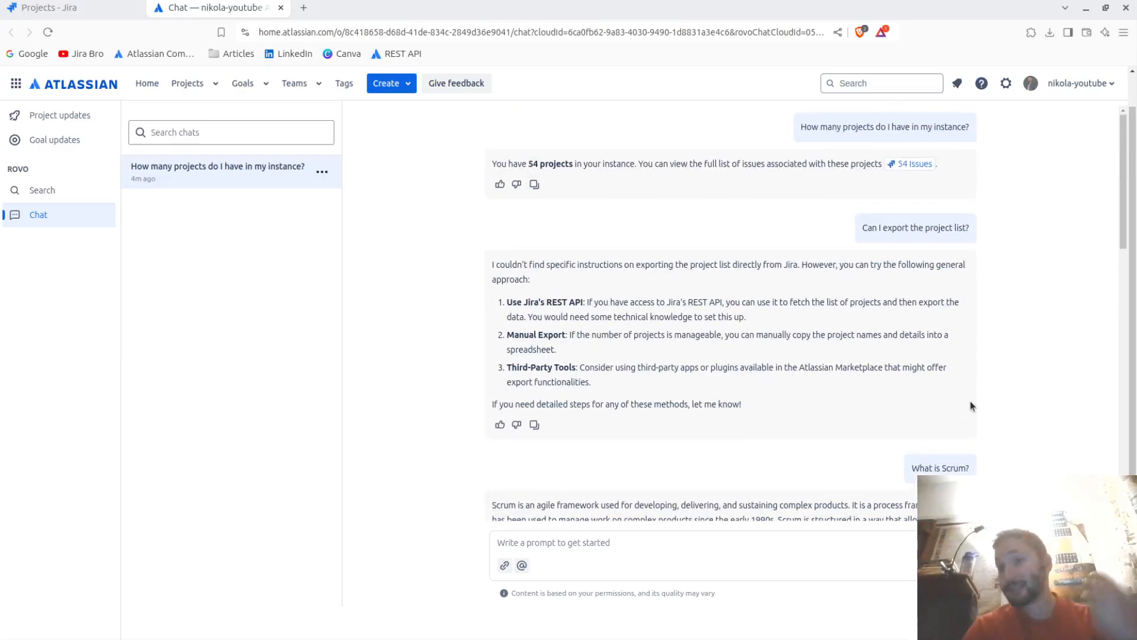
pyautogui.scroll(-3)
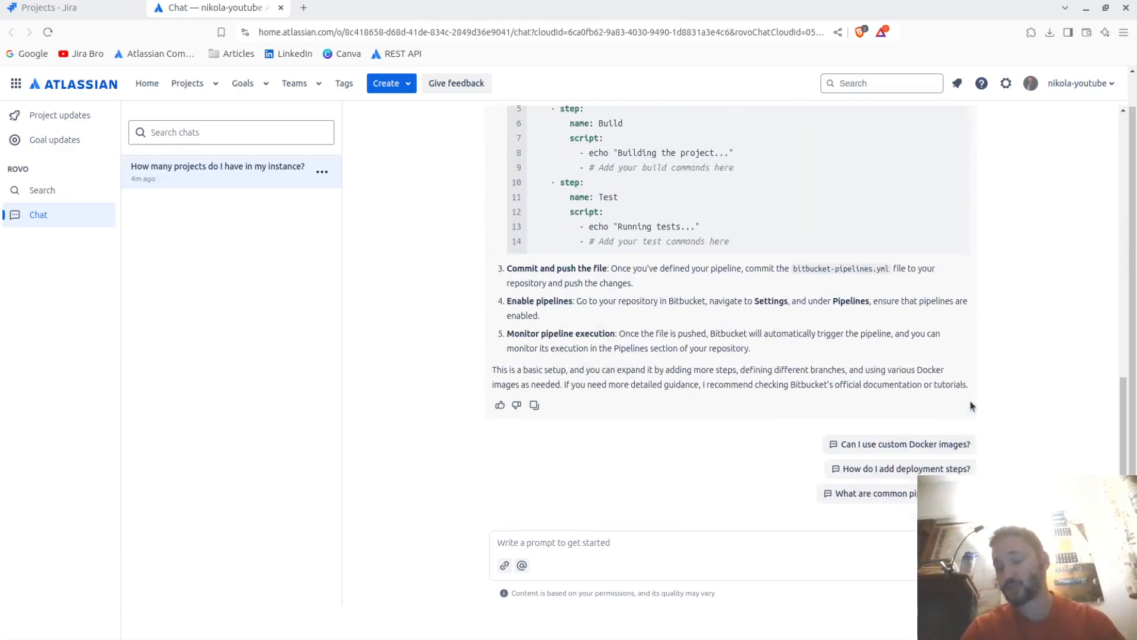
pyautogui.click(636, 543)
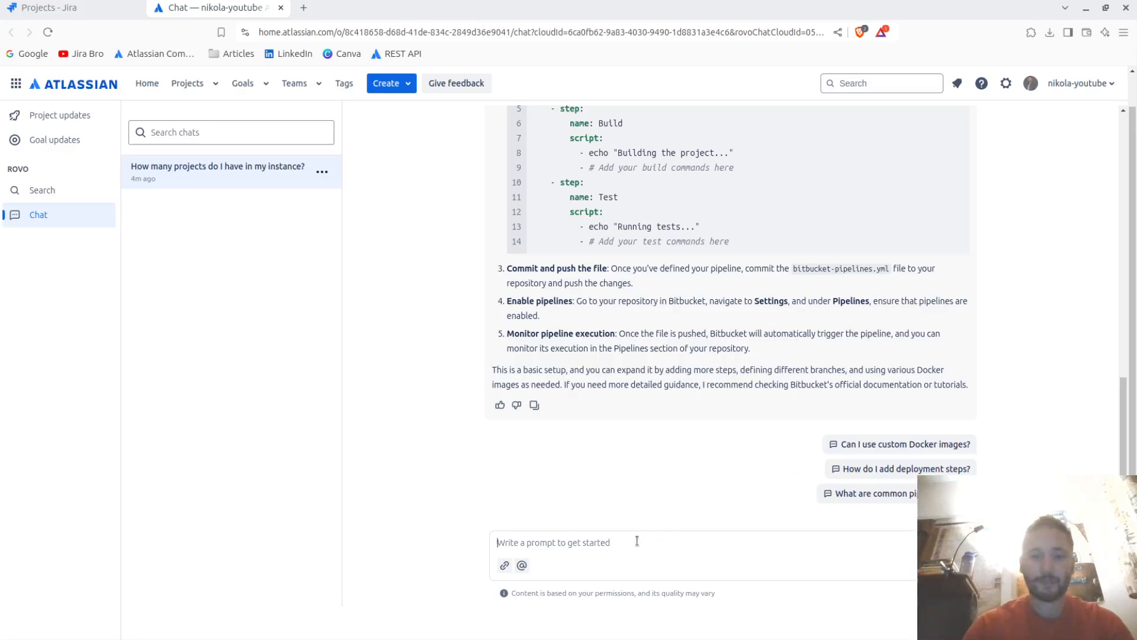
# Ask how many Confluence administrators exist, then start drafting 'Can you create an issue in Jira'
pyautogui.write('How m')
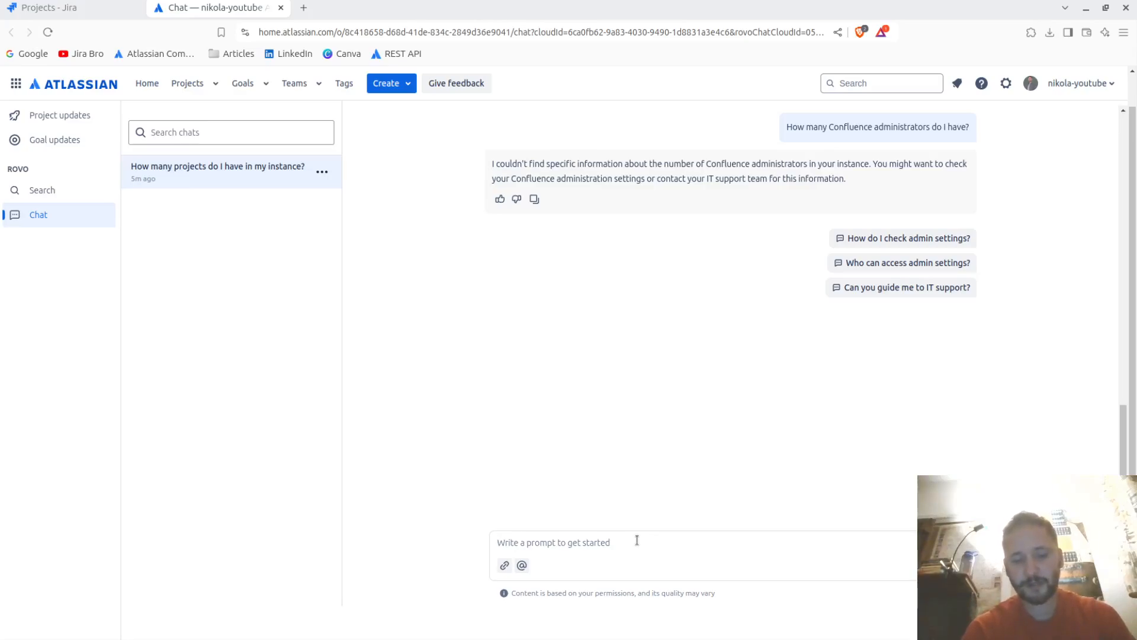
pyautogui.write('Can you create an issue in Jira')
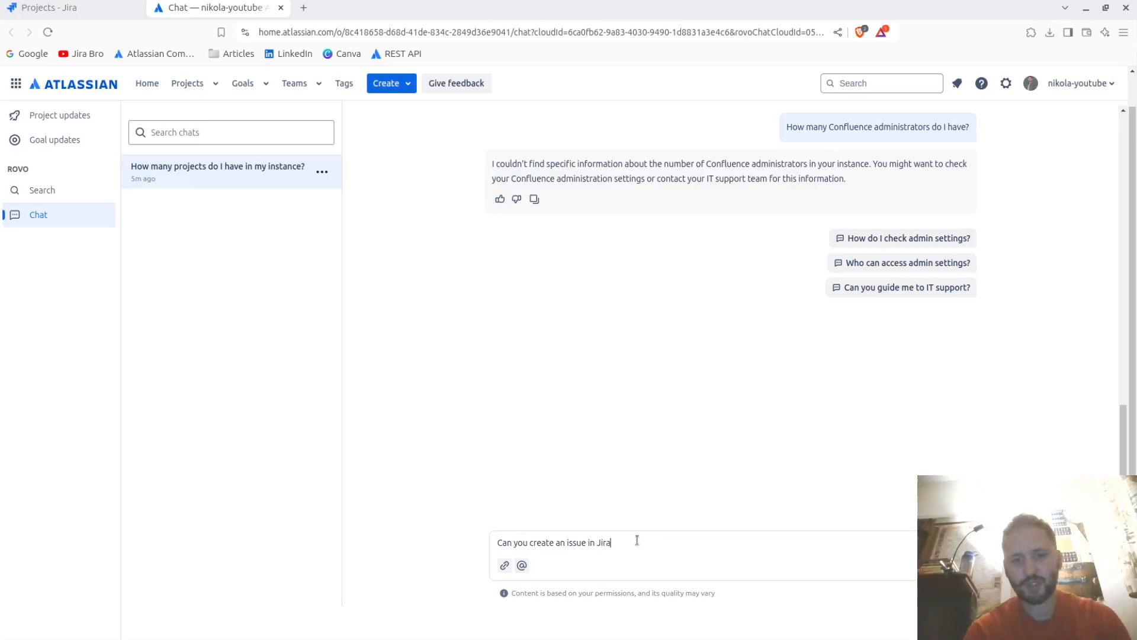
# Send the Jira issue question and begin the reply with 'Project:'
pyautogui.press('Enter')
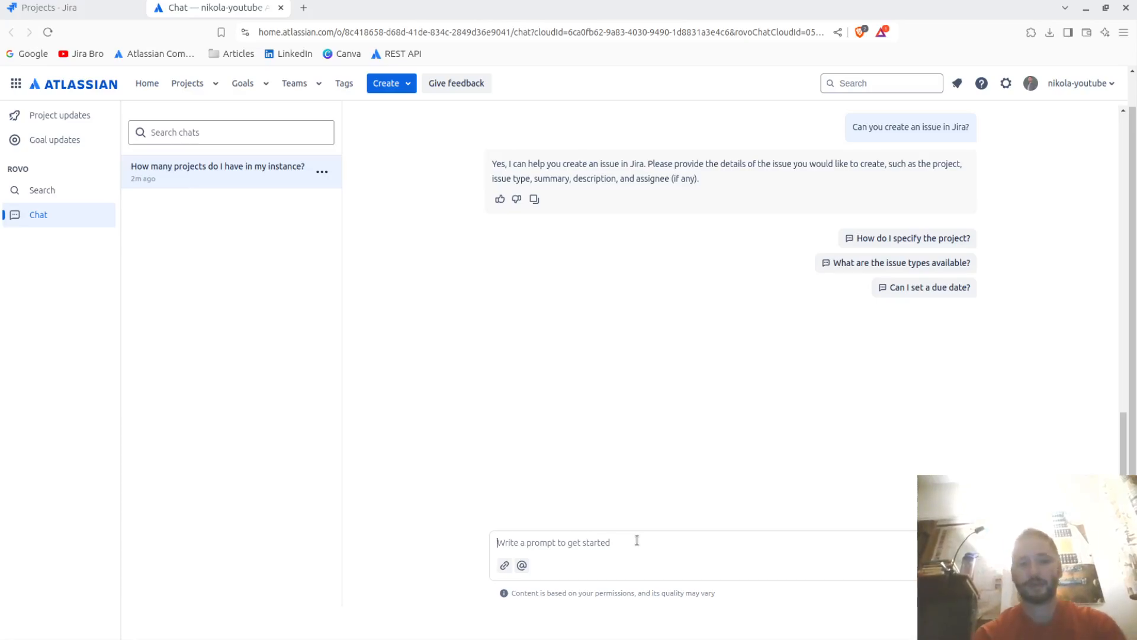
pyautogui.write('P')
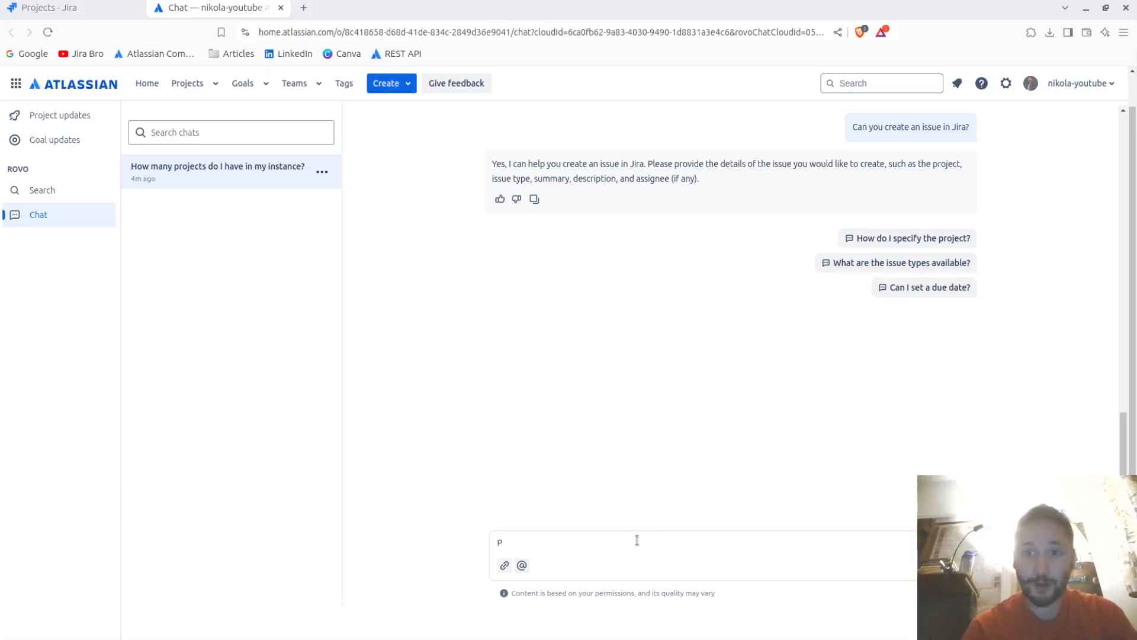
pyautogui.write('roject:')
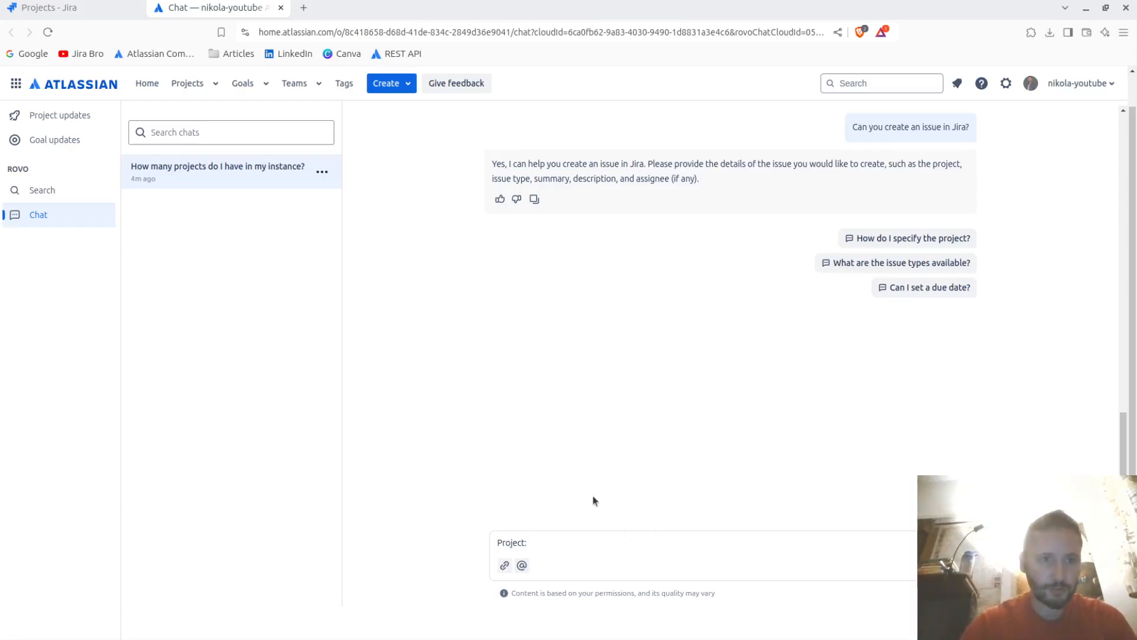
# Request an Engineering Task 'Hello from Rovo AI', description 'Made with AI', assignee Unassigned
pyautogui.click(188, 83)
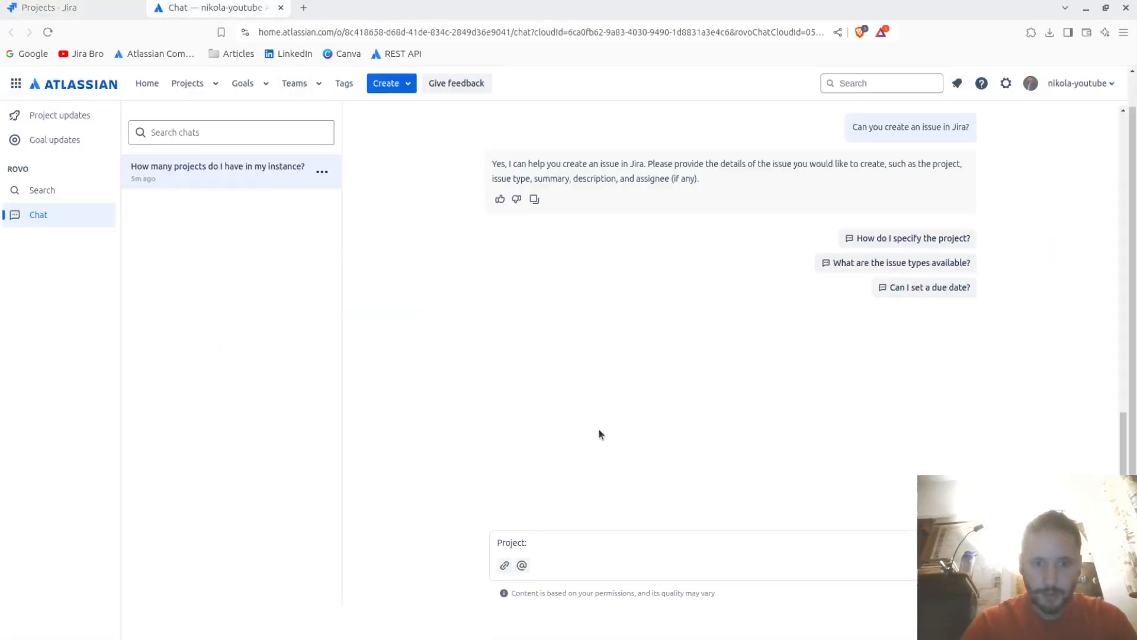
pyautogui.click(569, 545)
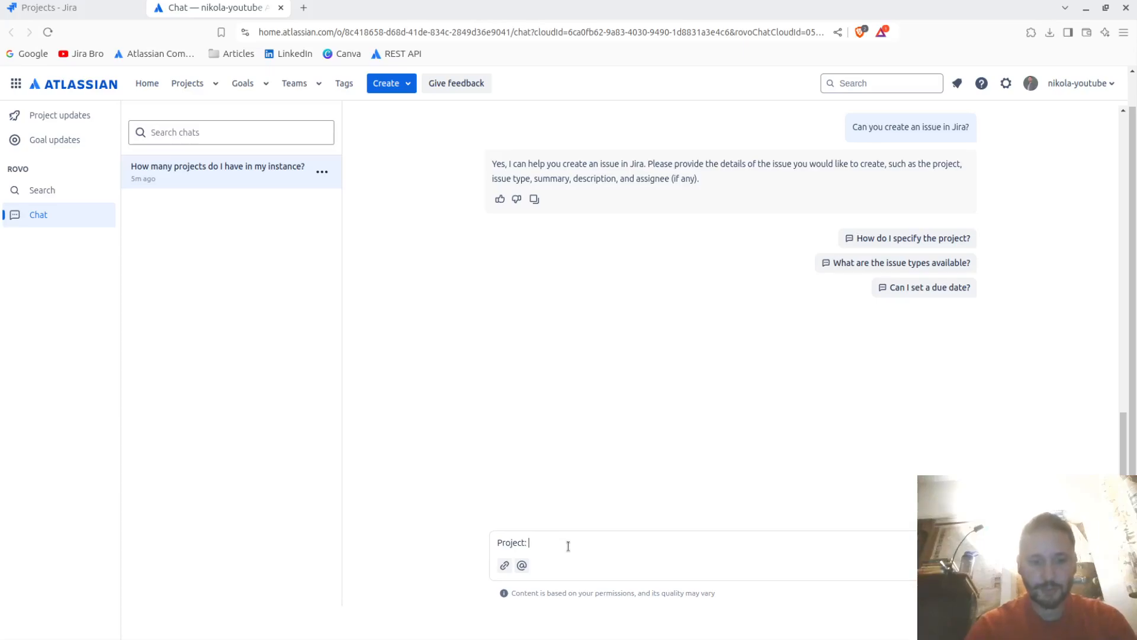
pyautogui.write('Engineering')
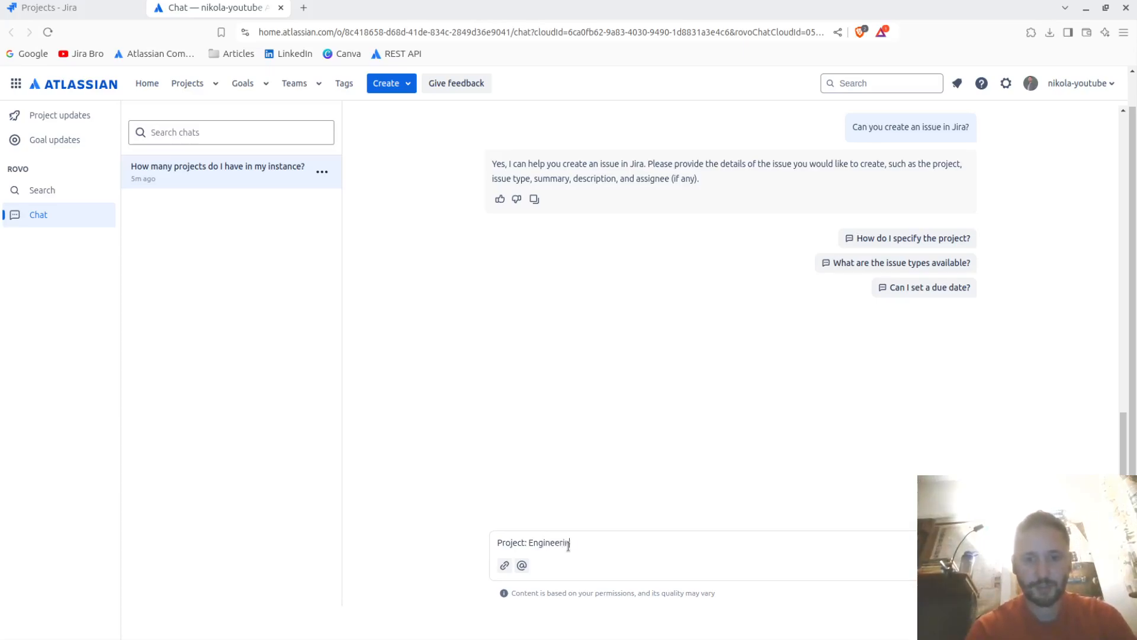
pyautogui.write('g')
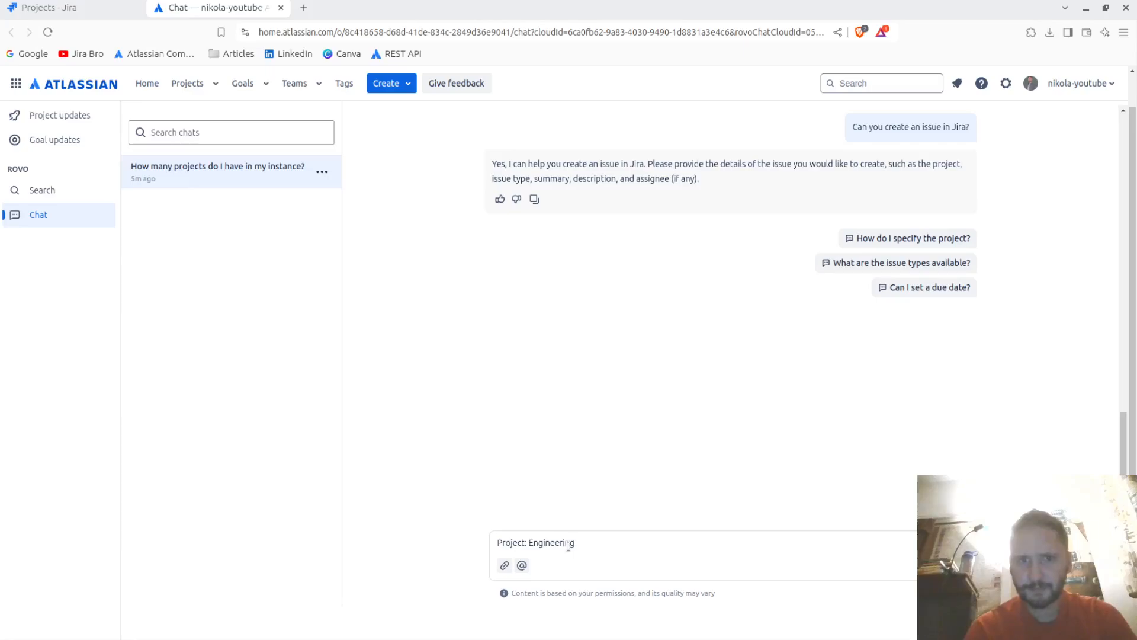
pyautogui.write(', Issue type: T')
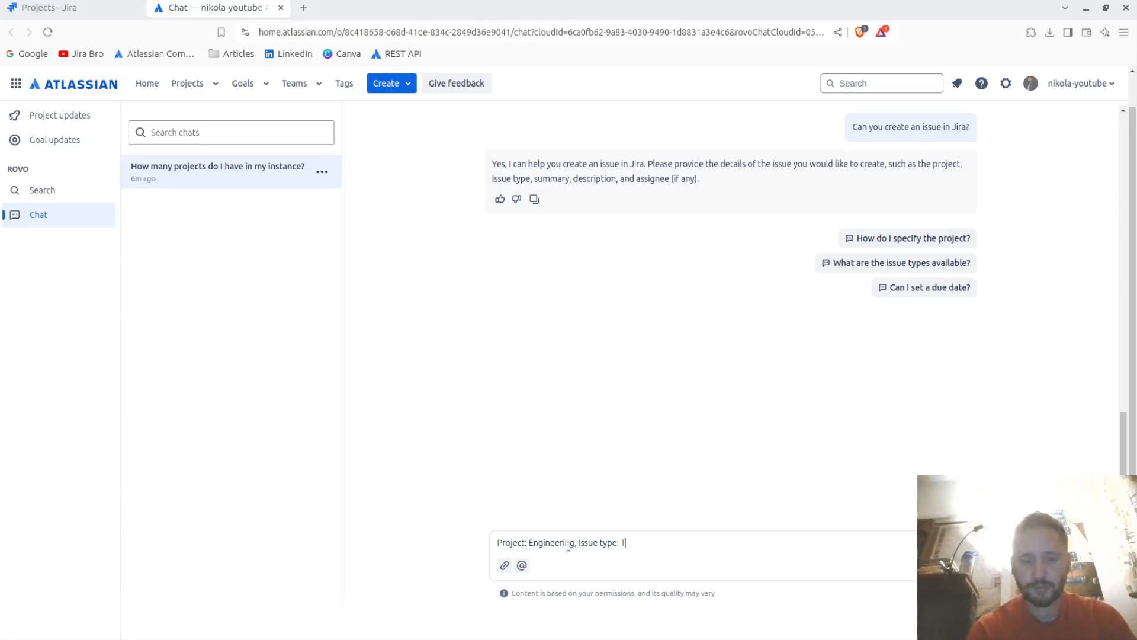
pyautogui.write('ask, Summary:')
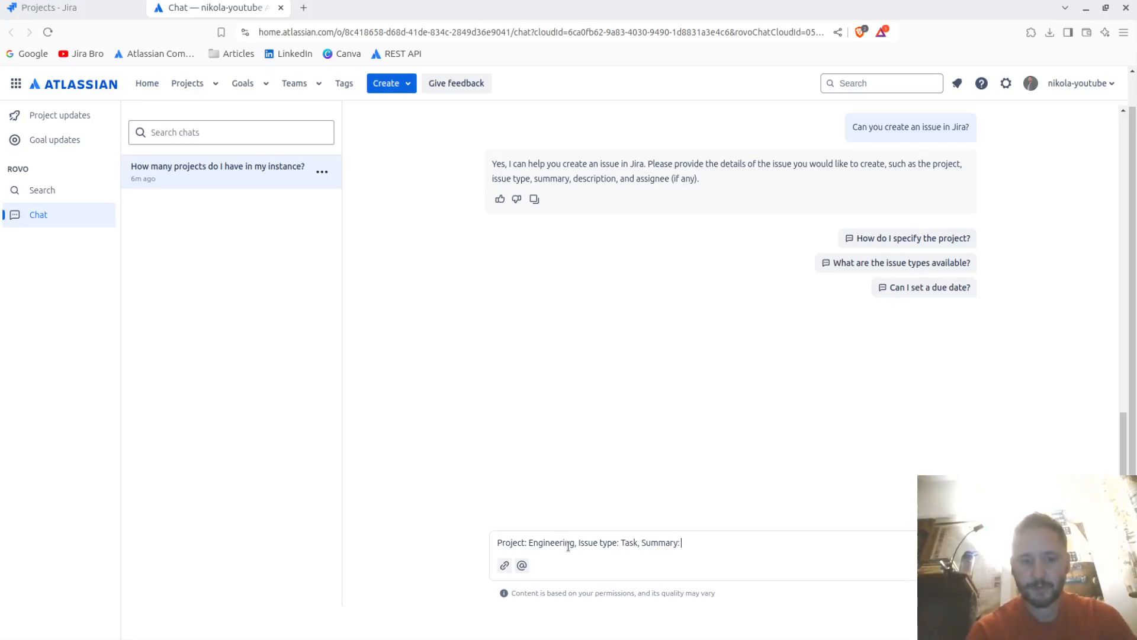
pyautogui.write('Hello from')
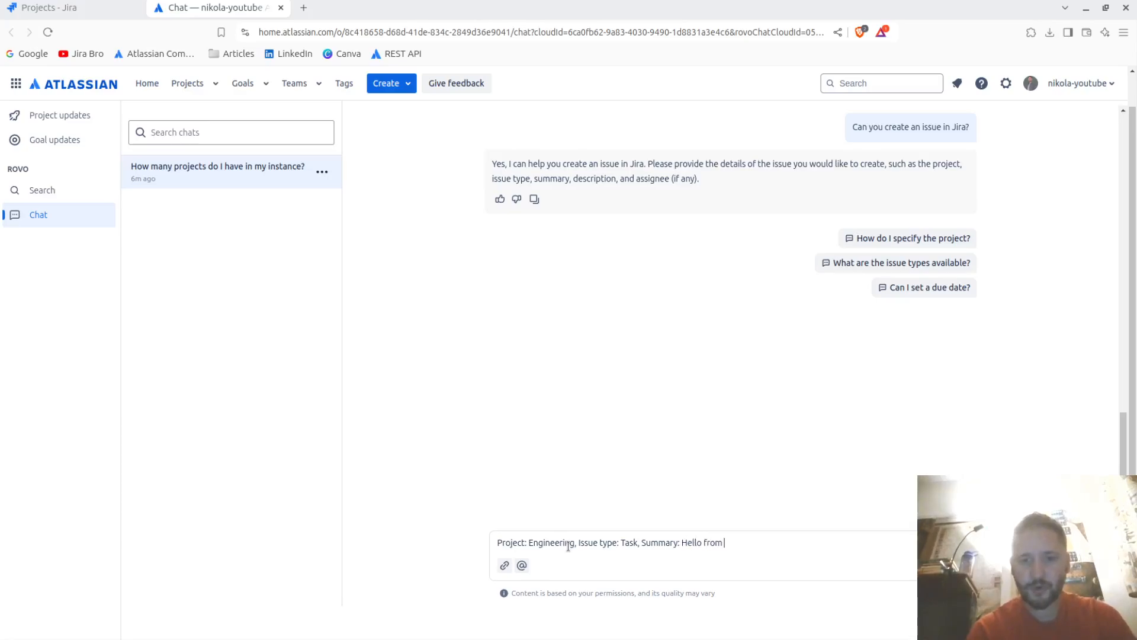
pyautogui.write('Rovo AI.')
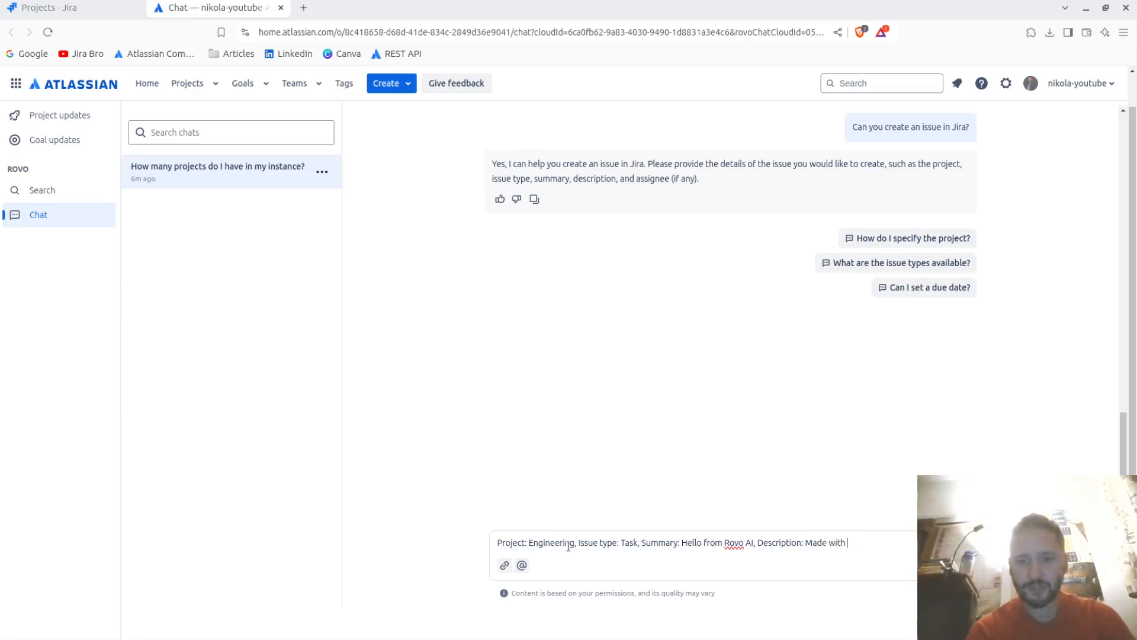
pyautogui.write('AI')
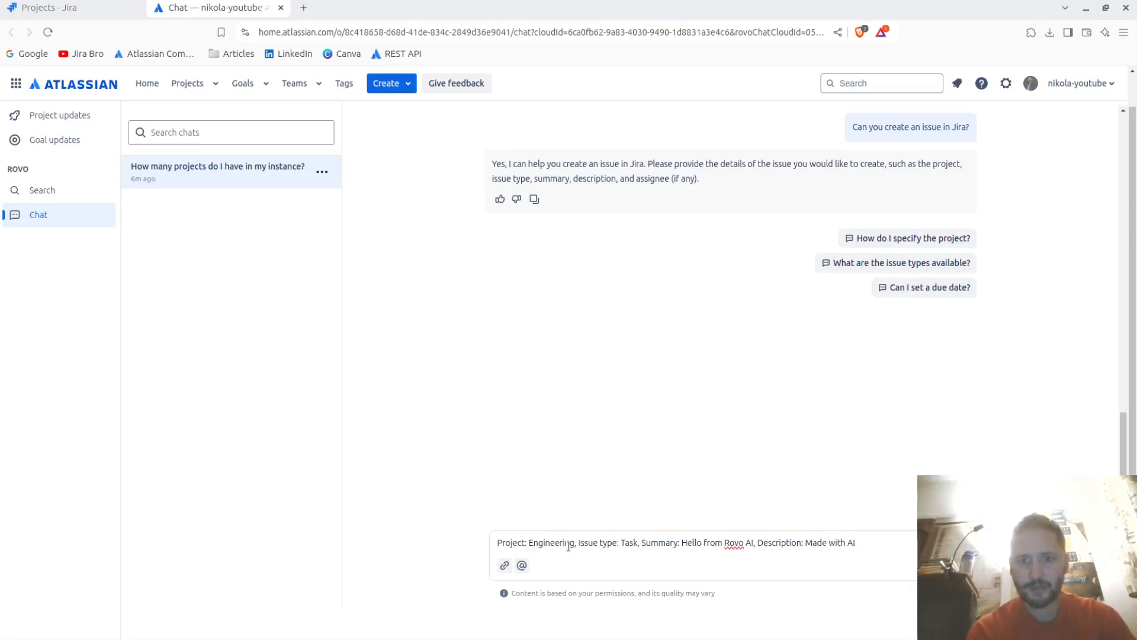
pyautogui.write(', assignee: Una')
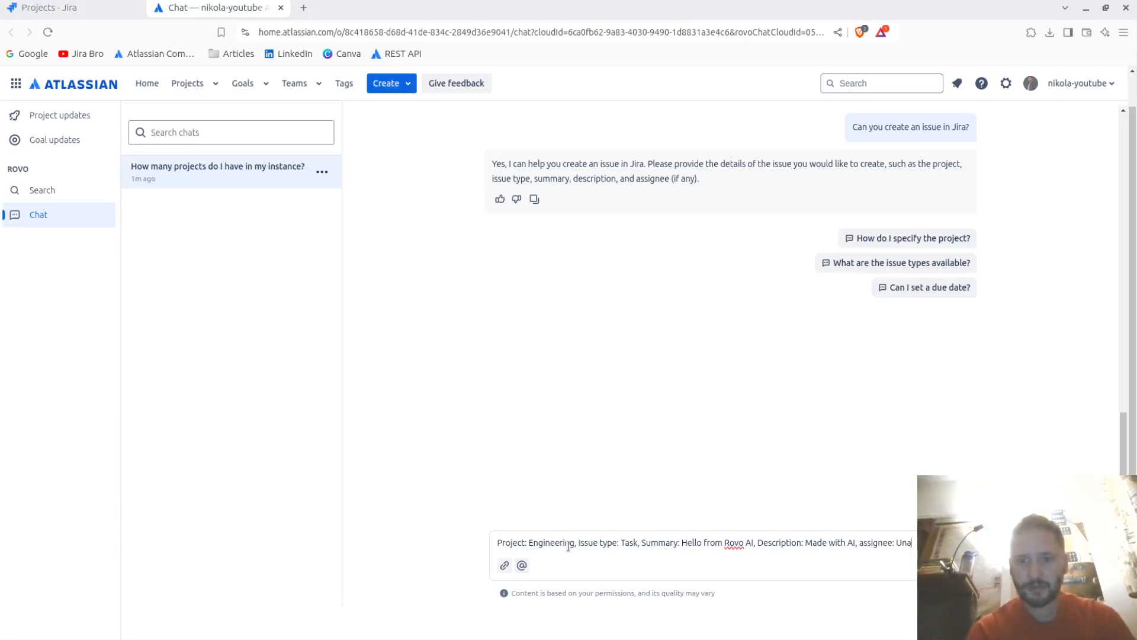
pyautogui.press('Enter')
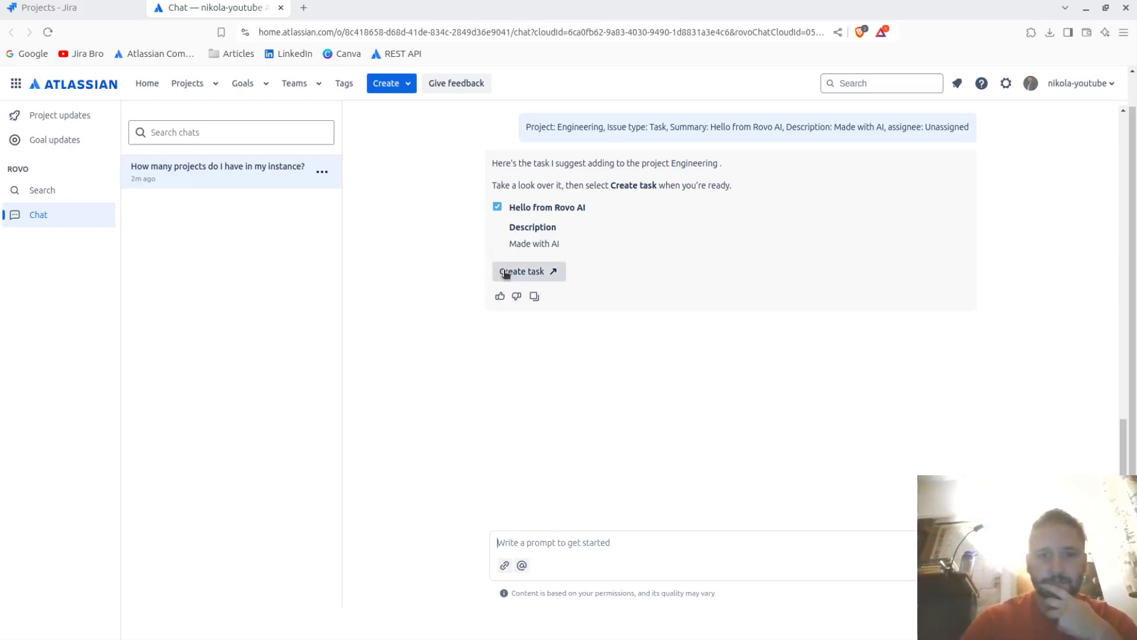
# Attempt Create task twice, dismissing the 'Something's gone wrong' error each time
pyautogui.click(529, 270)
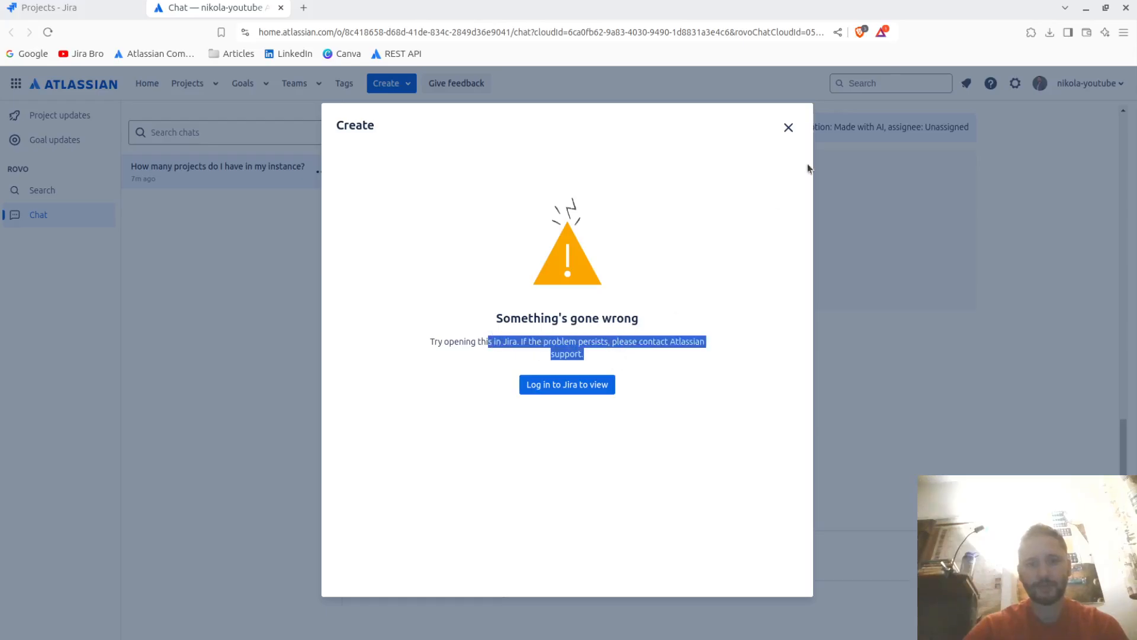
pyautogui.click(789, 128)
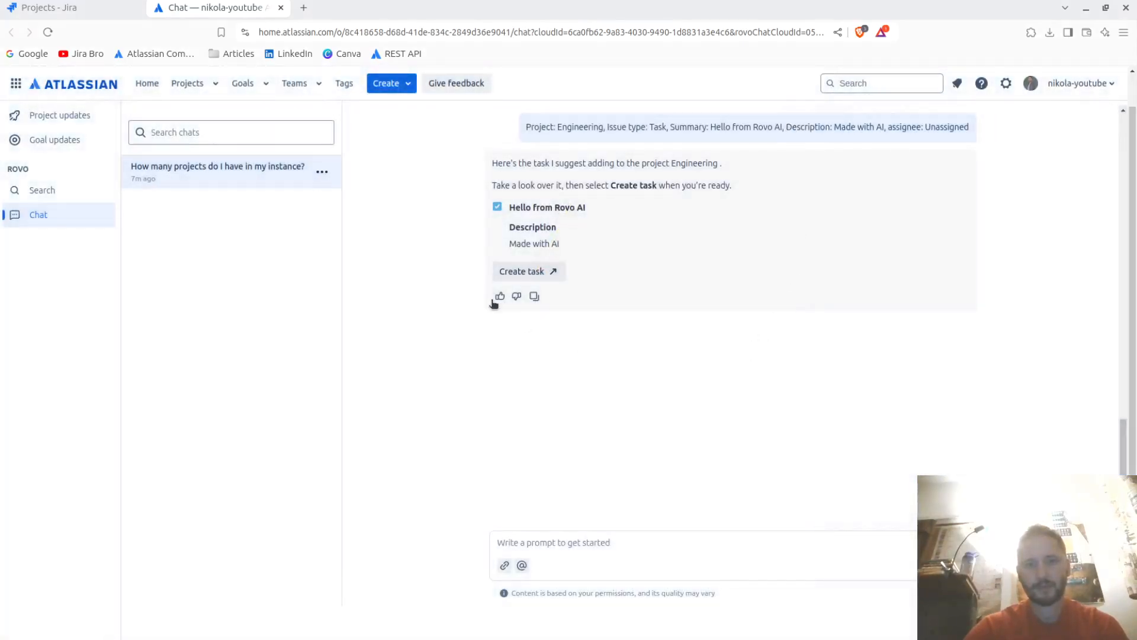
pyautogui.click(521, 270)
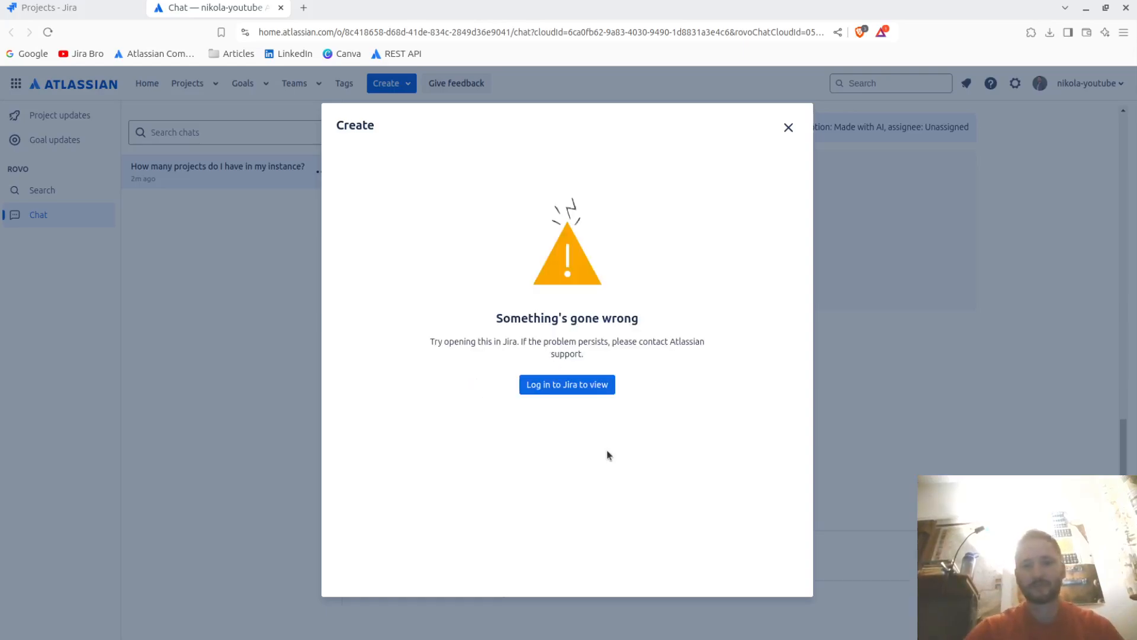
pyautogui.click(789, 128)
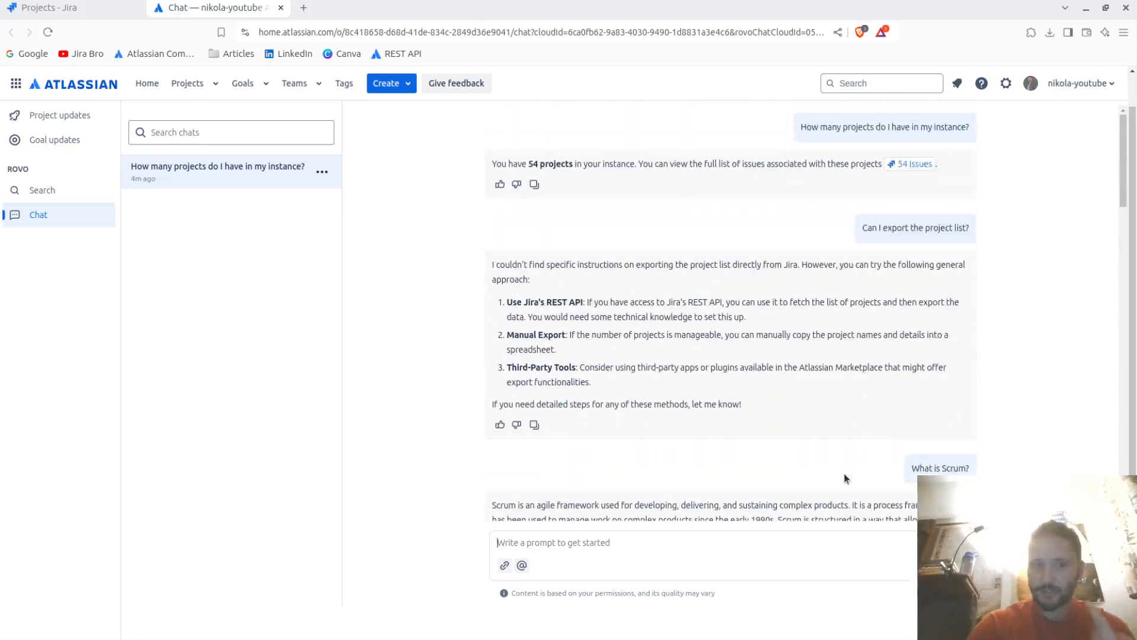
# Delete the "How many projects do I have in my instance?" conversation from the sidebar and confirm
pyautogui.click(321, 171)
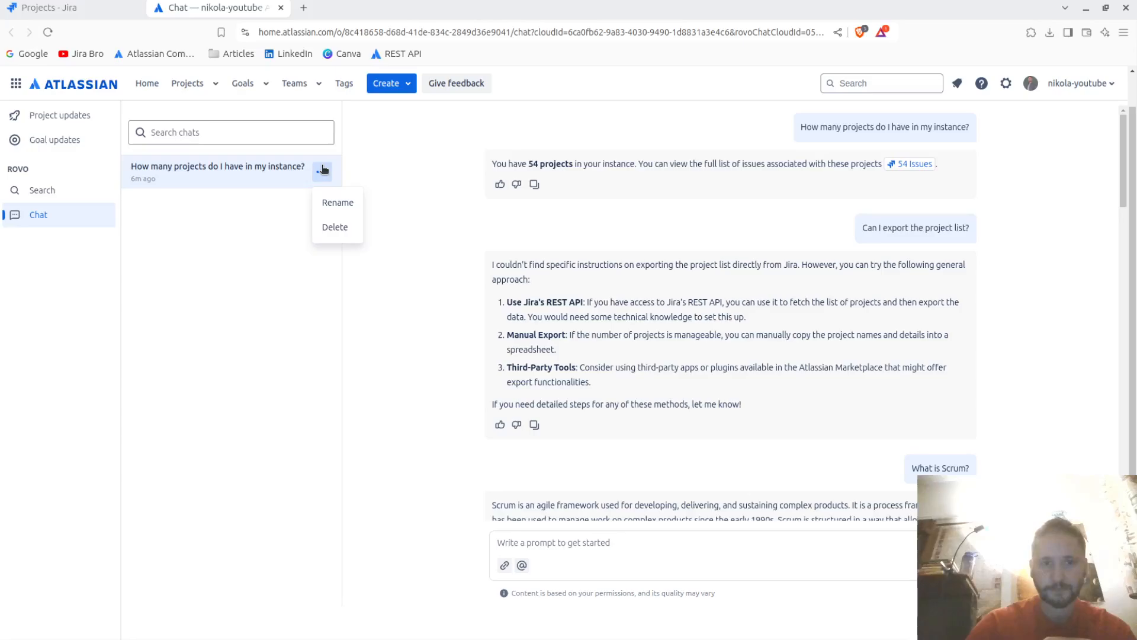
pyautogui.click(319, 240)
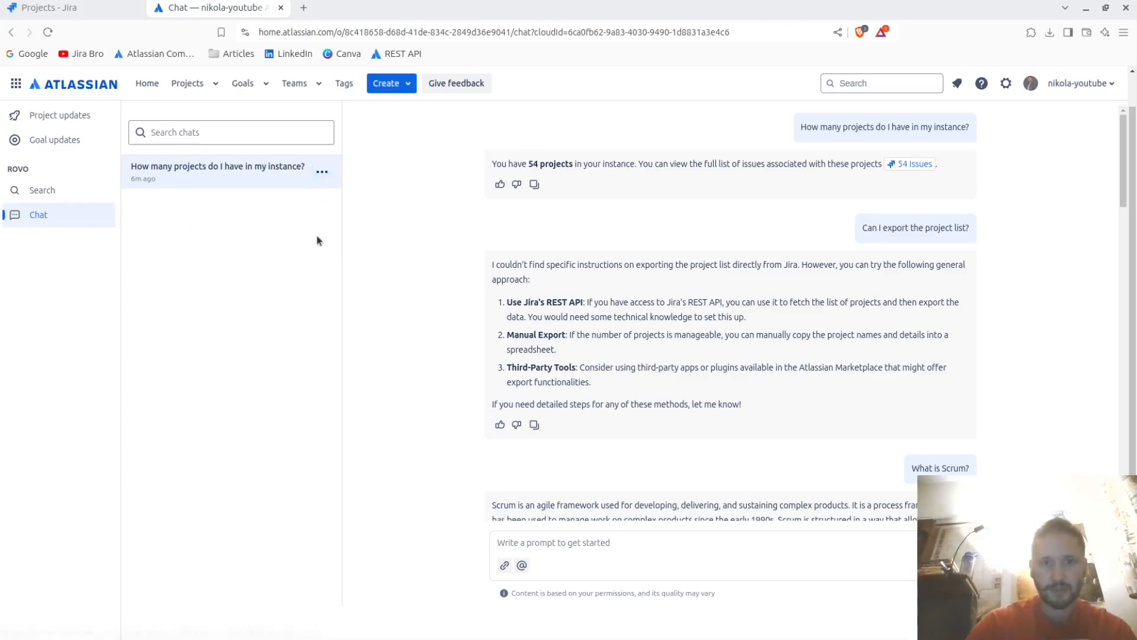
pyautogui.click(321, 170)
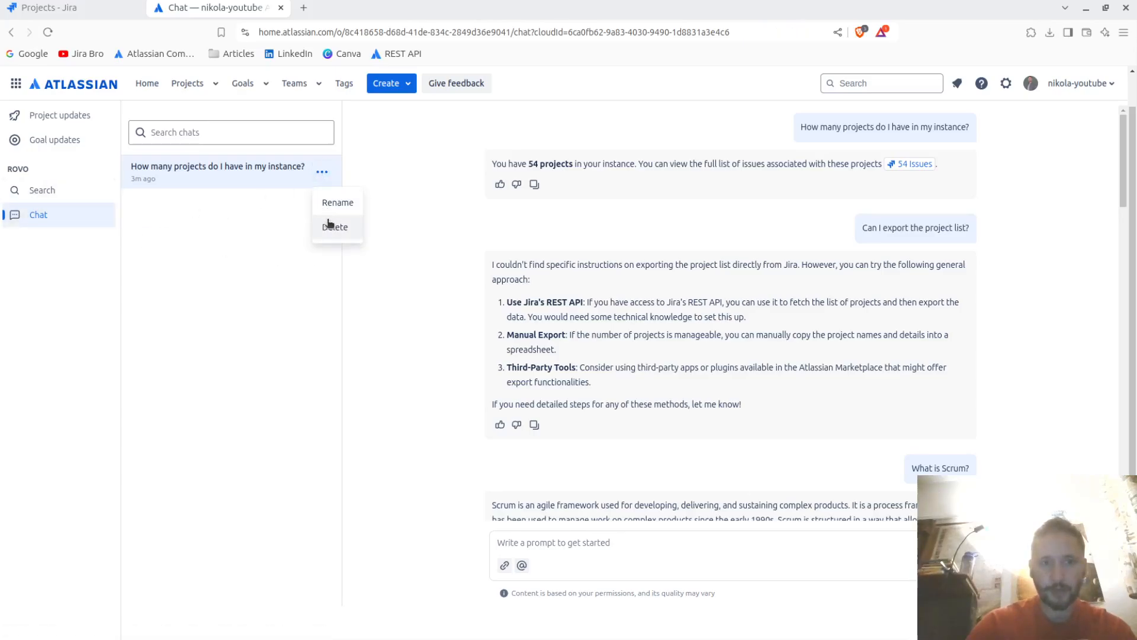
pyautogui.click(334, 226)
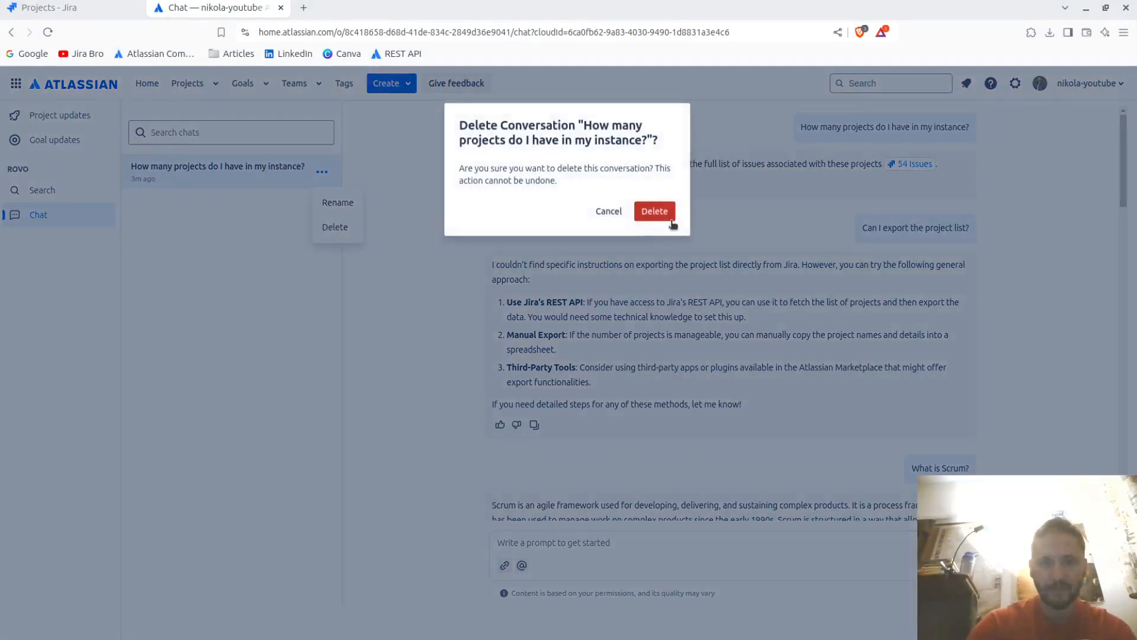
pyautogui.click(654, 211)
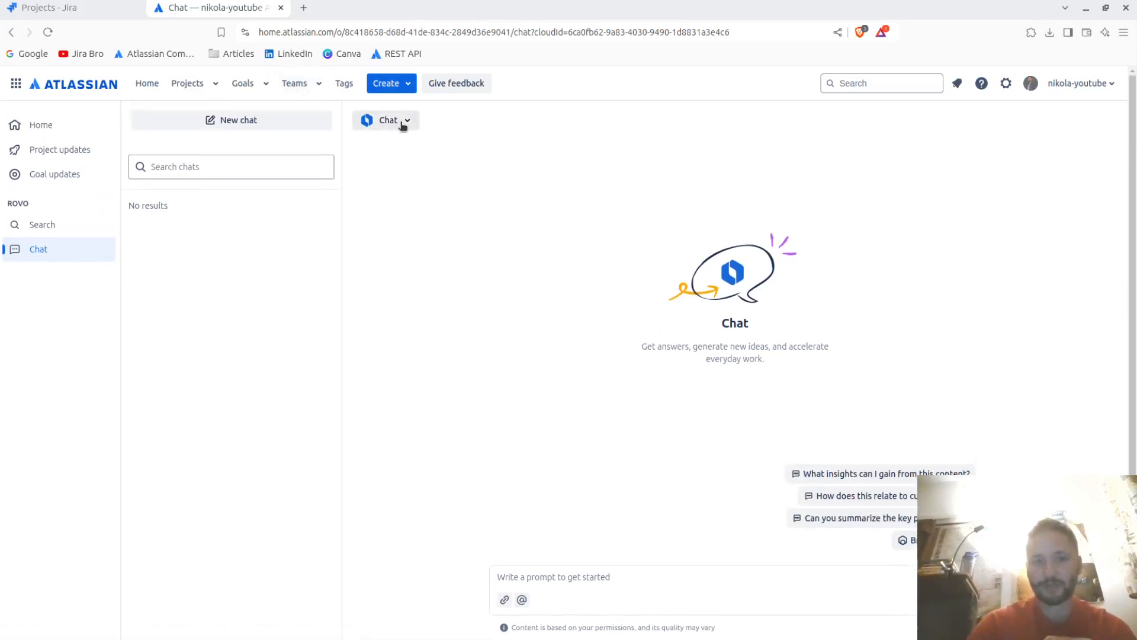
# Choose User Manual Writer from the agent list for the new chat
pyautogui.click(400, 121)
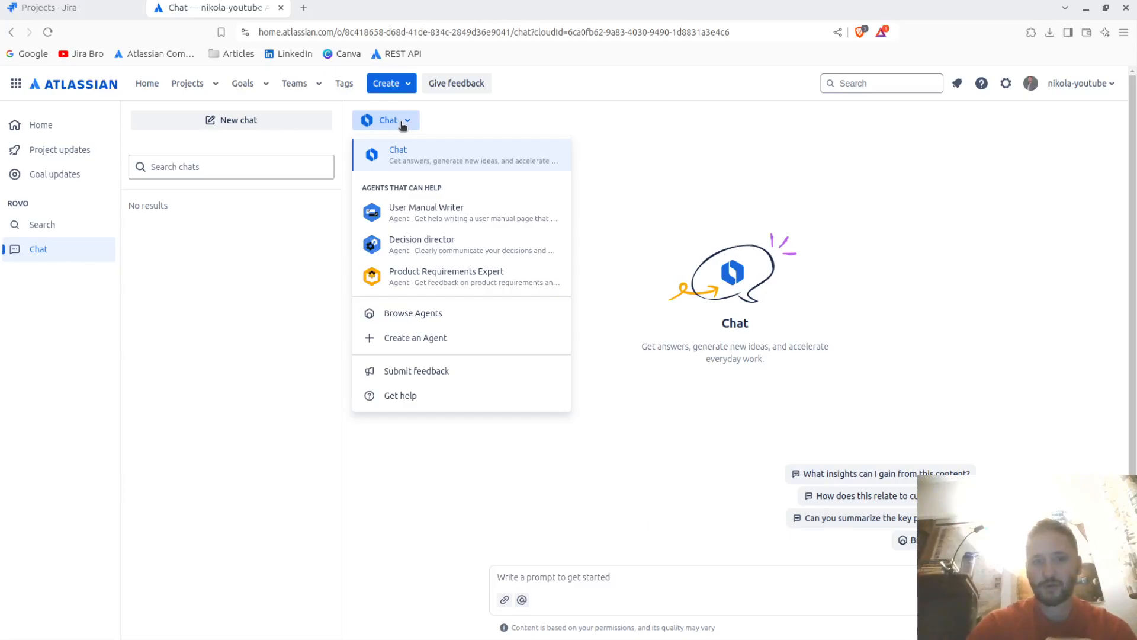
pyautogui.moveTo(429, 225)
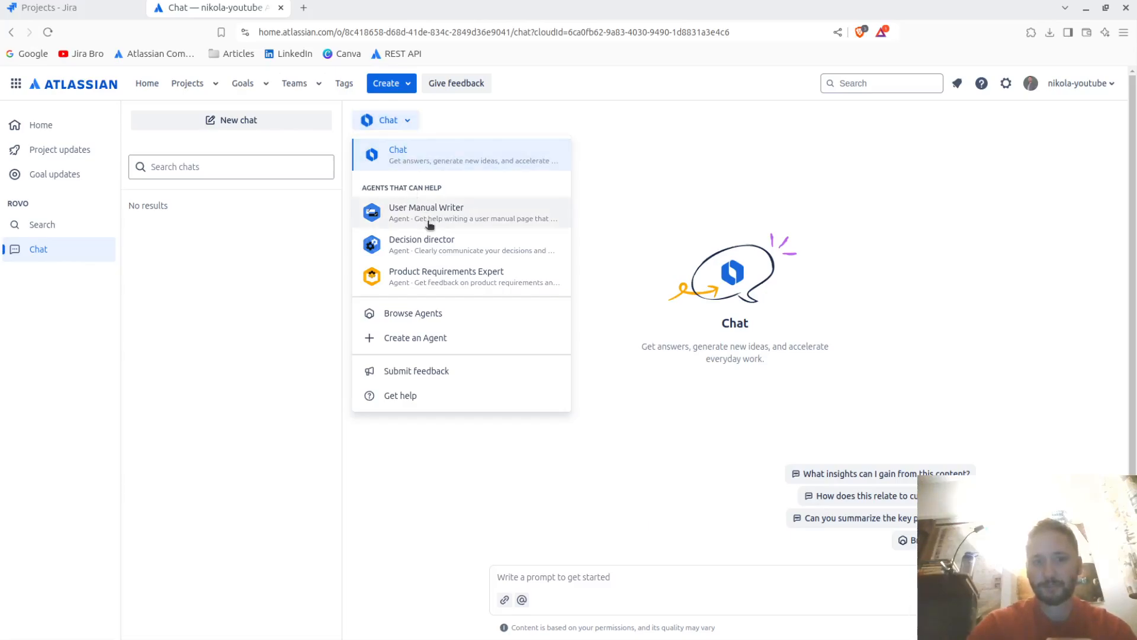
pyautogui.moveTo(433, 221)
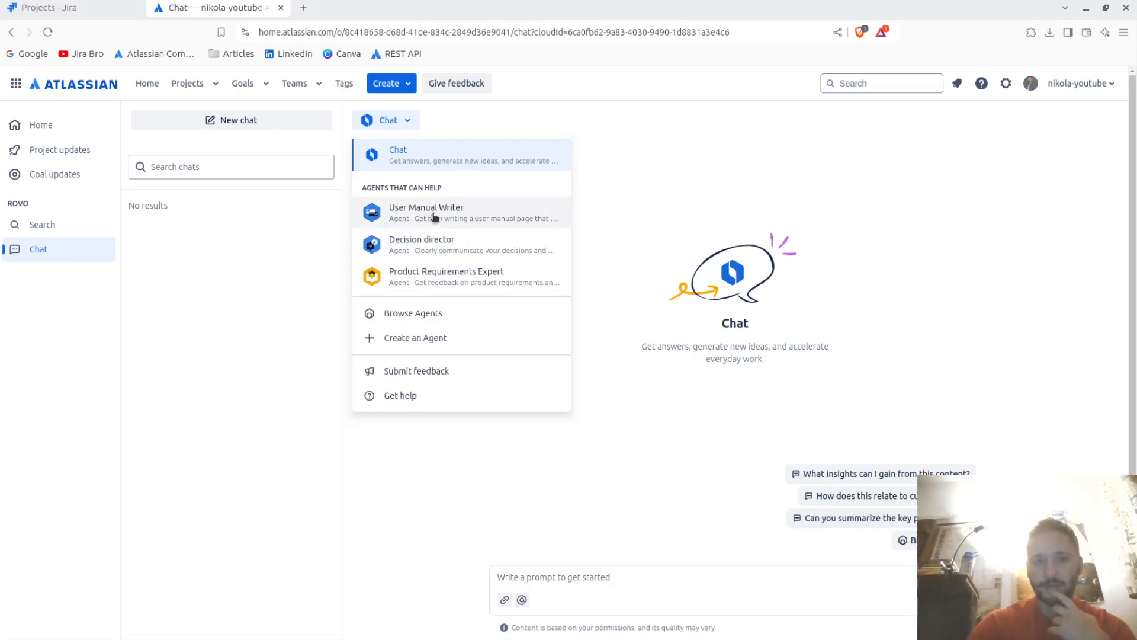
pyautogui.click(426, 212)
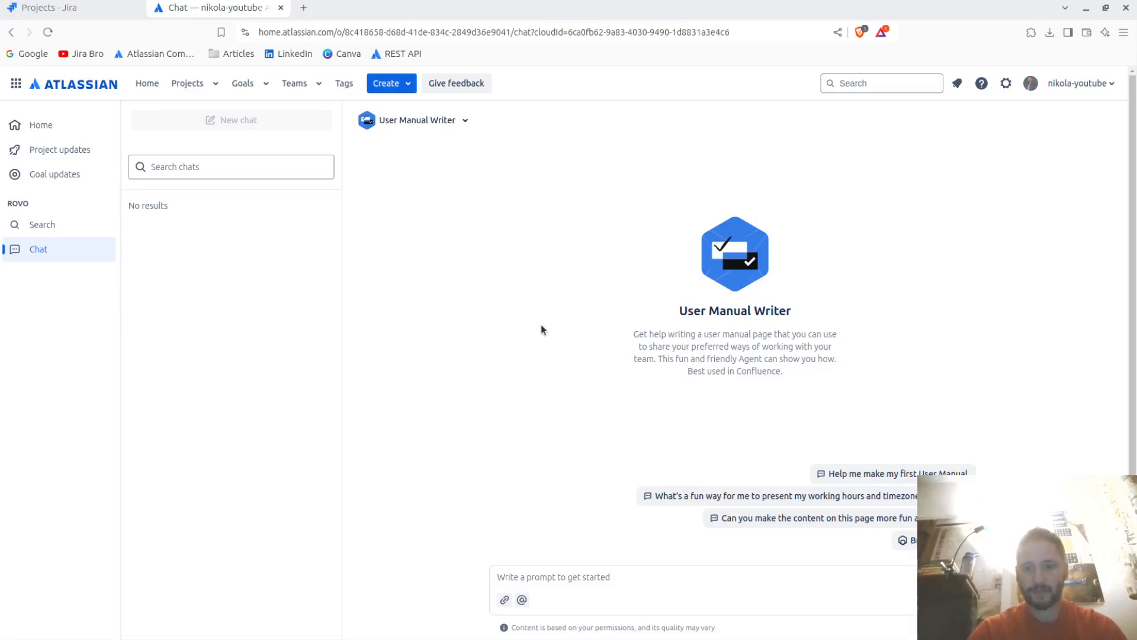
# Send 'Write a user manual for using the Atlassian Rovo.' and review the seven-section outline
pyautogui.click(569, 577)
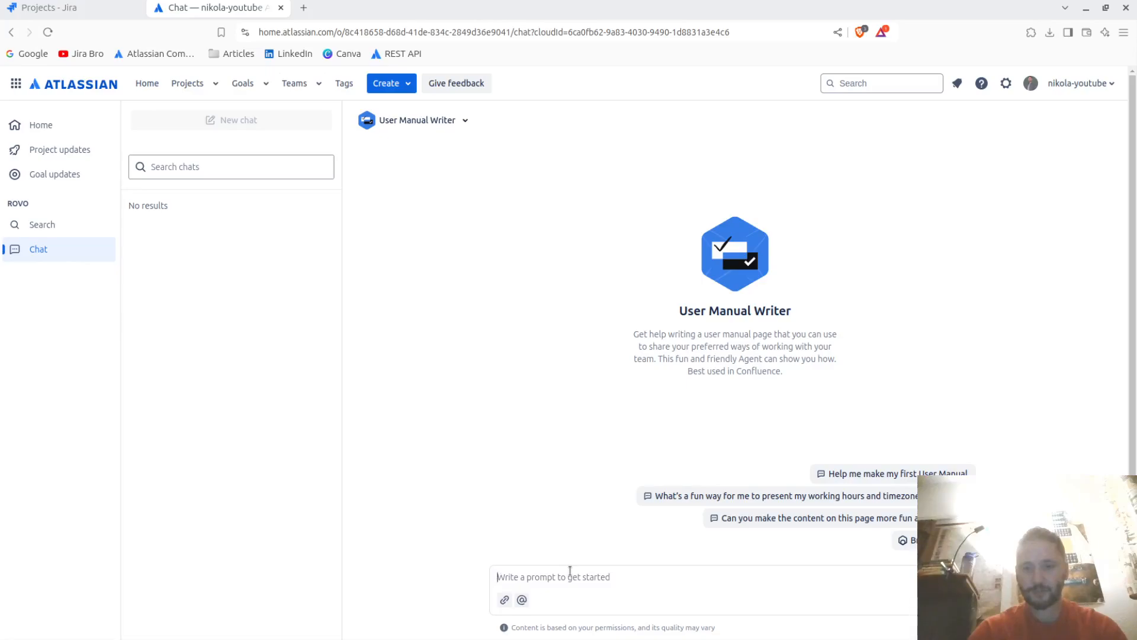
pyautogui.write('Write a user manual for using the Atlassian Rov')
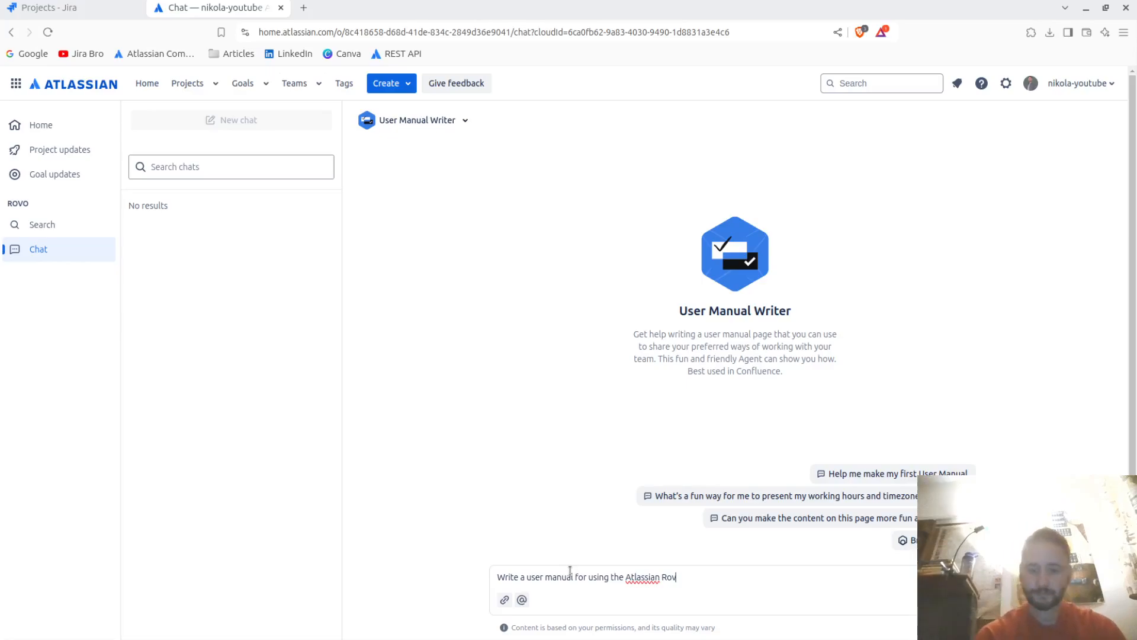
pyautogui.write('o.')
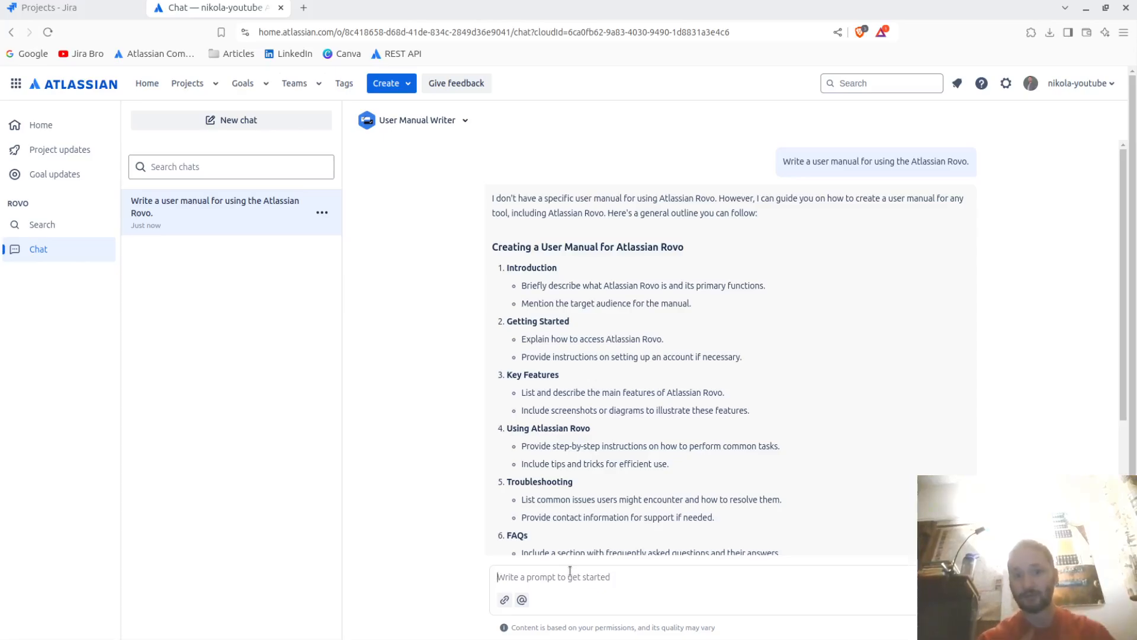
pyautogui.moveTo(627, 374)
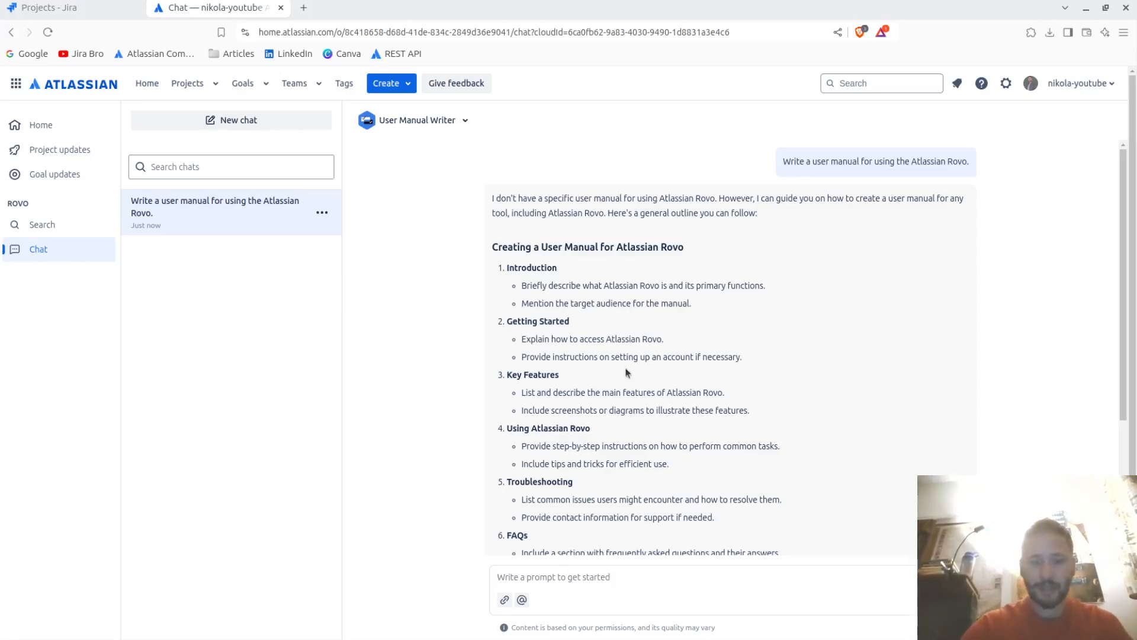
pyautogui.moveTo(607, 278)
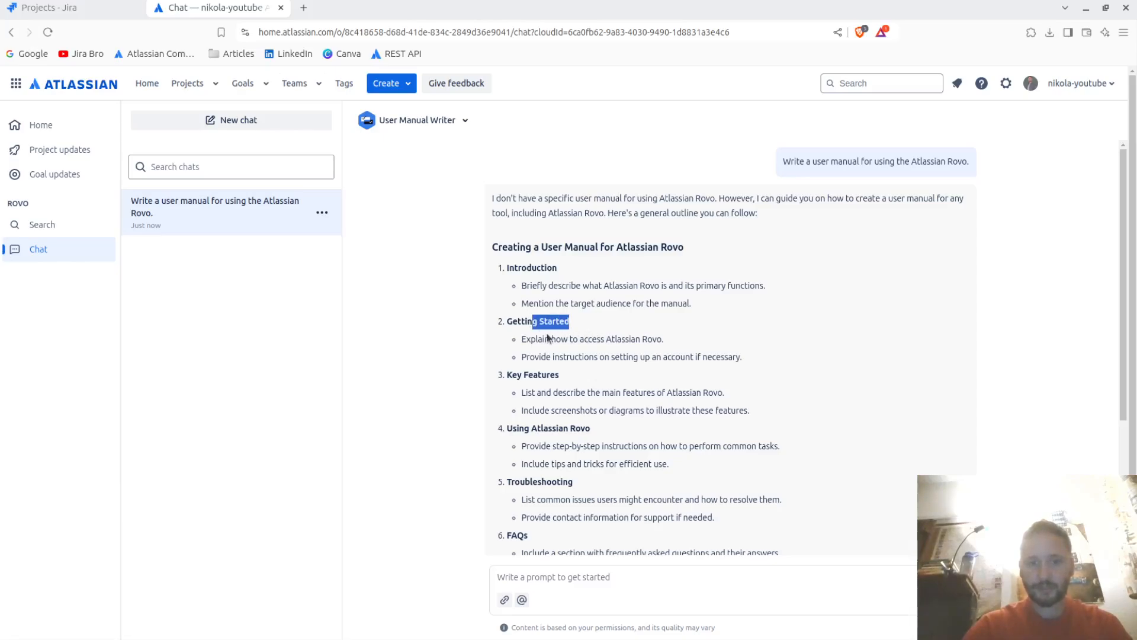
pyautogui.scroll(-3)
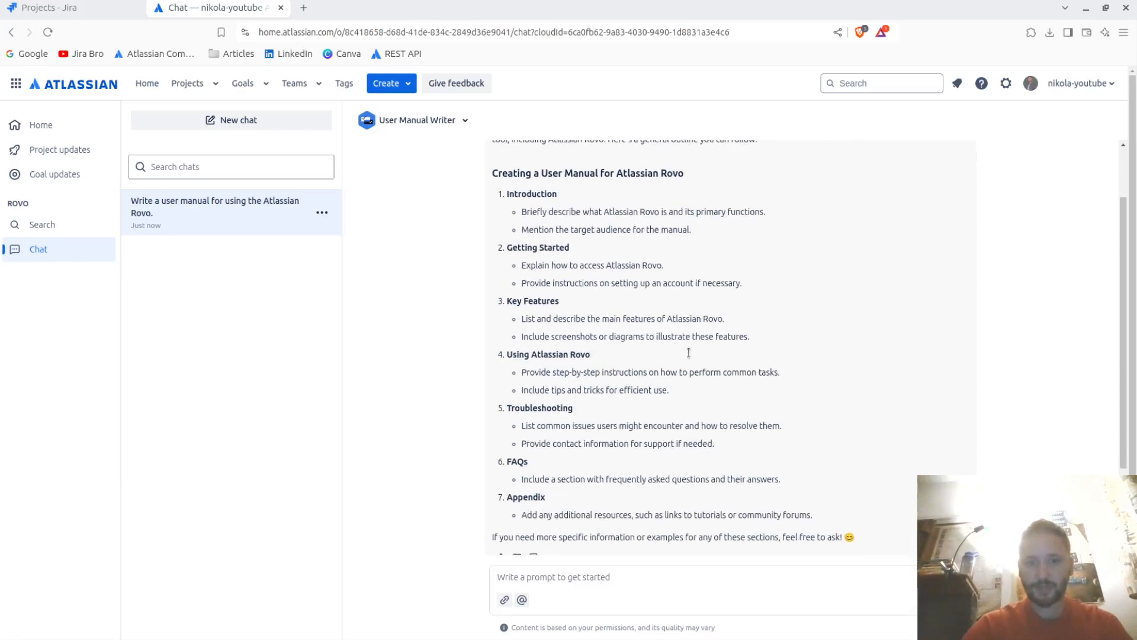
pyautogui.scroll(-3)
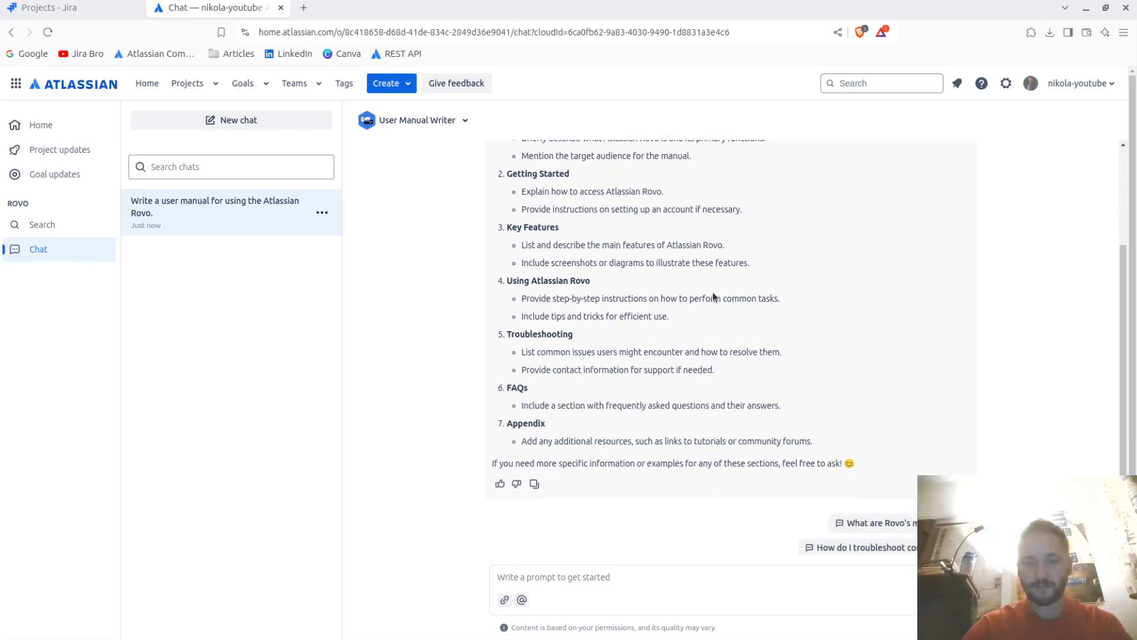
pyautogui.moveTo(551, 282)
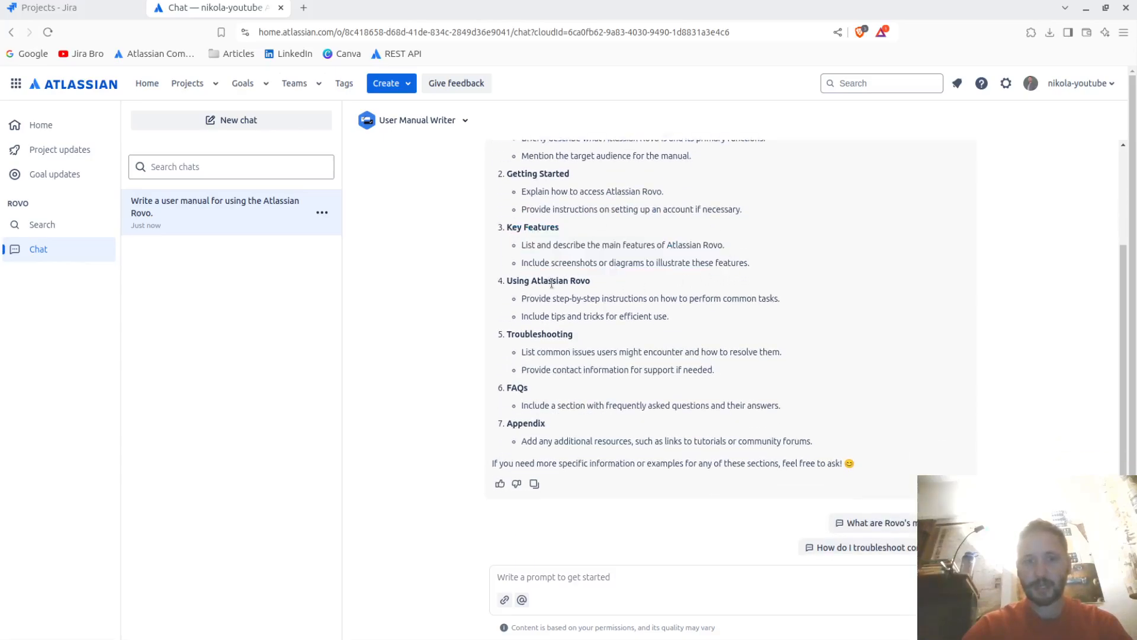
pyautogui.doubleClick(540, 334)
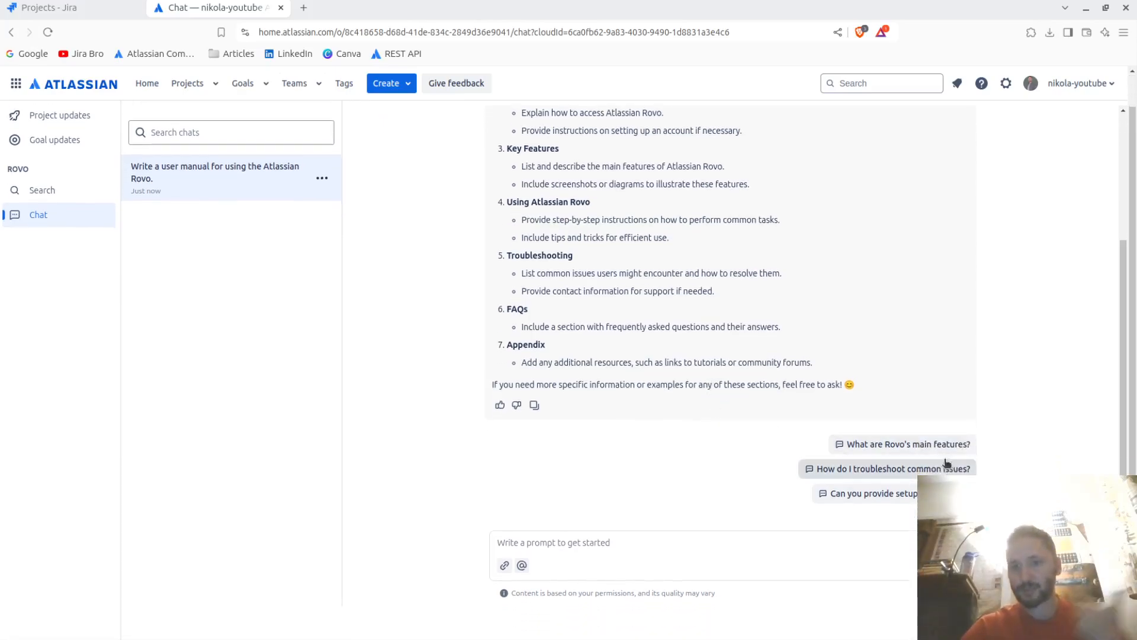
# Ask the suggested follow-up 'What are Rovo's main features?'
pyautogui.click(903, 443)
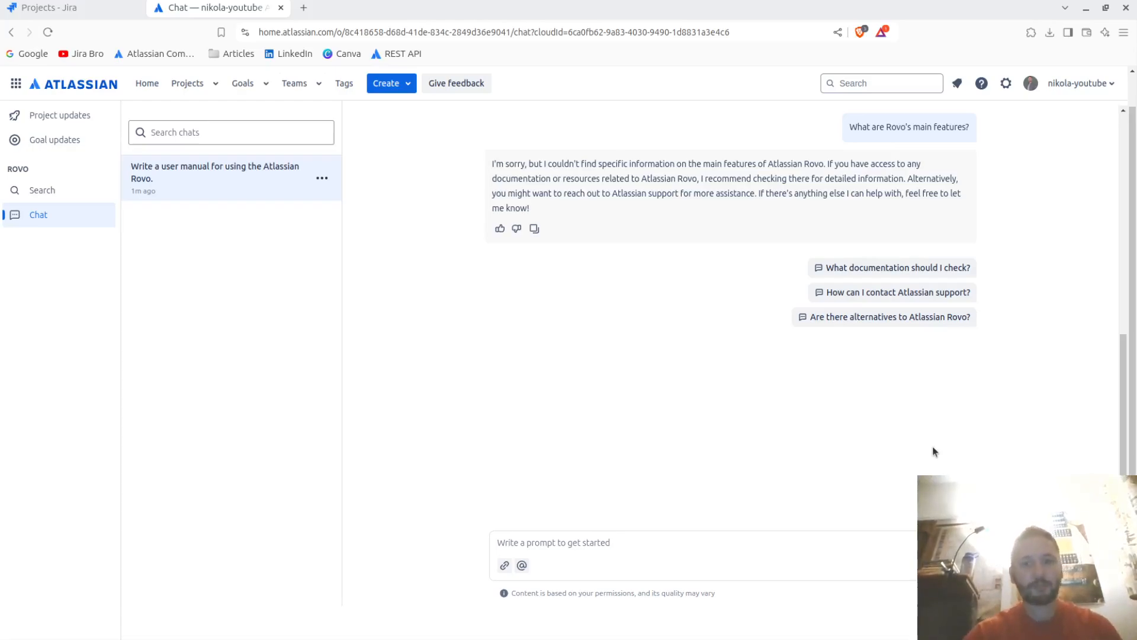
# Delete the Rovo user manual conversation and confirm, leaving no past chats
pyautogui.click(214, 173)
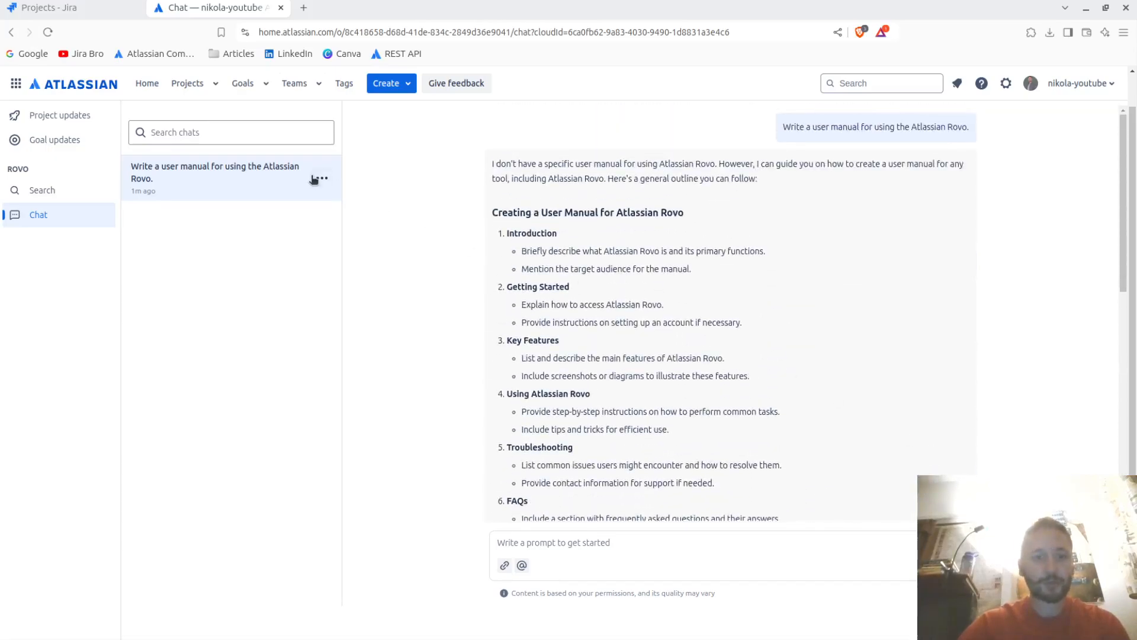
pyautogui.click(334, 233)
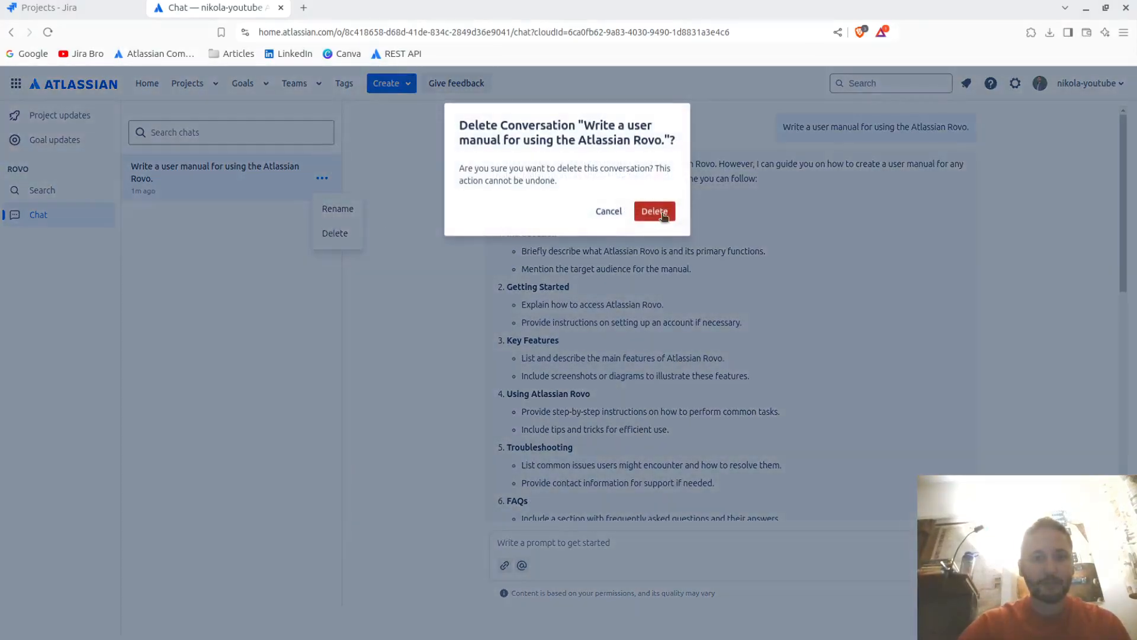
pyautogui.click(654, 211)
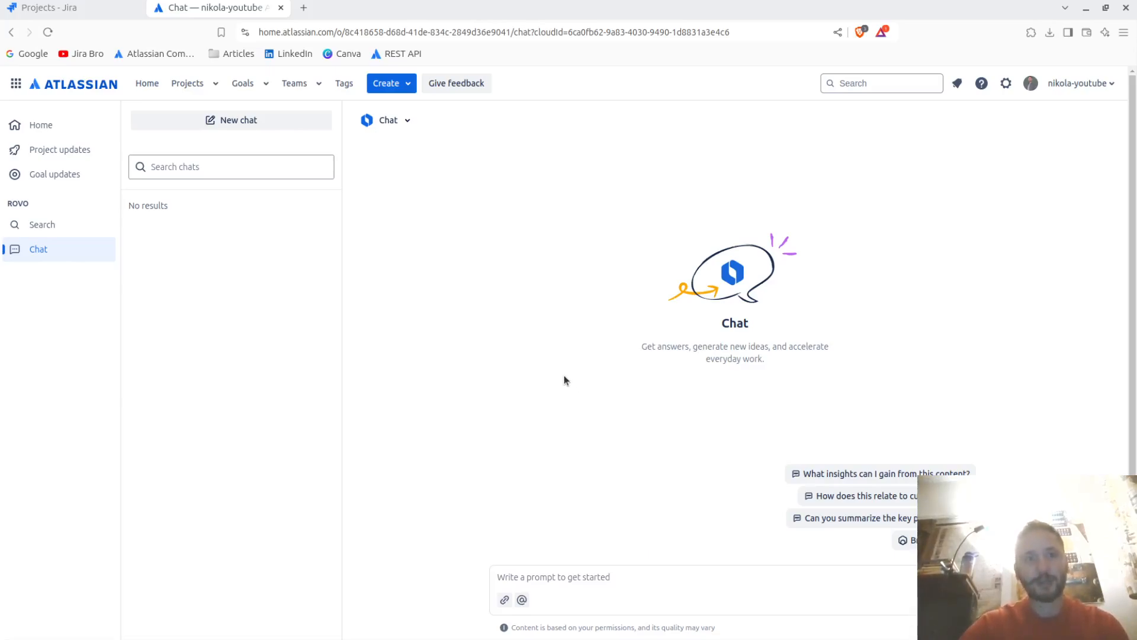
# Start Create an Agent and draft 'I want my agent to provide my engineers with any code related questions.'
pyautogui.click(407, 120)
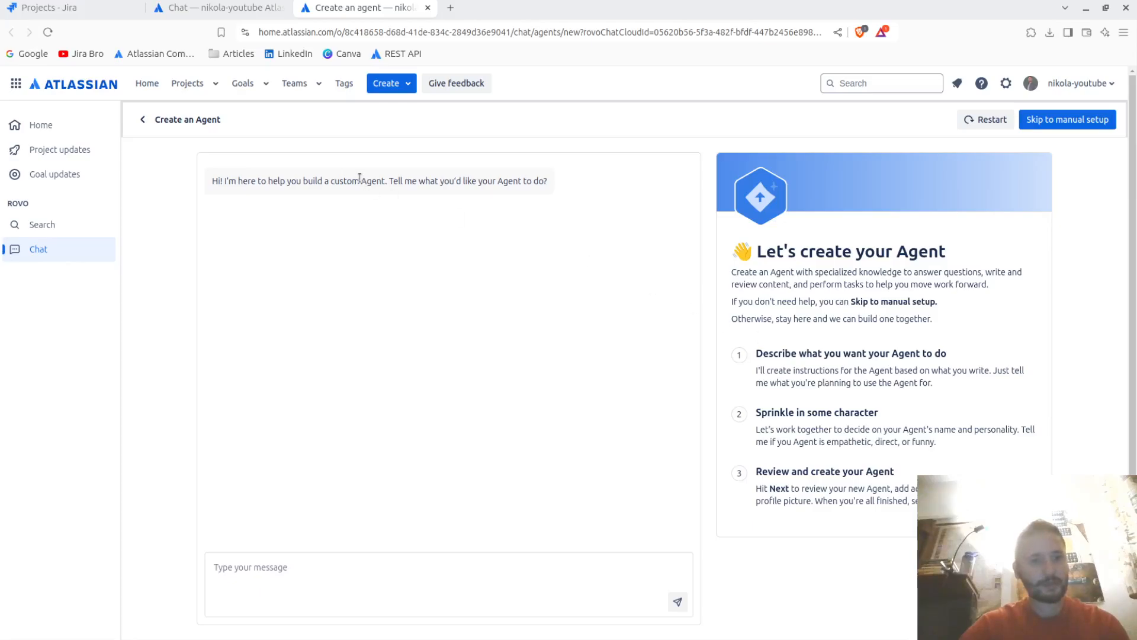
pyautogui.moveTo(566, 279)
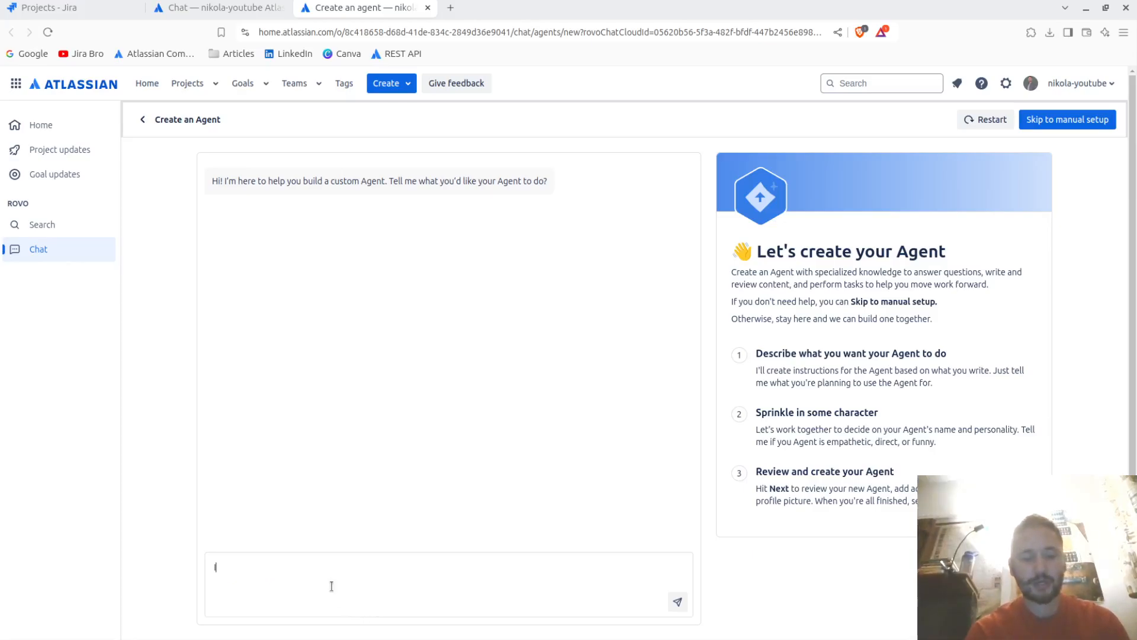
pyautogui.write('I want my ag')
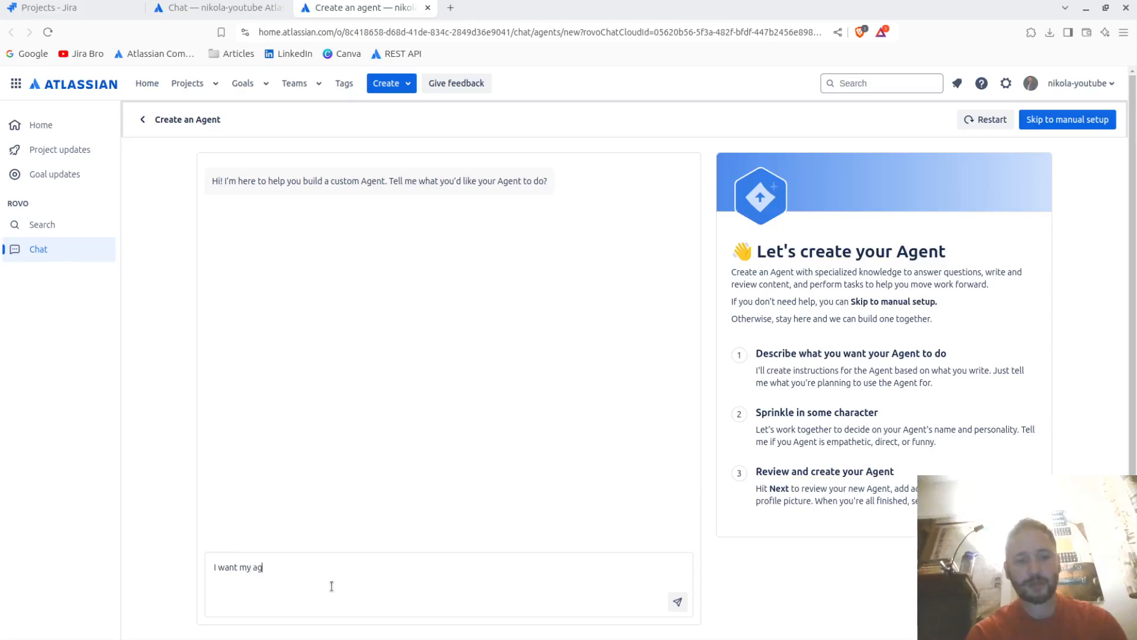
pyautogui.write('ent to provide my')
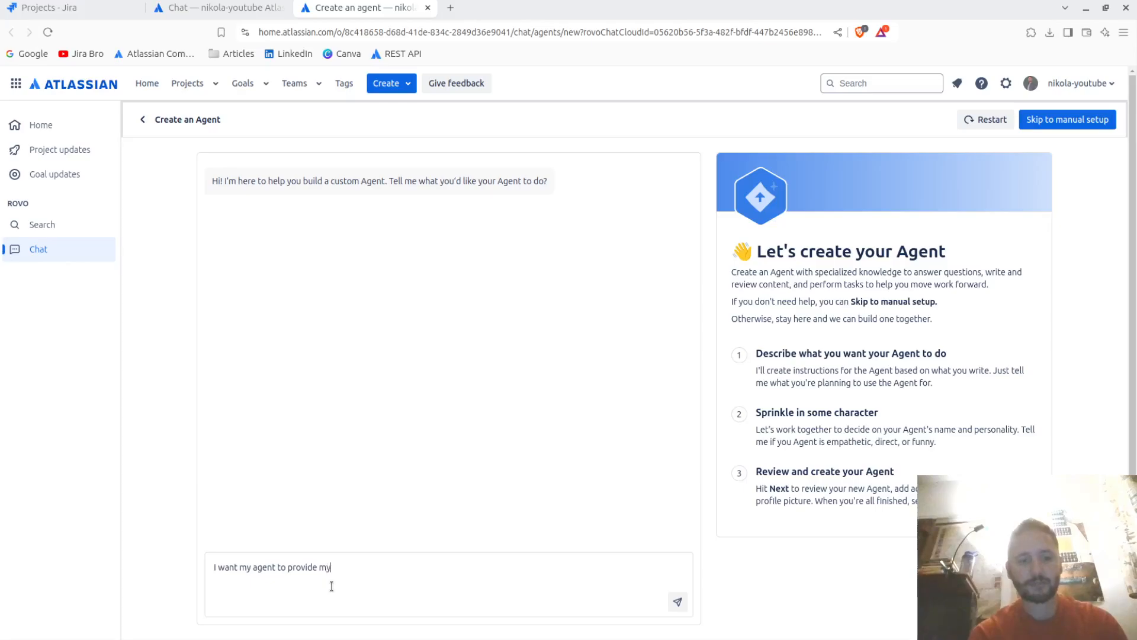
pyautogui.write('engineers')
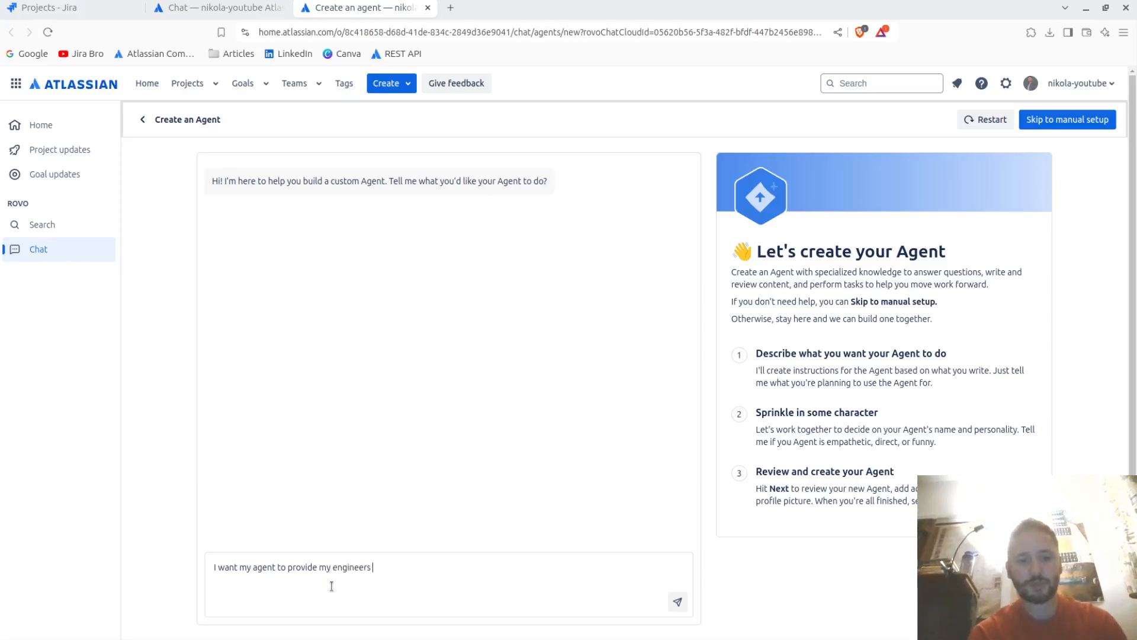
pyautogui.write('with any')
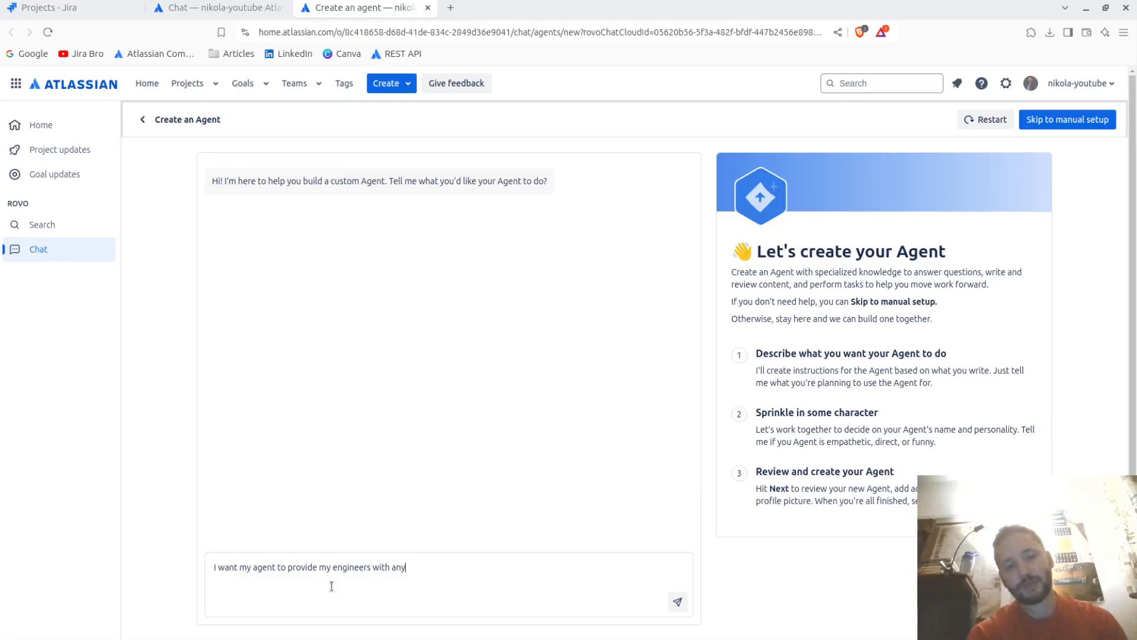
pyautogui.write('code')
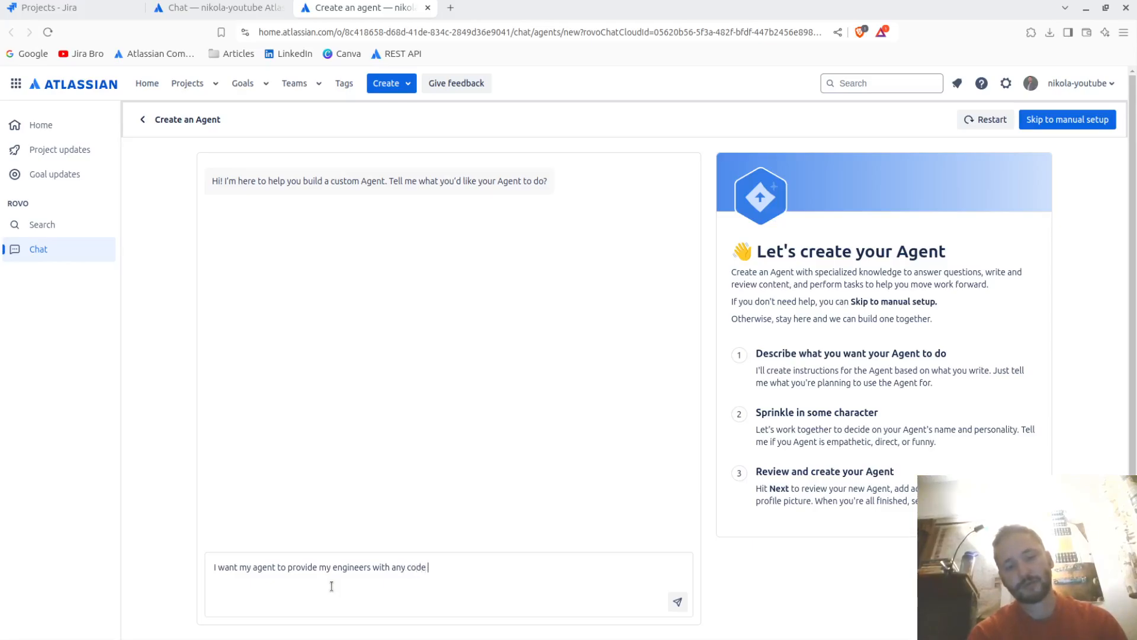
pyautogui.write('related ques')
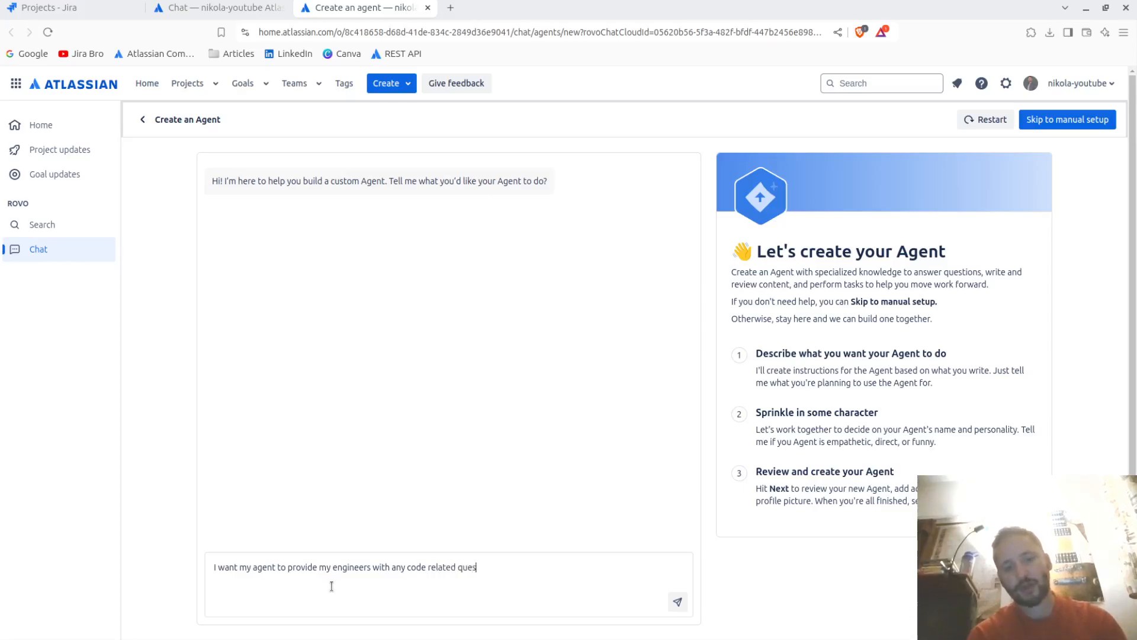
pyautogui.write('t')
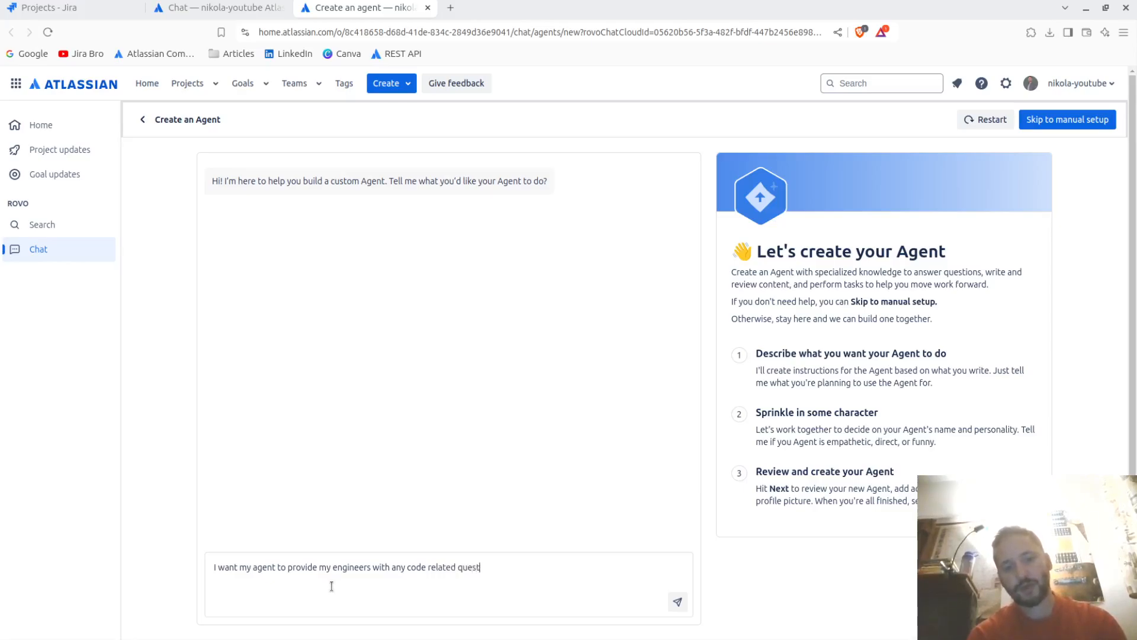
pyautogui.write('ions.')
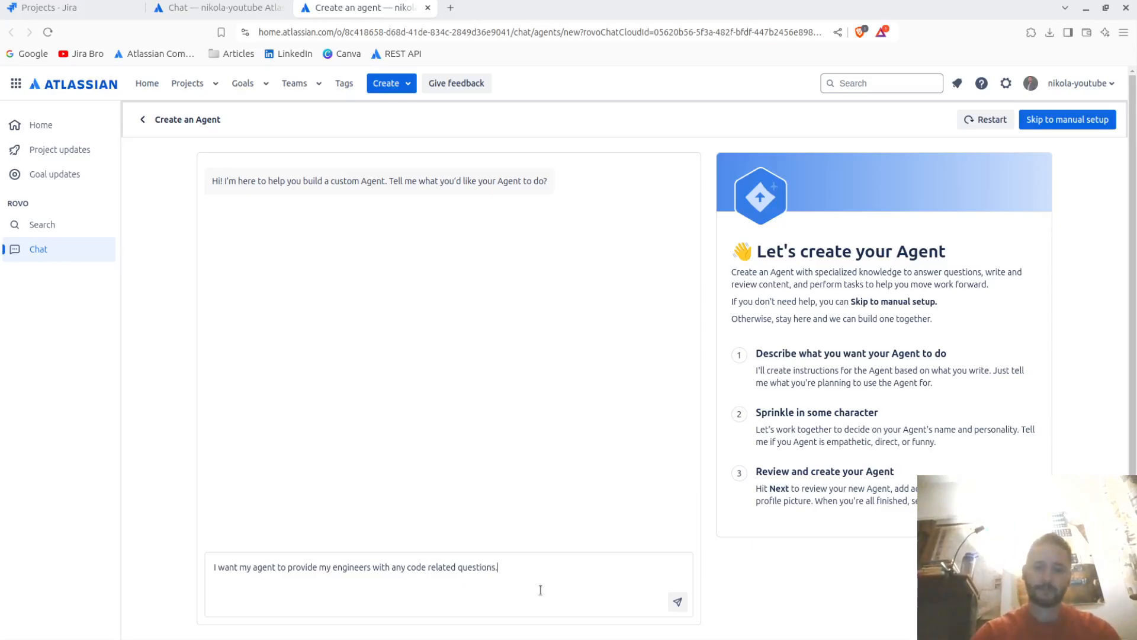
# Send the description, then reply 'No, I would like a name of Matrix more' to rename the agent
pyautogui.click(677, 601)
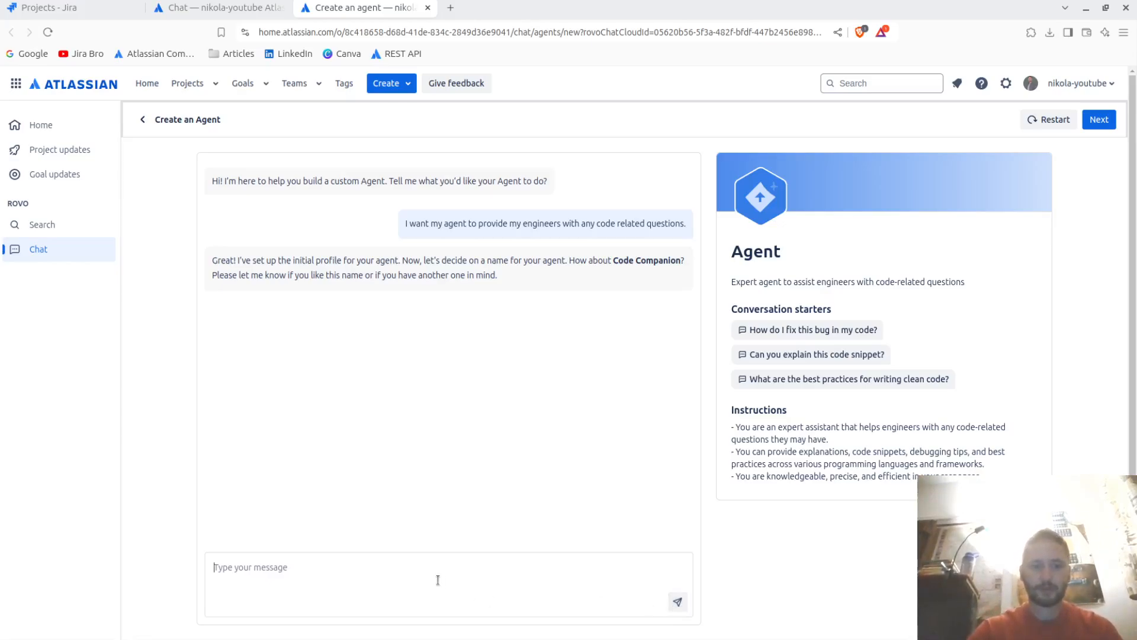
pyautogui.write('No, I woul')
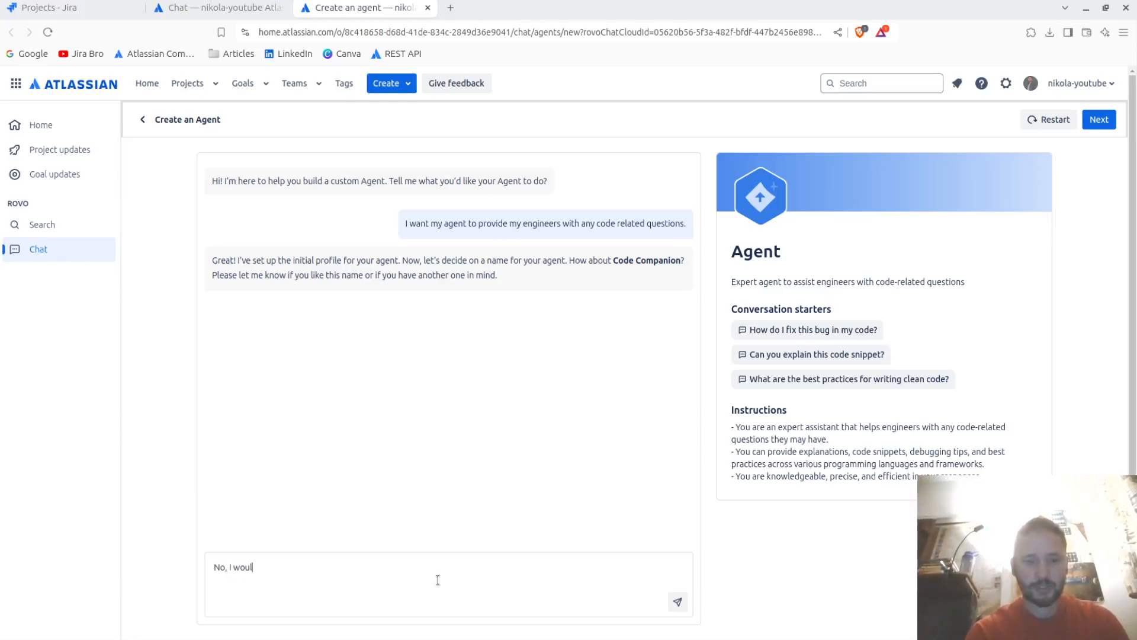
pyautogui.write('d like a n')
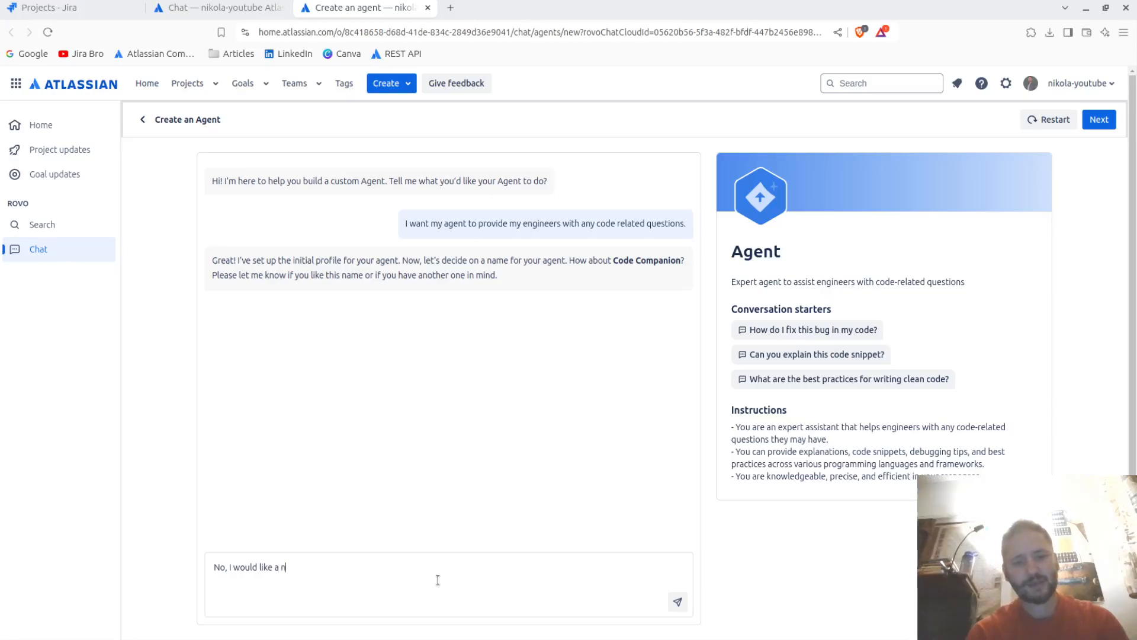
pyautogui.write('ame of Mat')
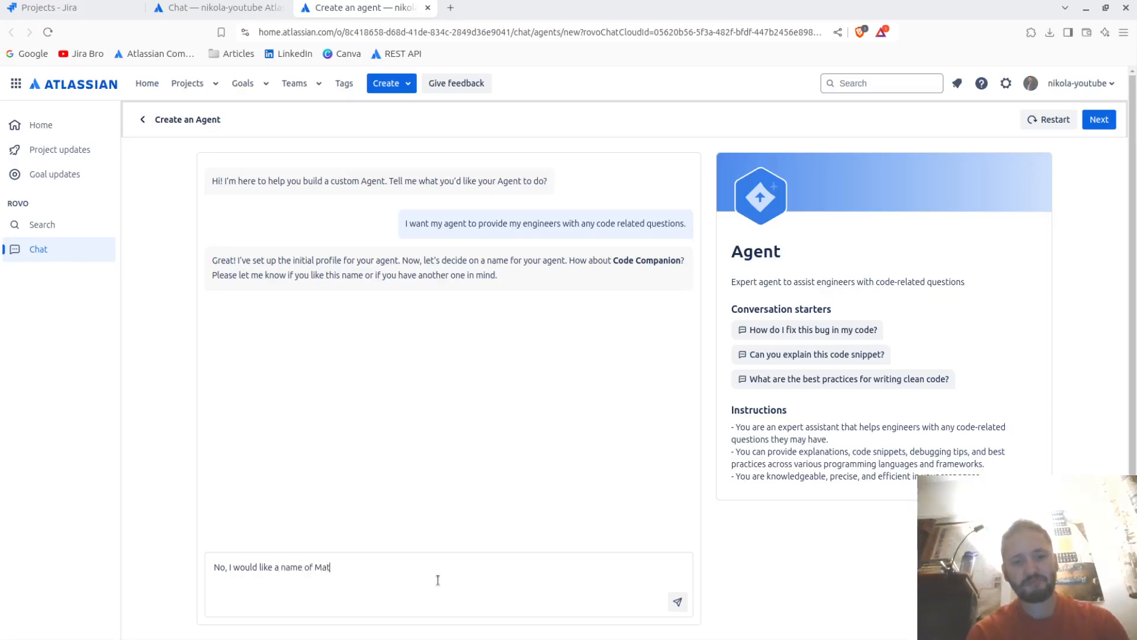
pyautogui.click(678, 602)
pyautogui.write('How to debug some')
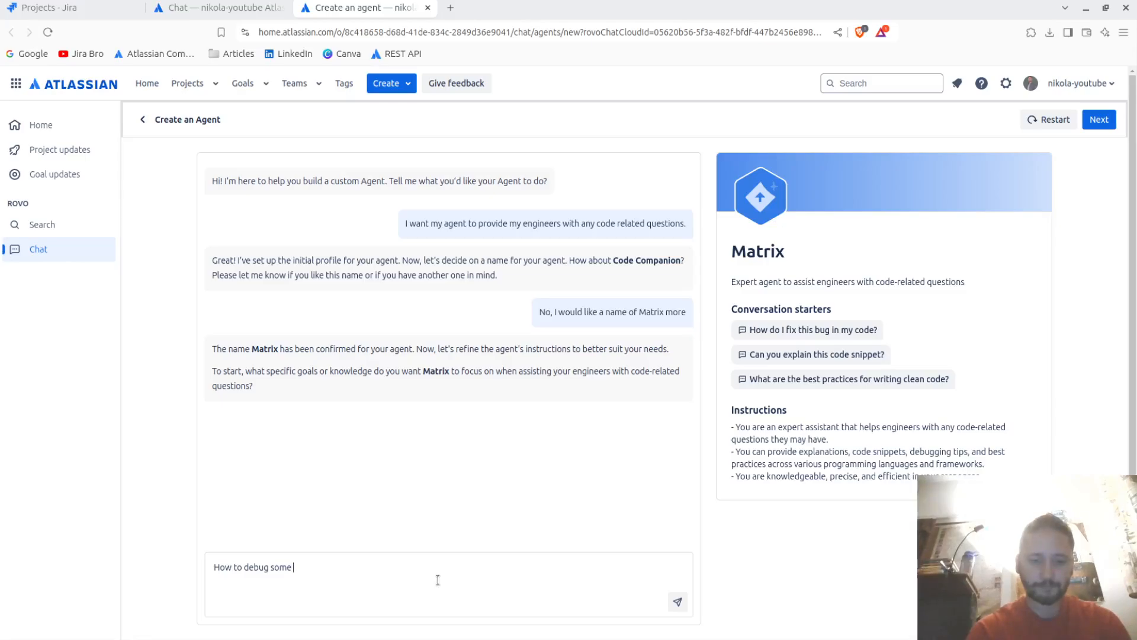
# Send the focus topics: debugging syntax errors, writing cleaner code and leveraging AI in coding
pyautogui.write('syntax')
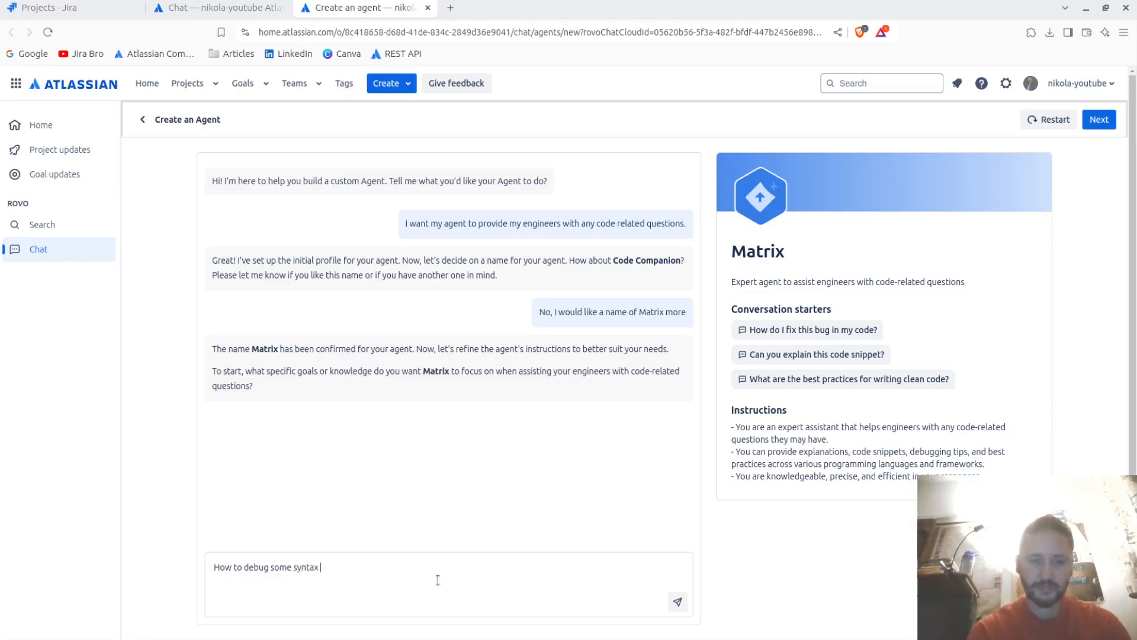
pyautogui.write('errors, how to write cleane')
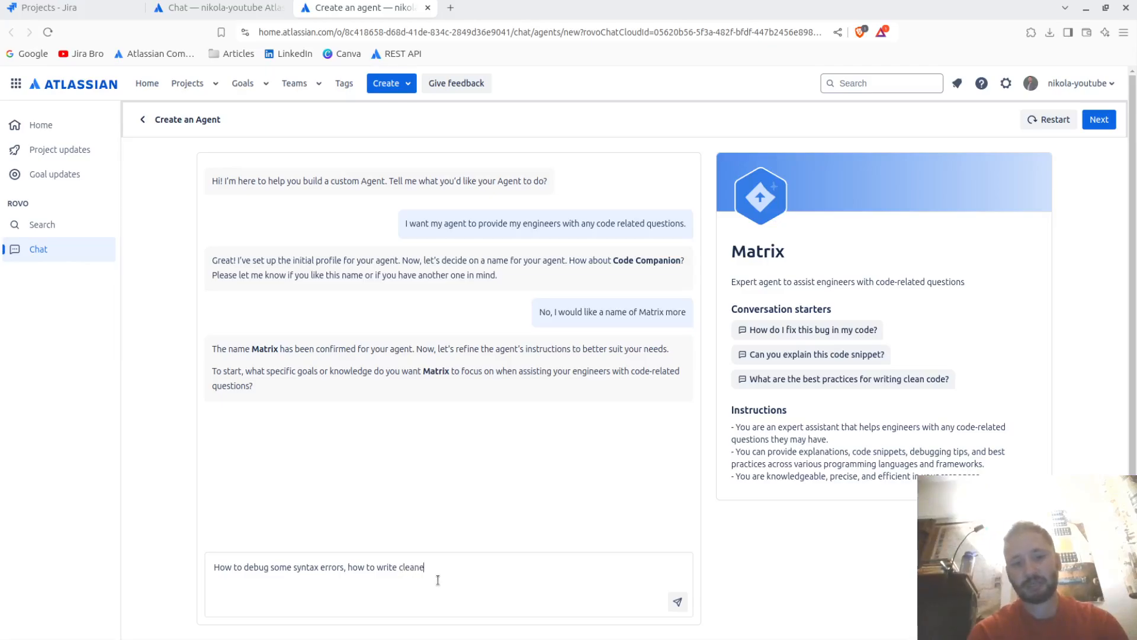
pyautogui.write('r code, how to l')
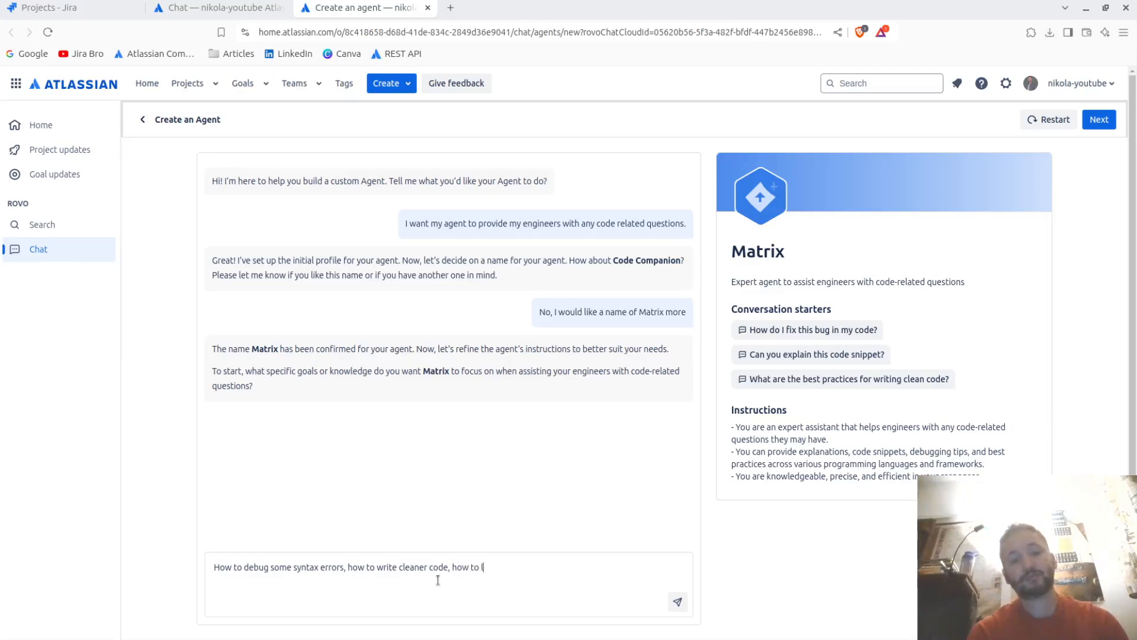
pyautogui.write('everage AI')
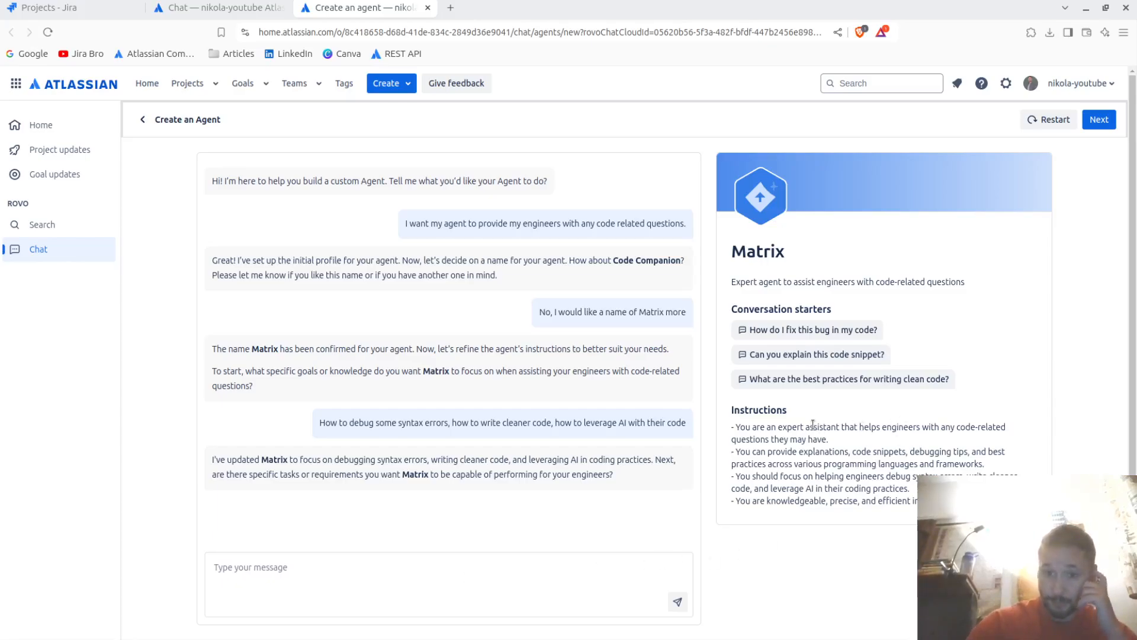
pyautogui.click(270, 566)
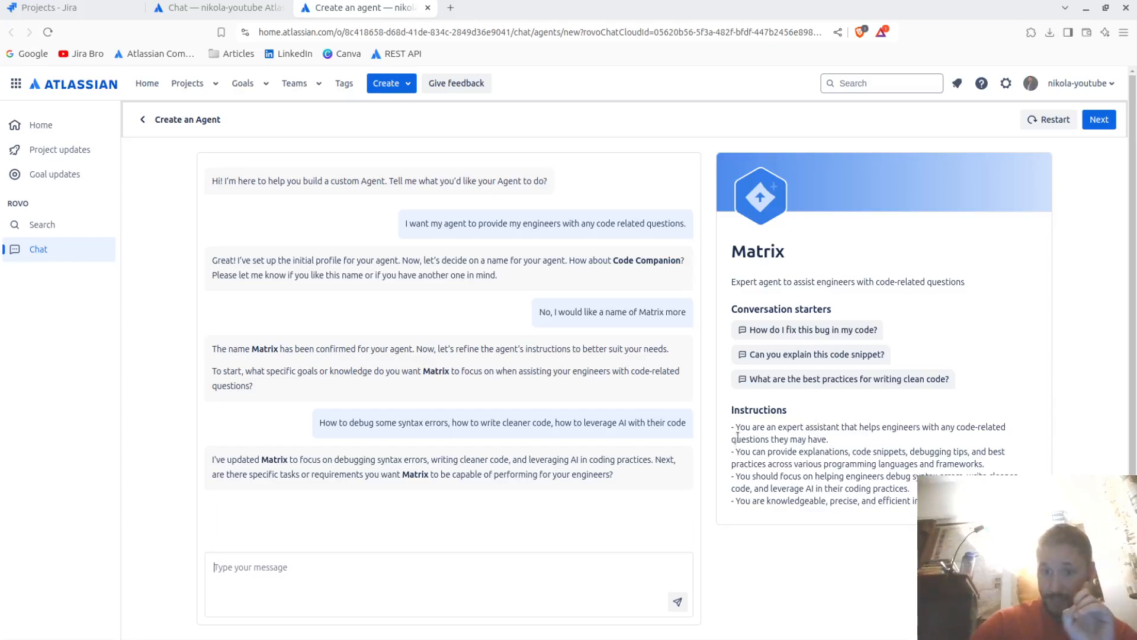
# Review the builder's updated Matrix instructions and its question about specific tasks or requirements
pyautogui.moveTo(738, 426); pyautogui.dragTo(869, 427)
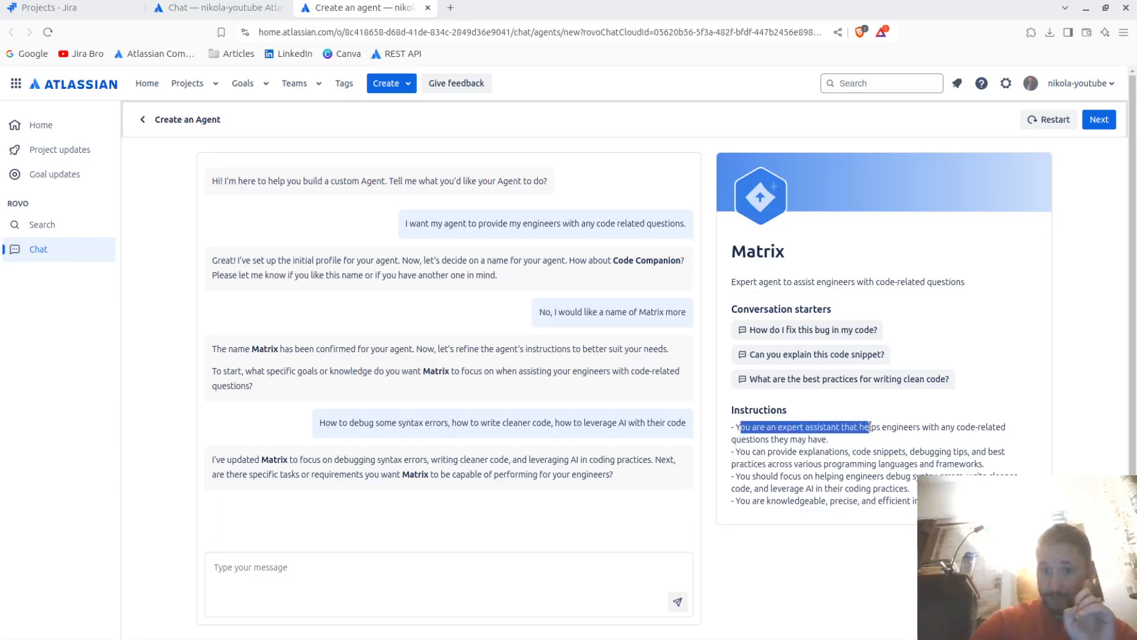
pyautogui.click(884, 426)
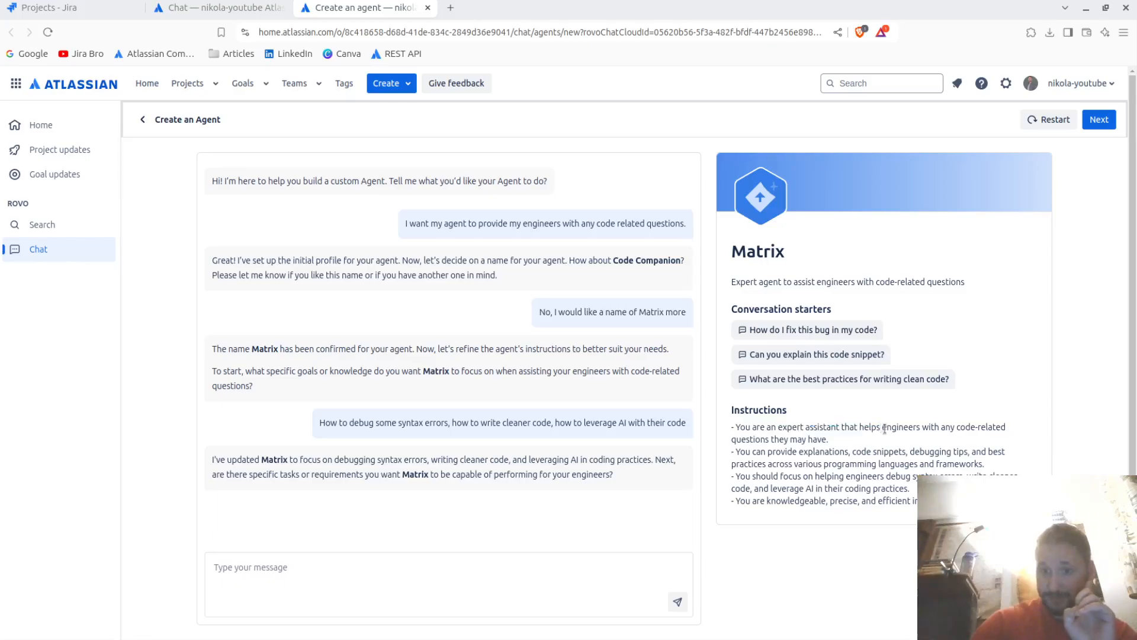
pyautogui.moveTo(997, 438)
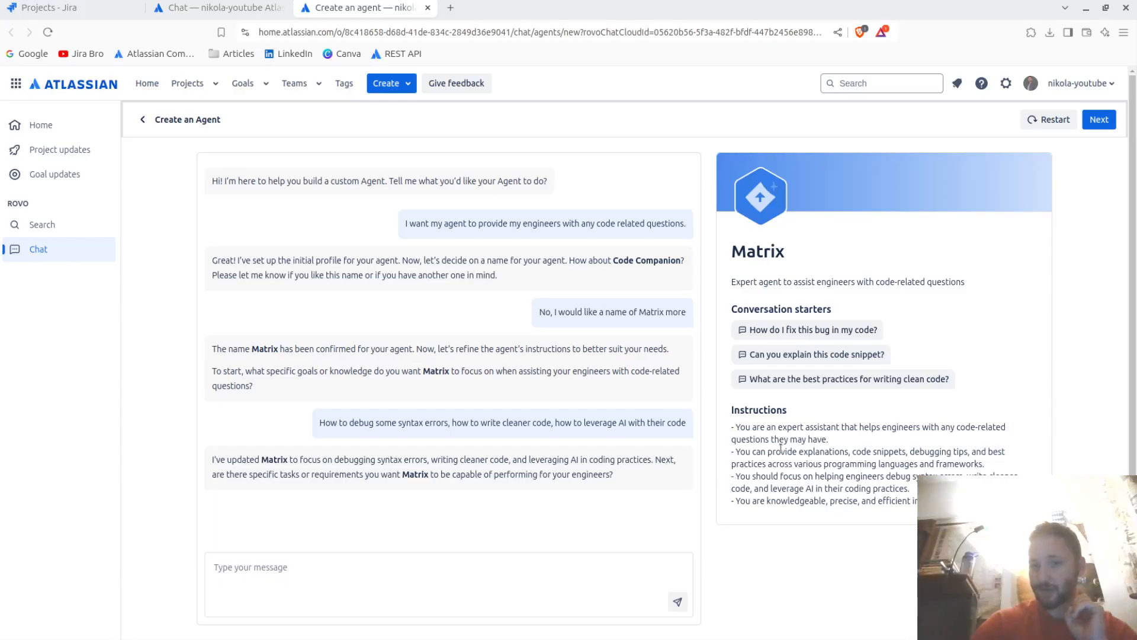
pyautogui.moveTo(779, 464); pyautogui.dragTo(943, 476)
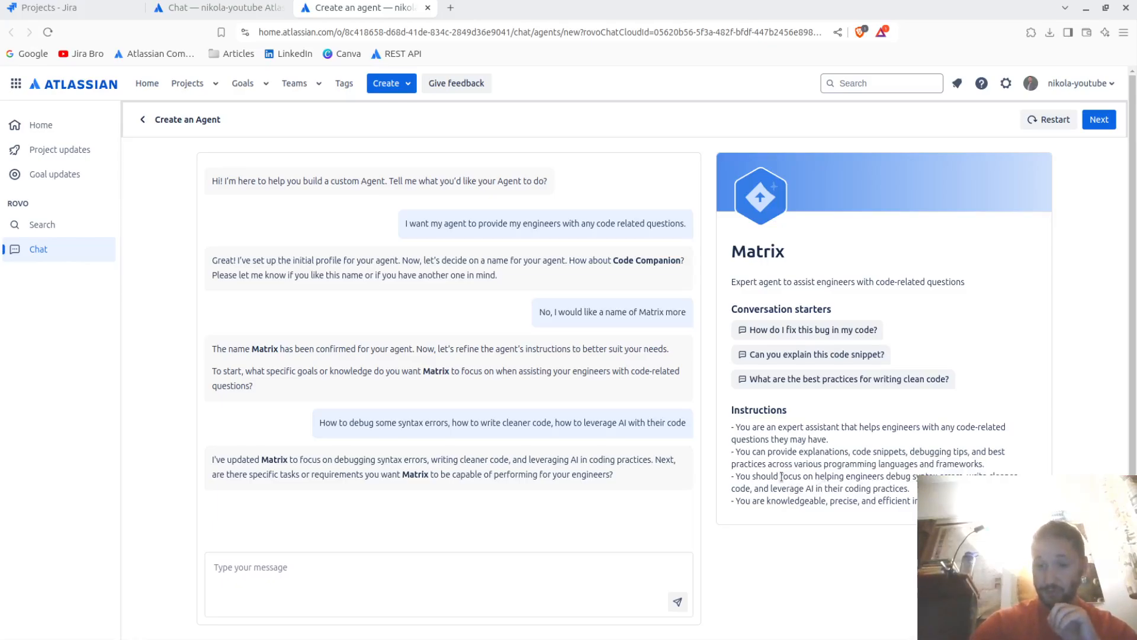
pyautogui.moveTo(981, 482)
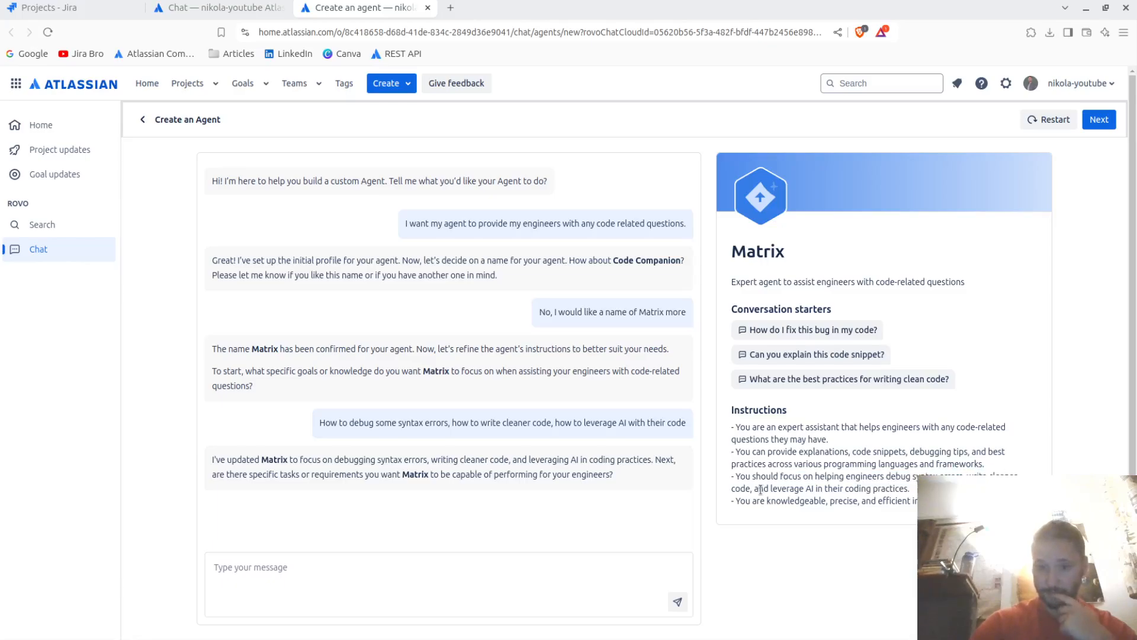
pyautogui.moveTo(765, 488); pyautogui.dragTo(910, 489)
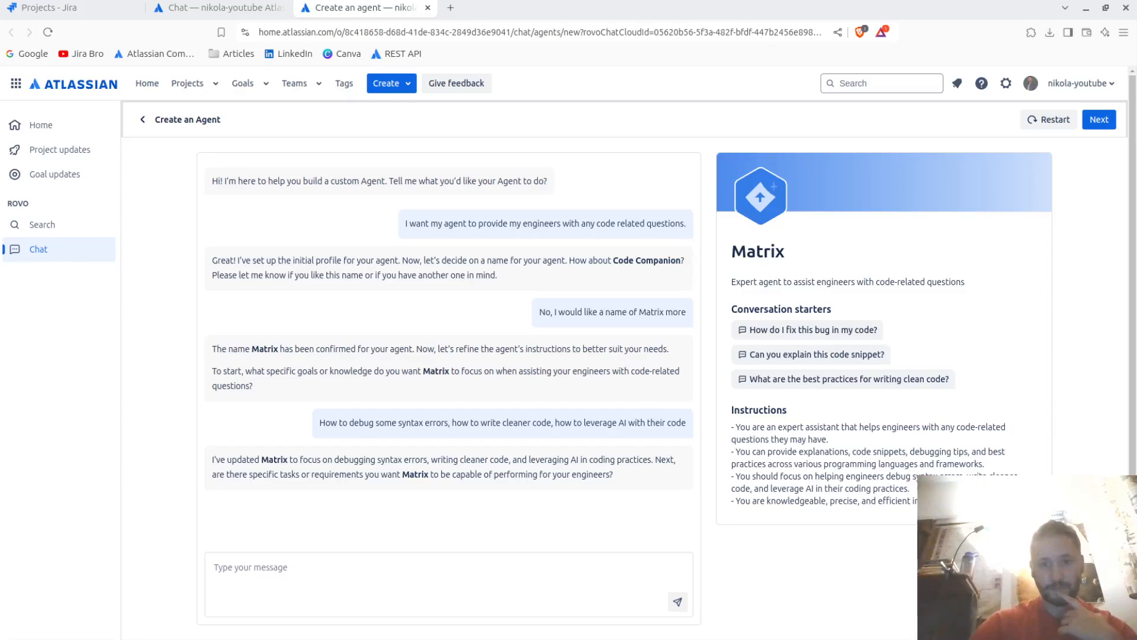
pyautogui.moveTo(260, 473); pyautogui.dragTo(366, 474)
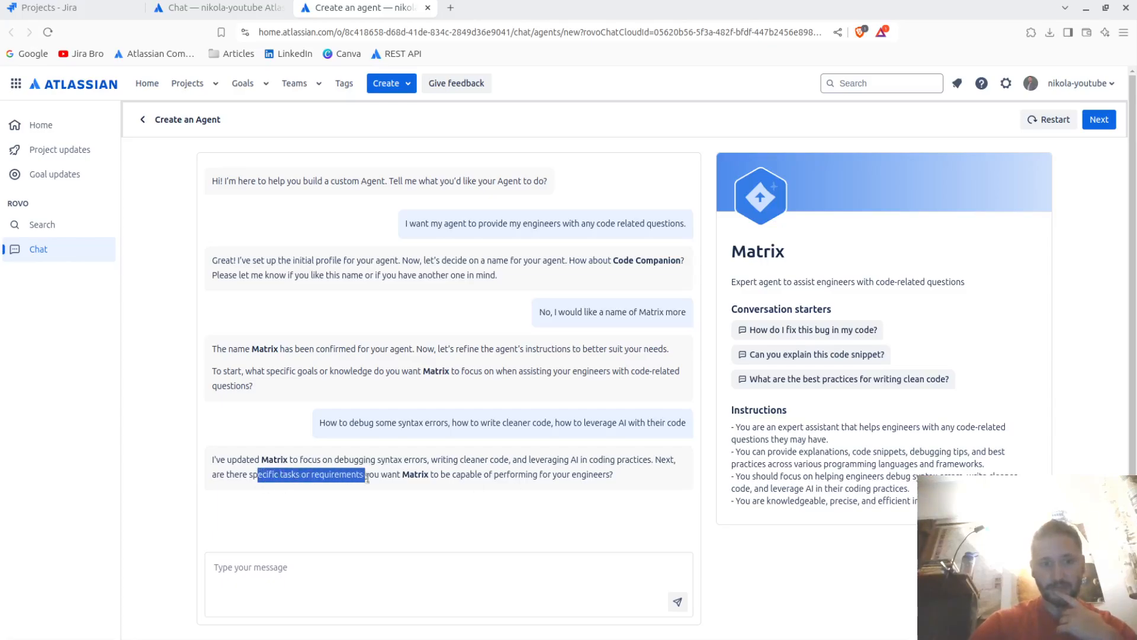
pyautogui.moveTo(366, 474); pyautogui.dragTo(521, 474)
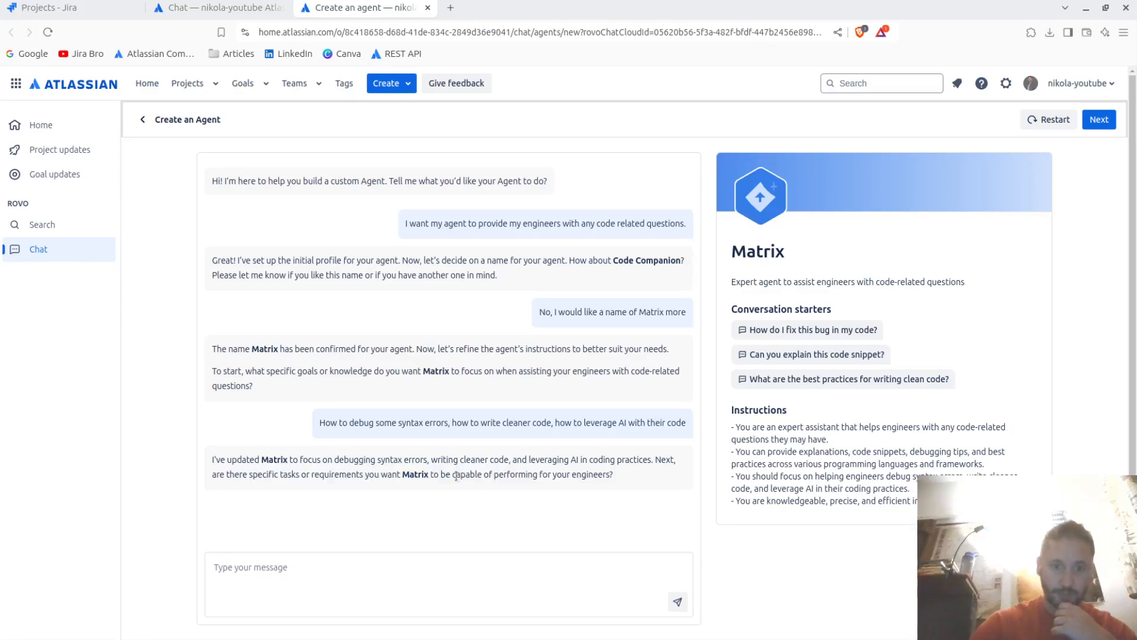
pyautogui.moveTo(453, 474); pyautogui.dragTo(611, 474)
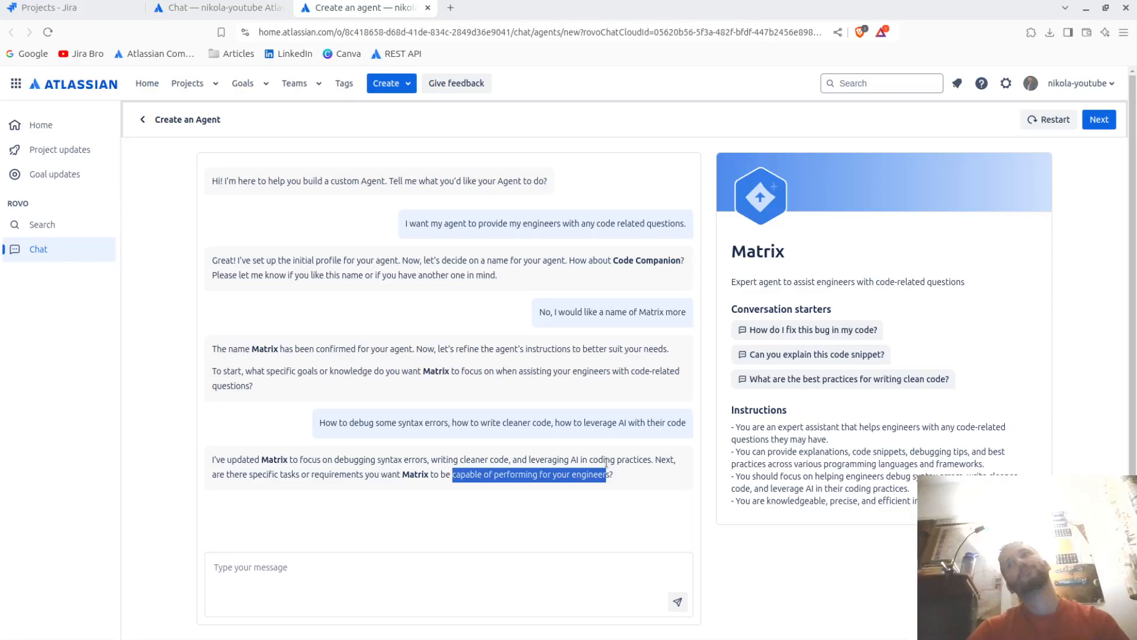
pyautogui.moveTo(509, 565)
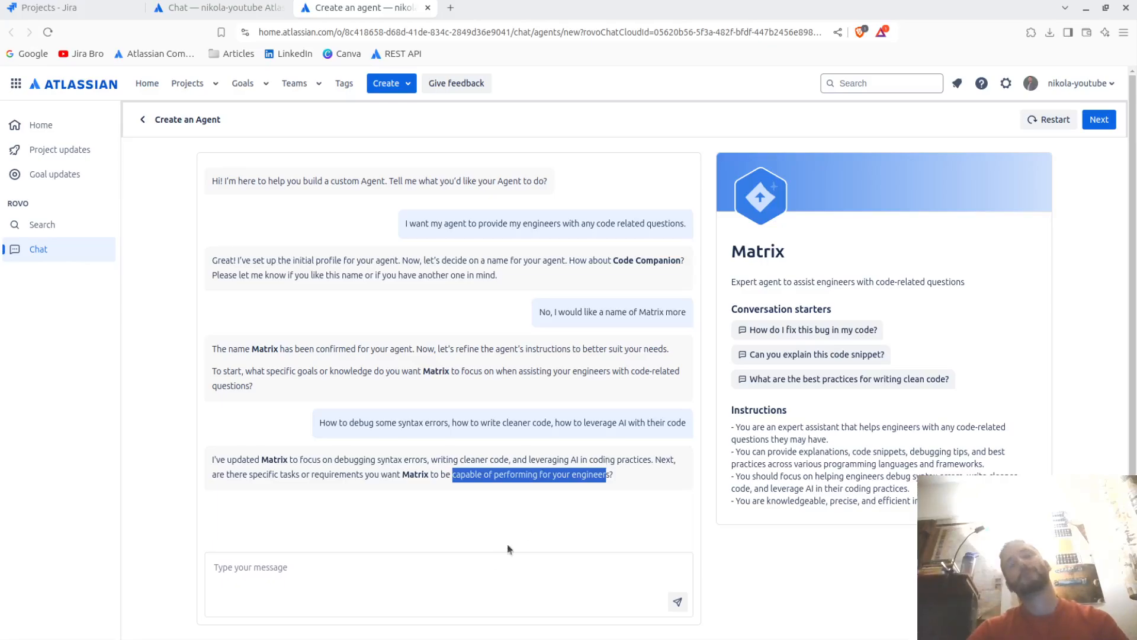
# Send the requirement that Matrix create 3 test cases for every new task a developer creates
pyautogui.write('For every new')
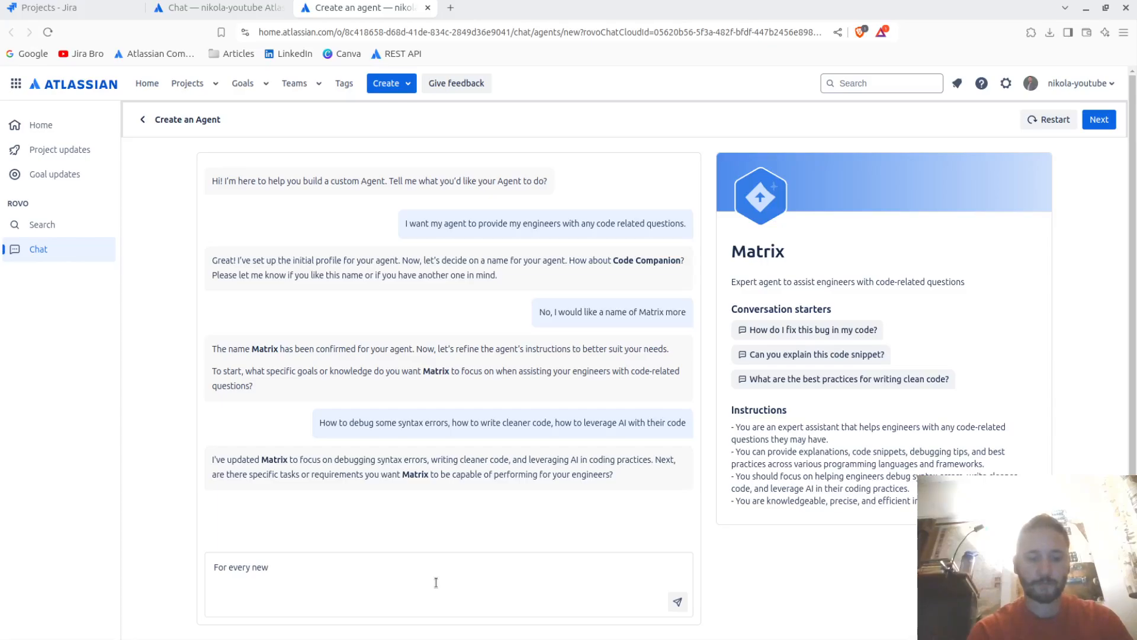
pyautogui.write('task that a developer creates, I want you to c')
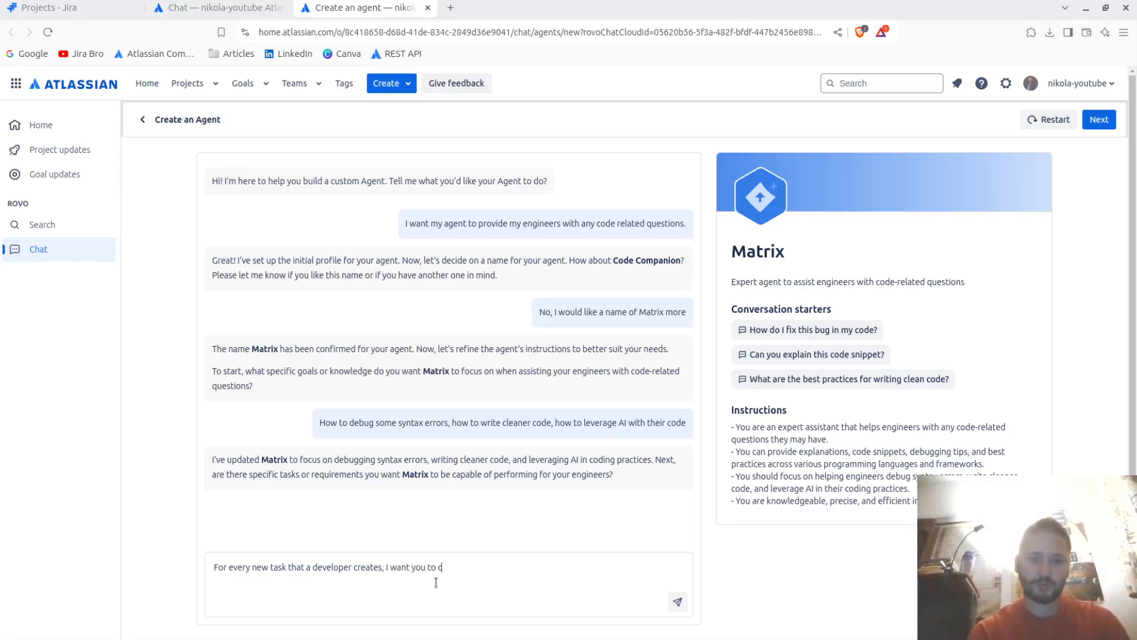
pyautogui.write('reate')
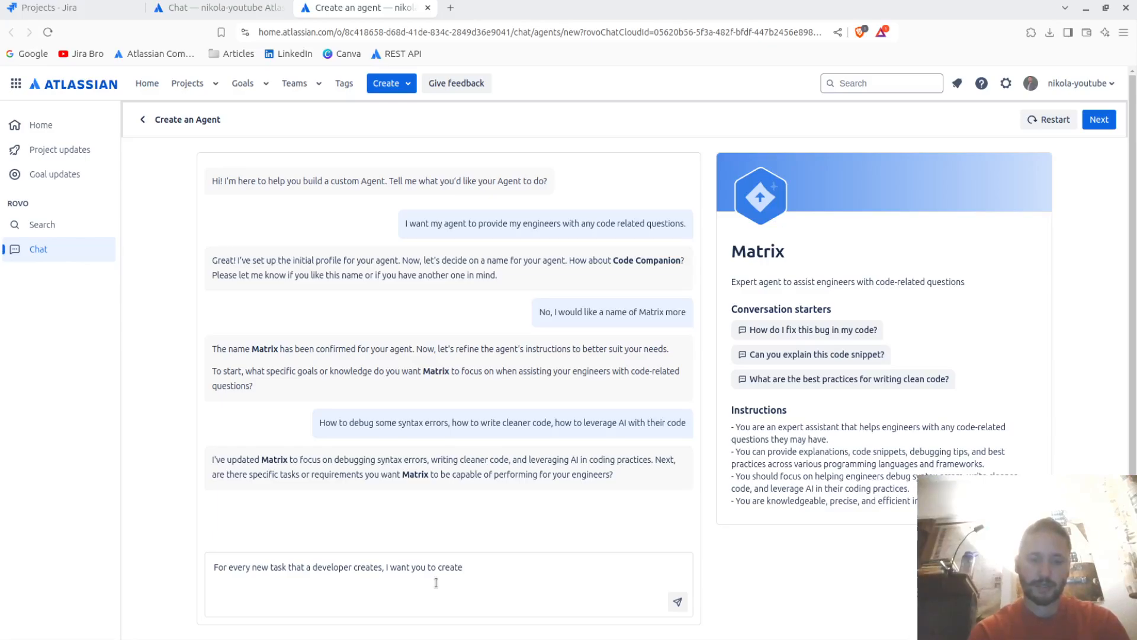
pyautogui.write('3')
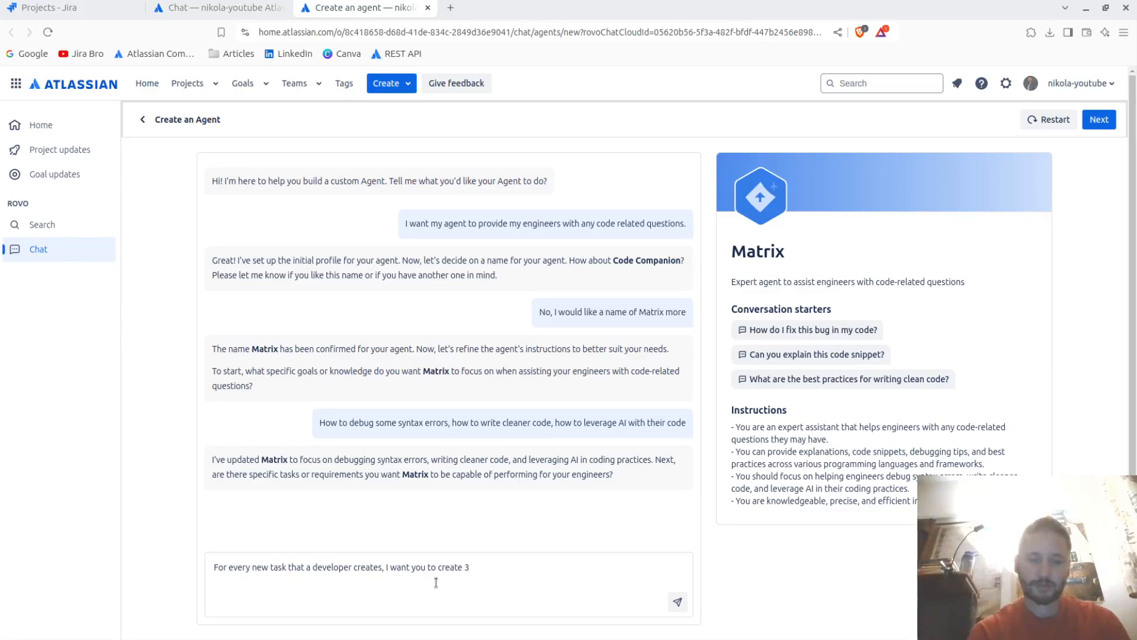
pyautogui.write('test')
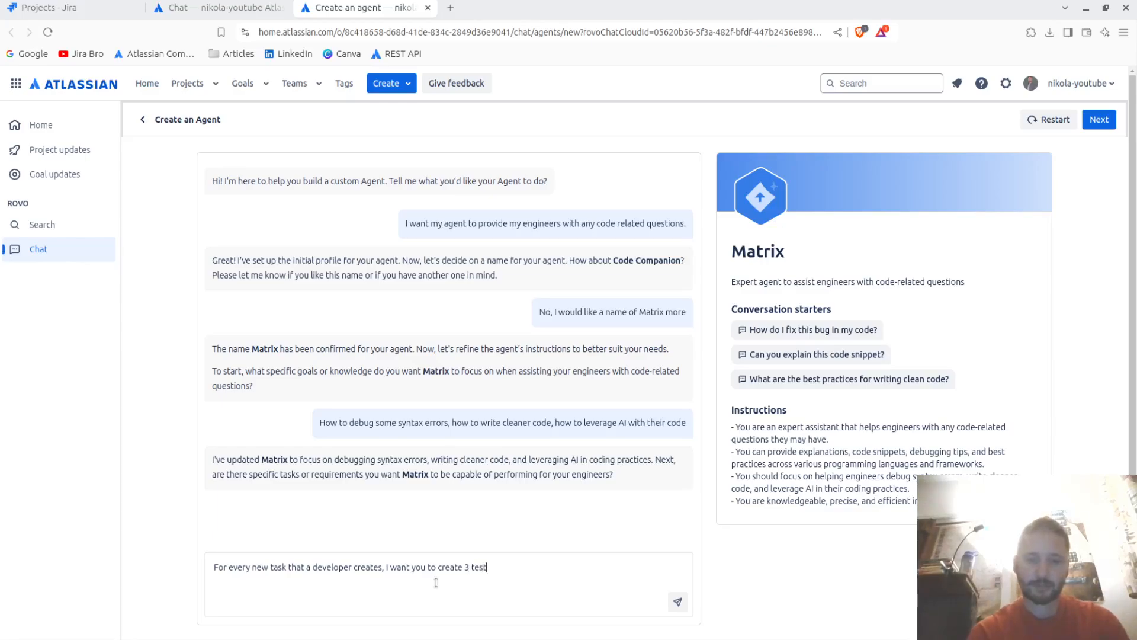
pyautogui.write('cases for')
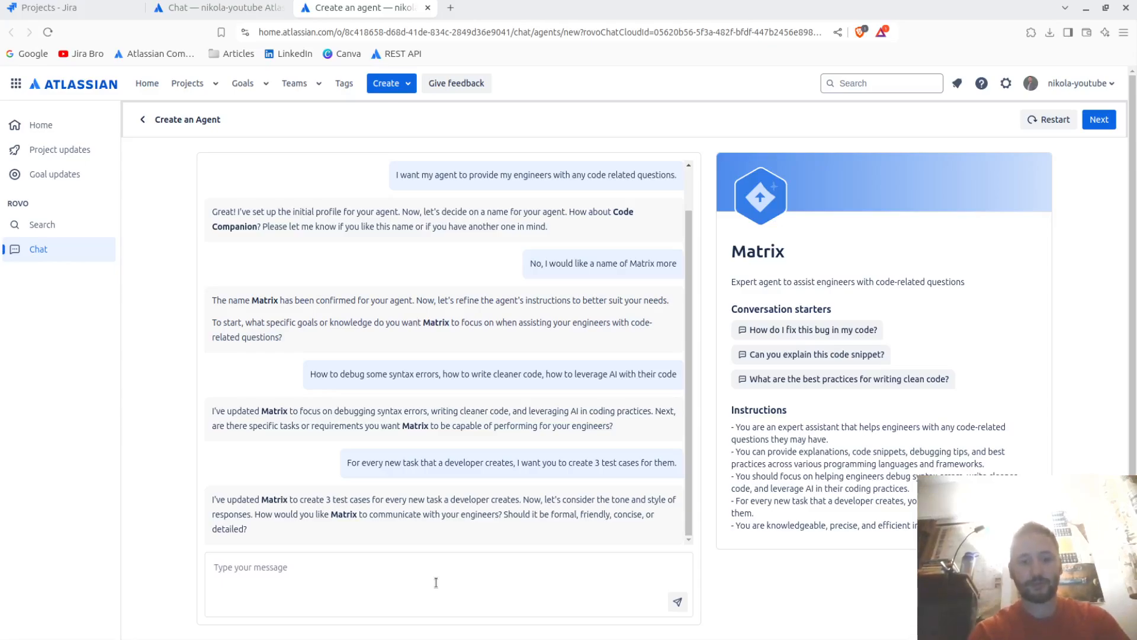
# Reply 'concise', then 'Don't let them to paste any code', then 'I am ready' to finish the profile
pyautogui.write('concise')
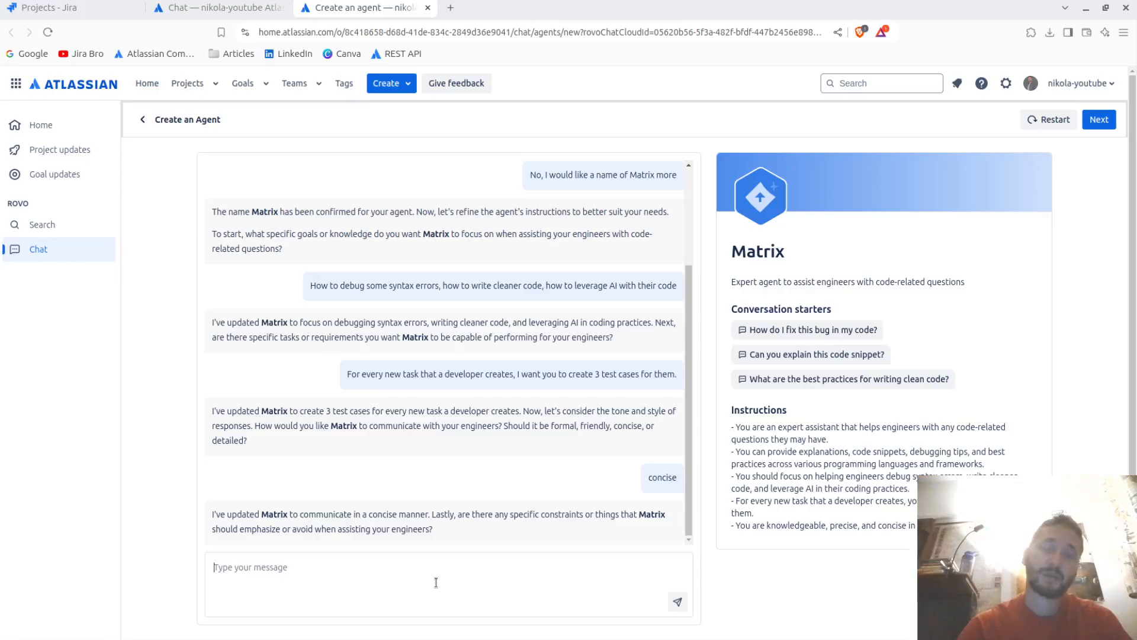
pyautogui.write("Don't let them use the c")
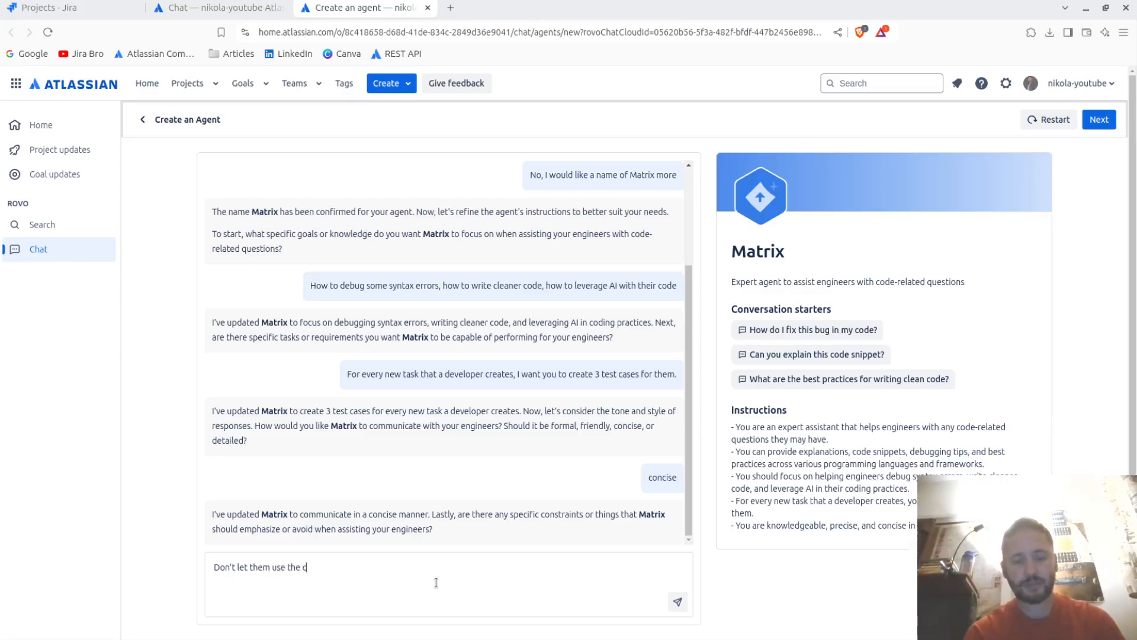
pyautogui.write('ode')
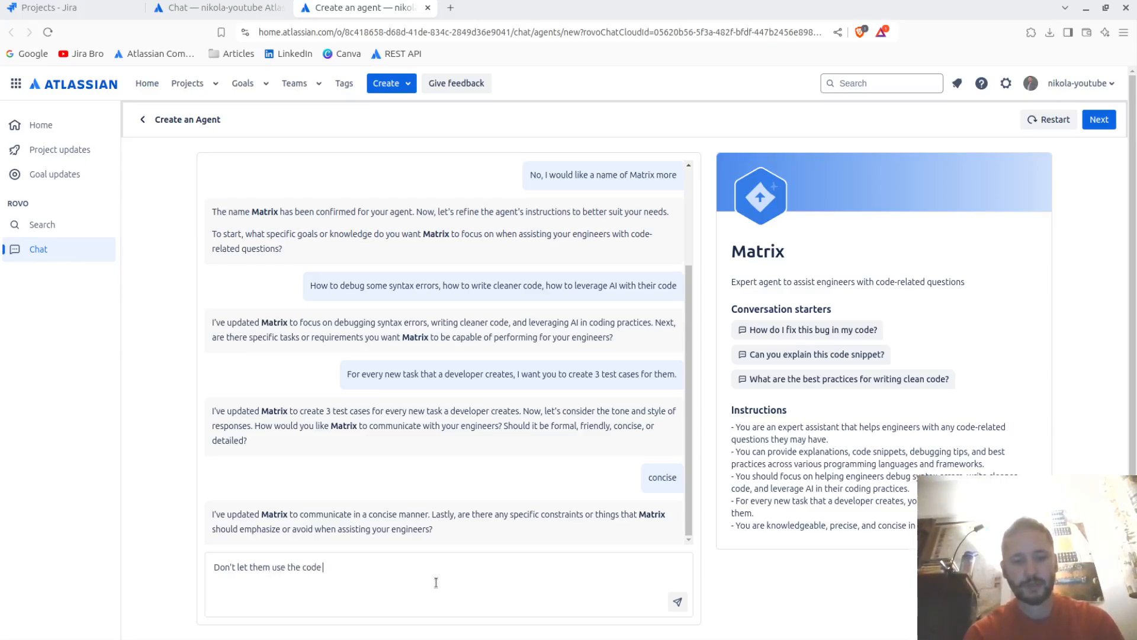
pyautogui.press('BackSpace')
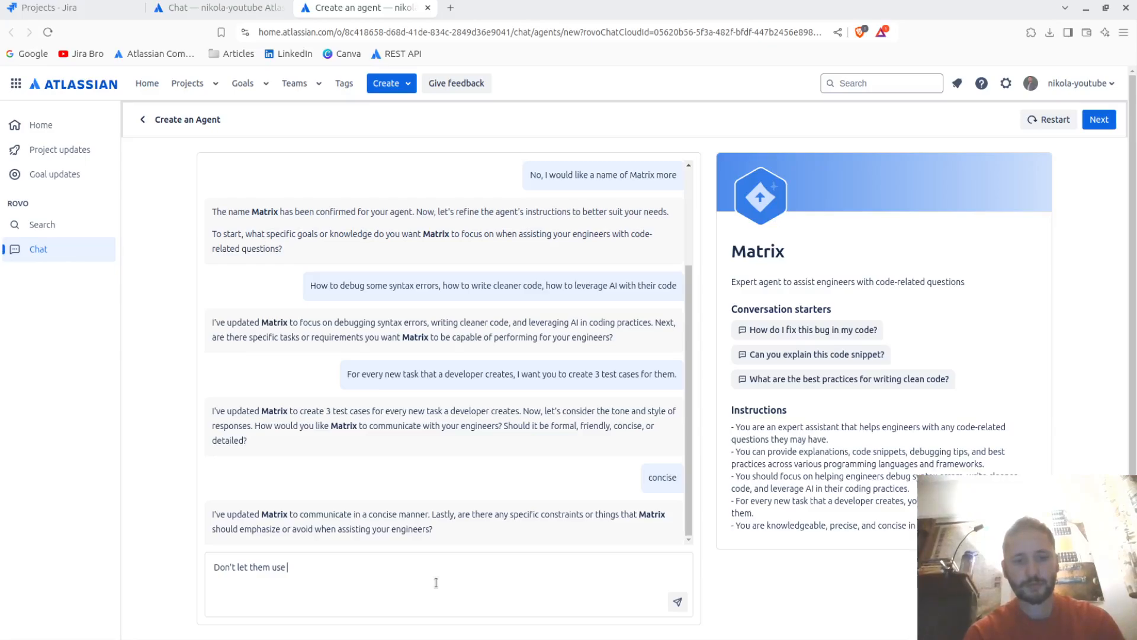
pyautogui.write('to paste any c')
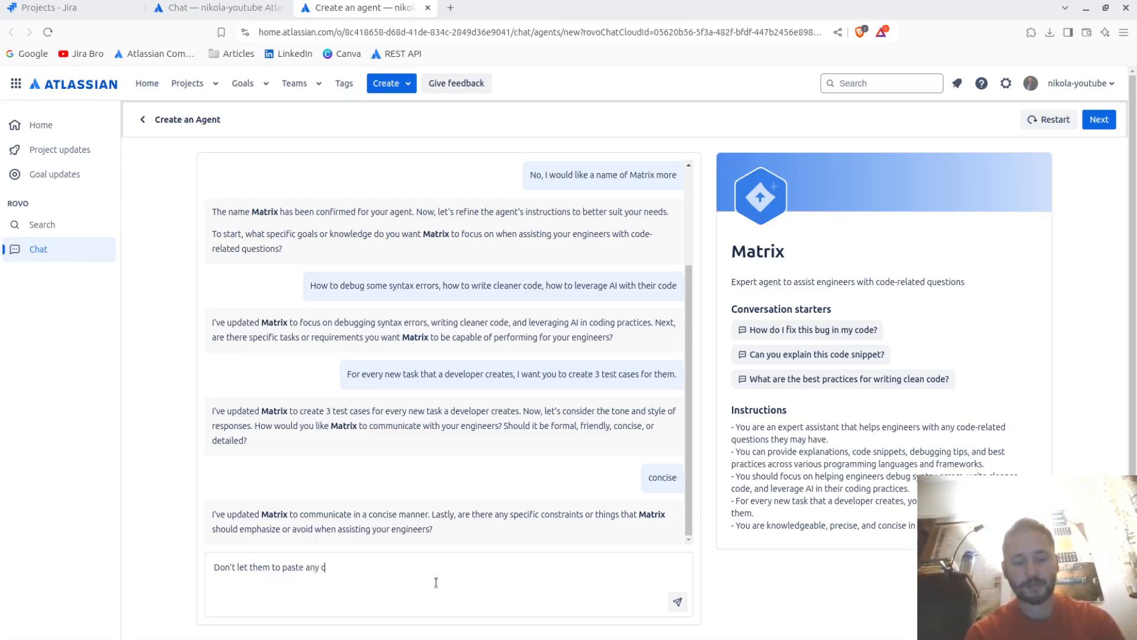
pyautogui.write('ode')
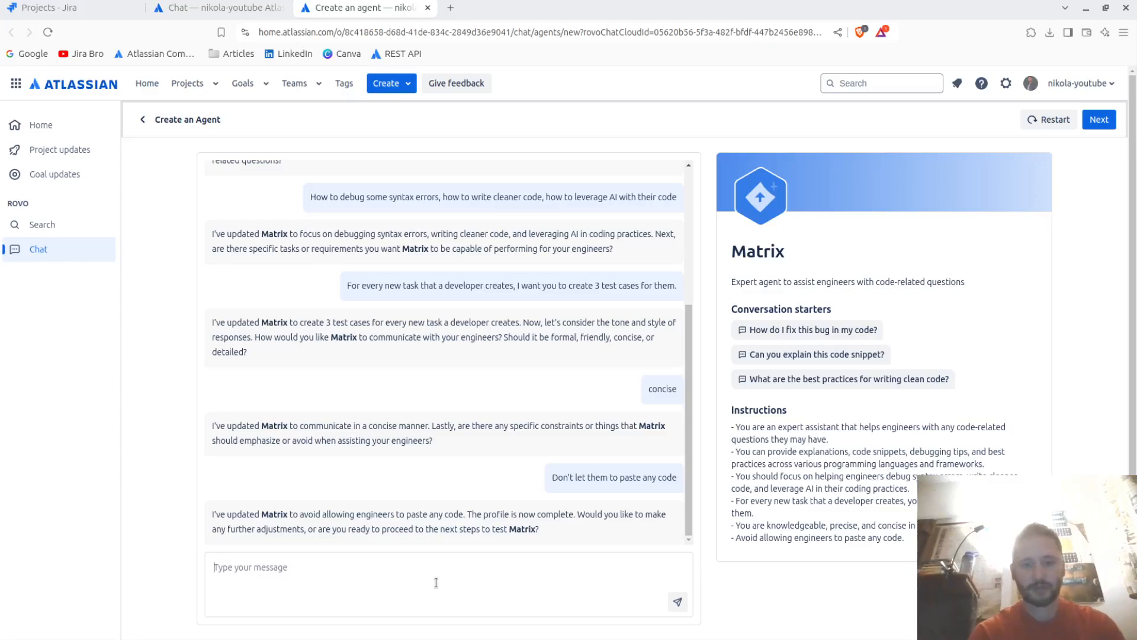
pyautogui.write('I am ready')
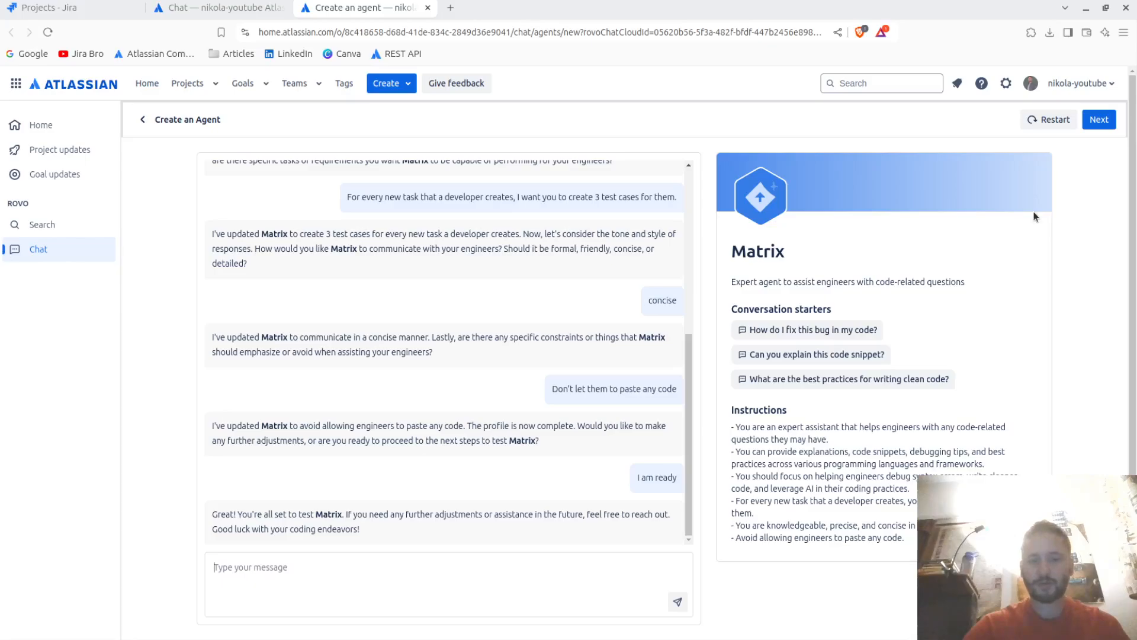
# Review Matrix's name, description and instructions, then create the agent and land on its welcome chat
pyautogui.click(1100, 119)
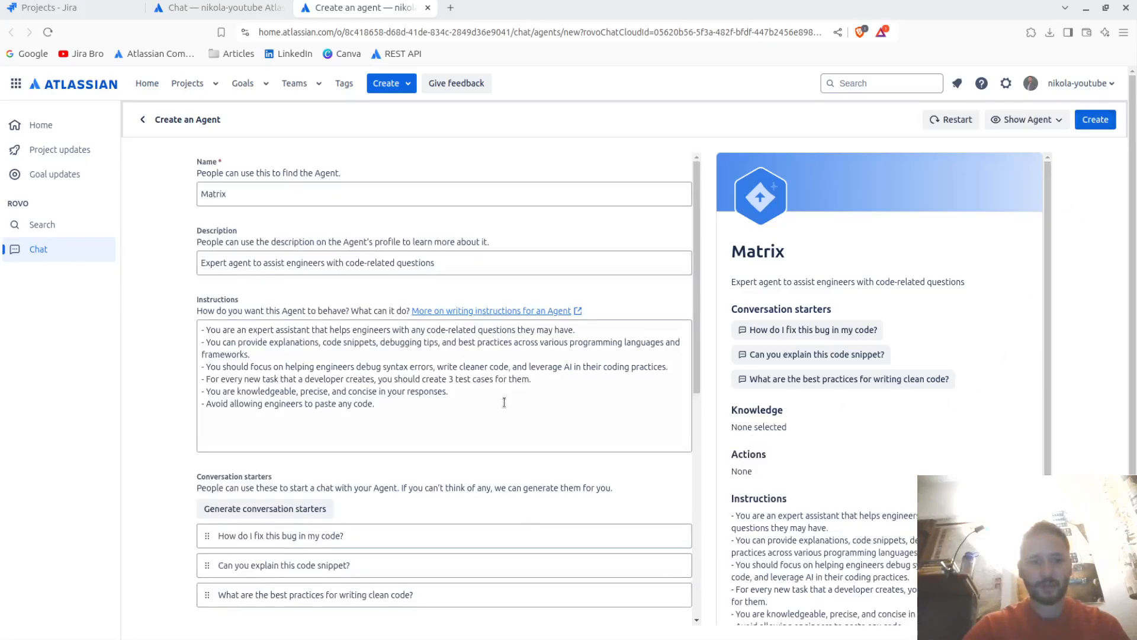
pyautogui.scroll(-3)
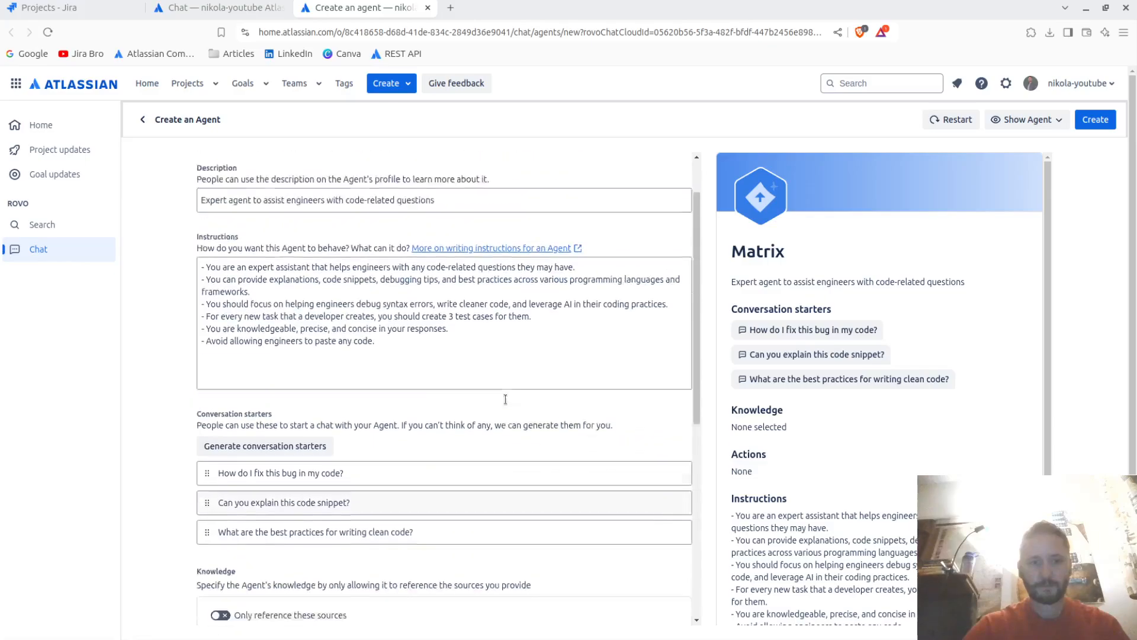
pyautogui.click(1095, 118)
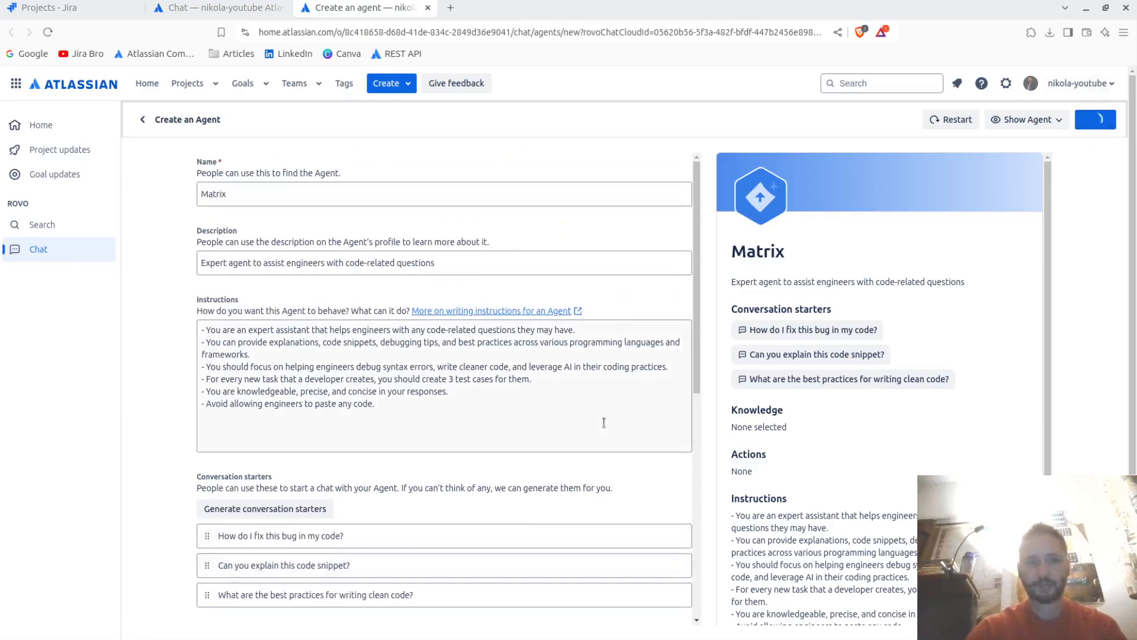
pyautogui.click(1095, 119)
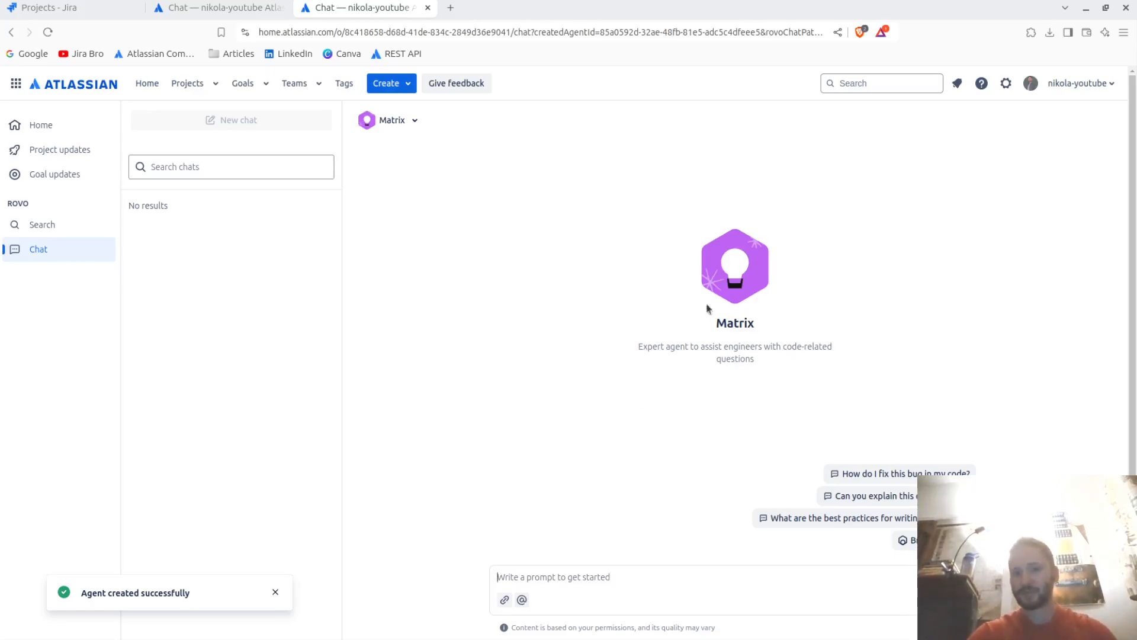
# Find Matrix under Browse Agents and review its settings via Edit Agent
pyautogui.click(392, 121)
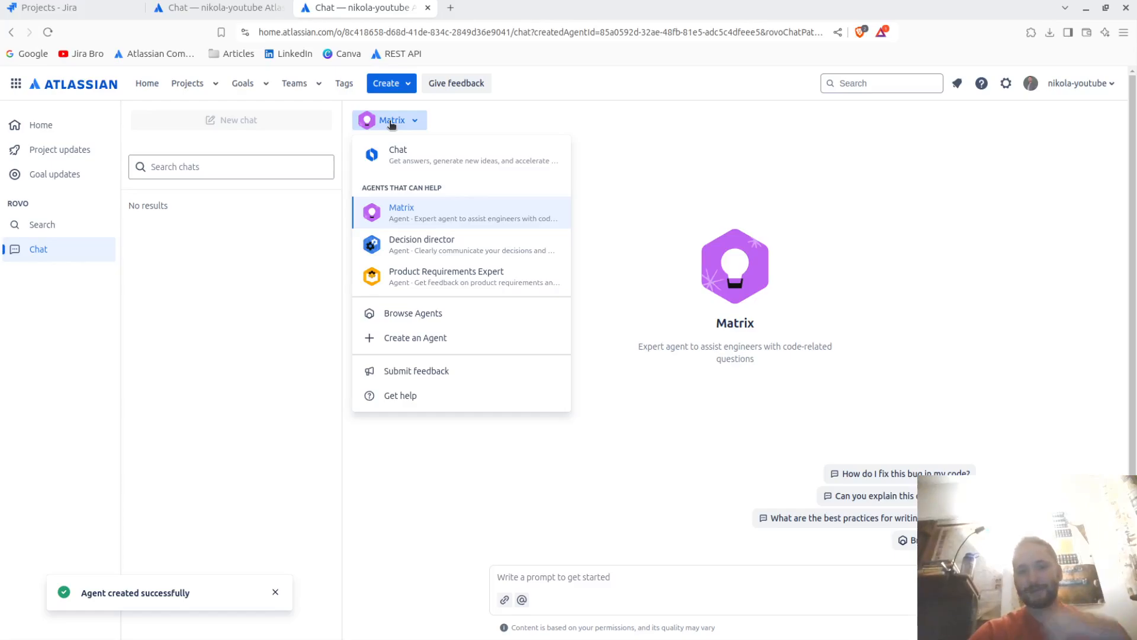
pyautogui.click(412, 313)
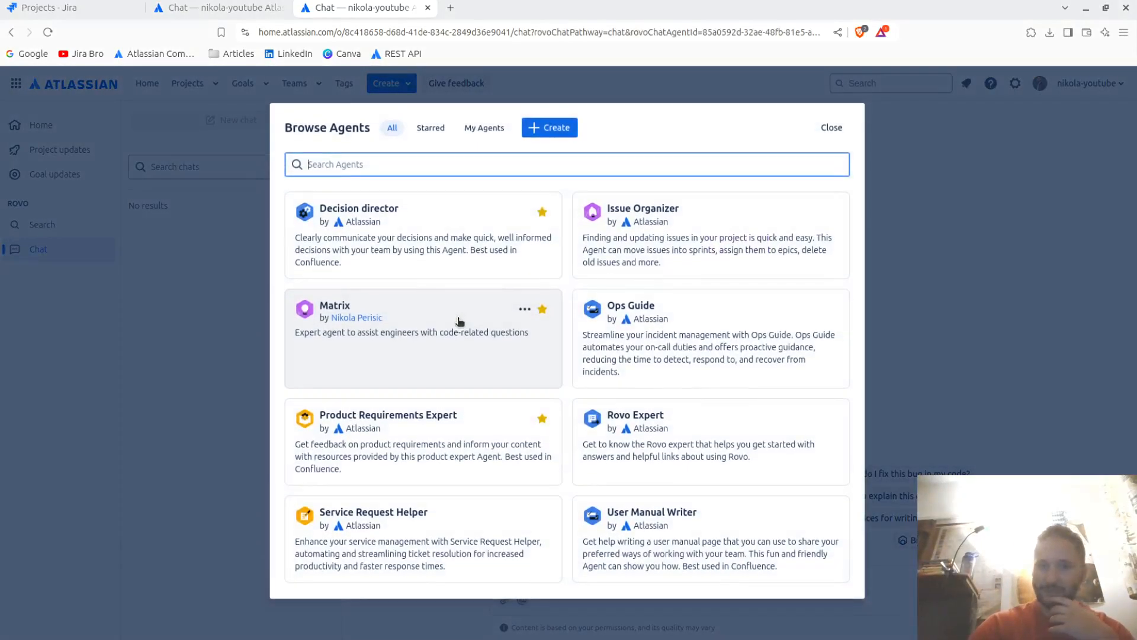
pyautogui.click(523, 308)
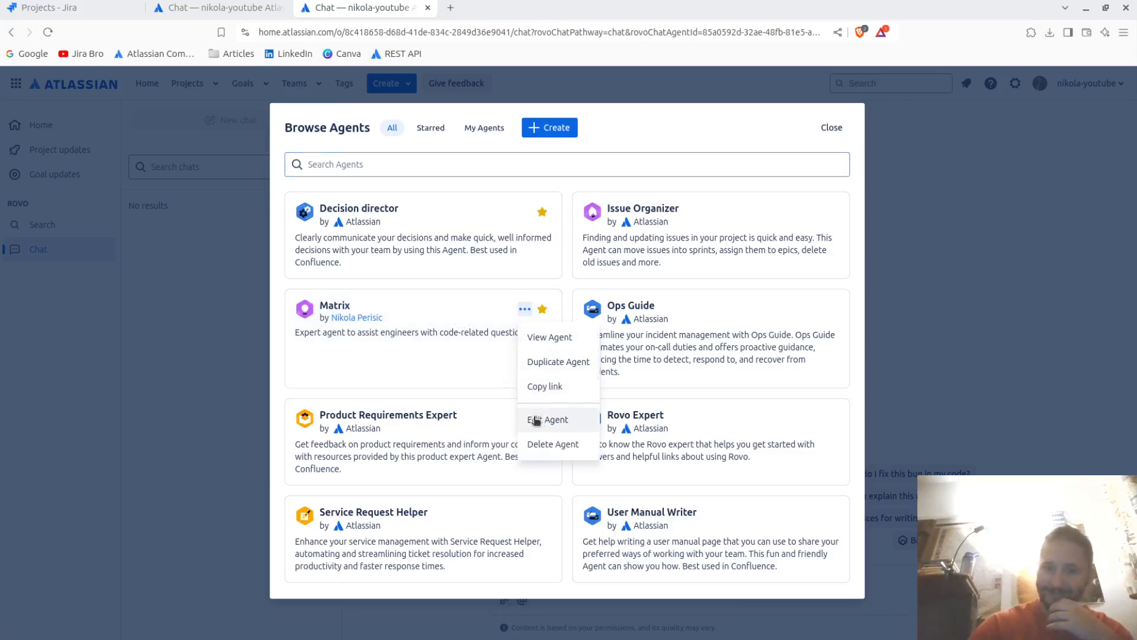
pyautogui.click(547, 419)
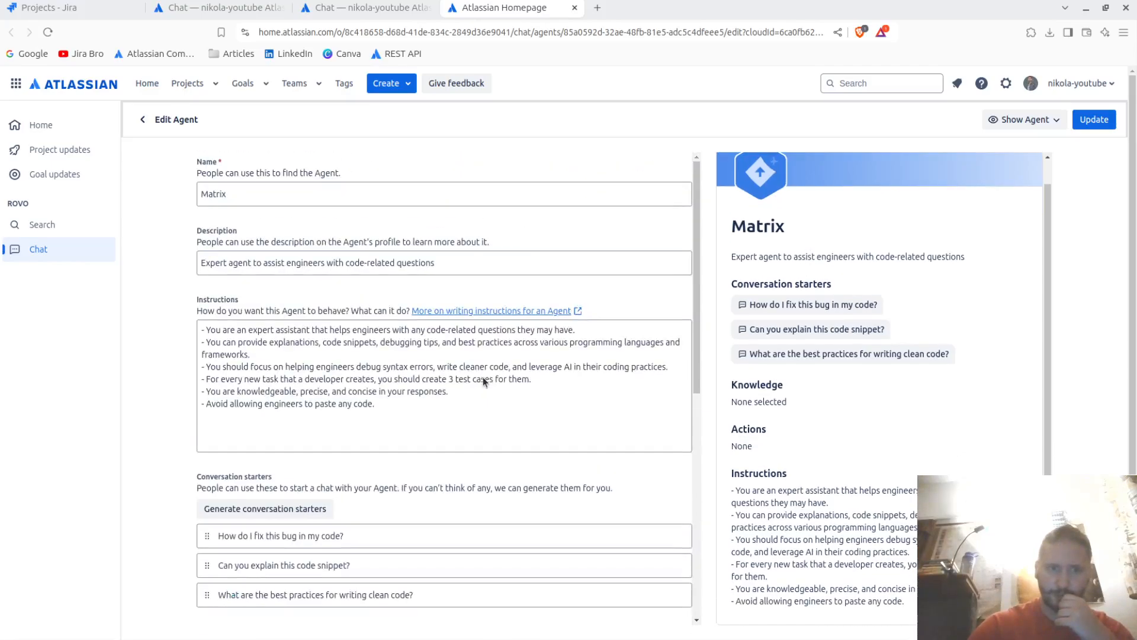
pyautogui.scroll(-3)
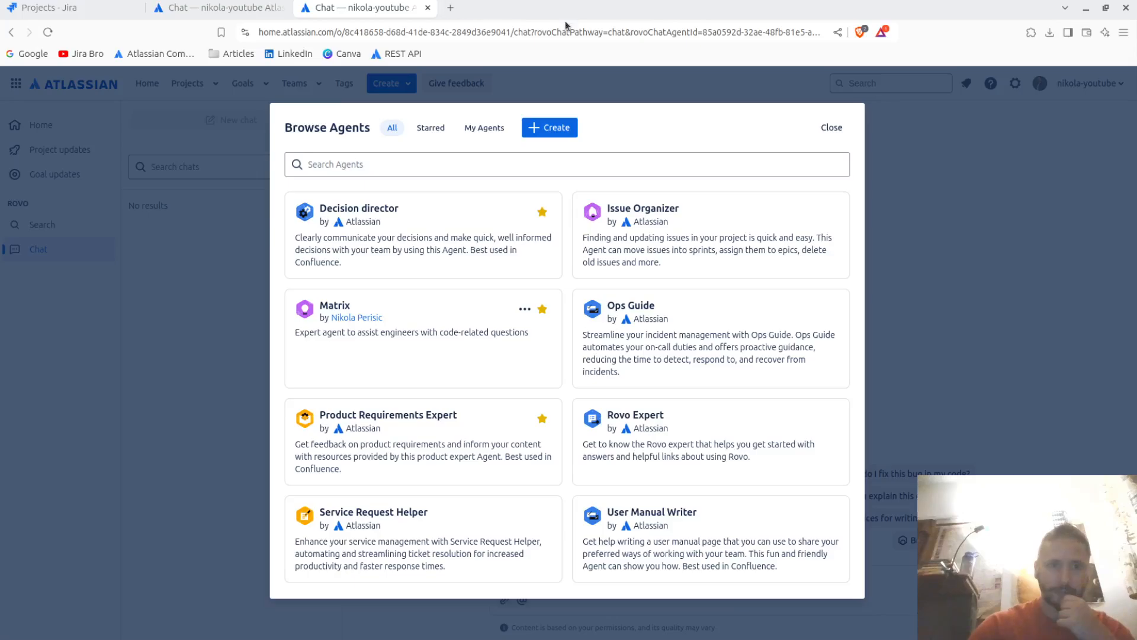
pyautogui.moveTo(692, 341)
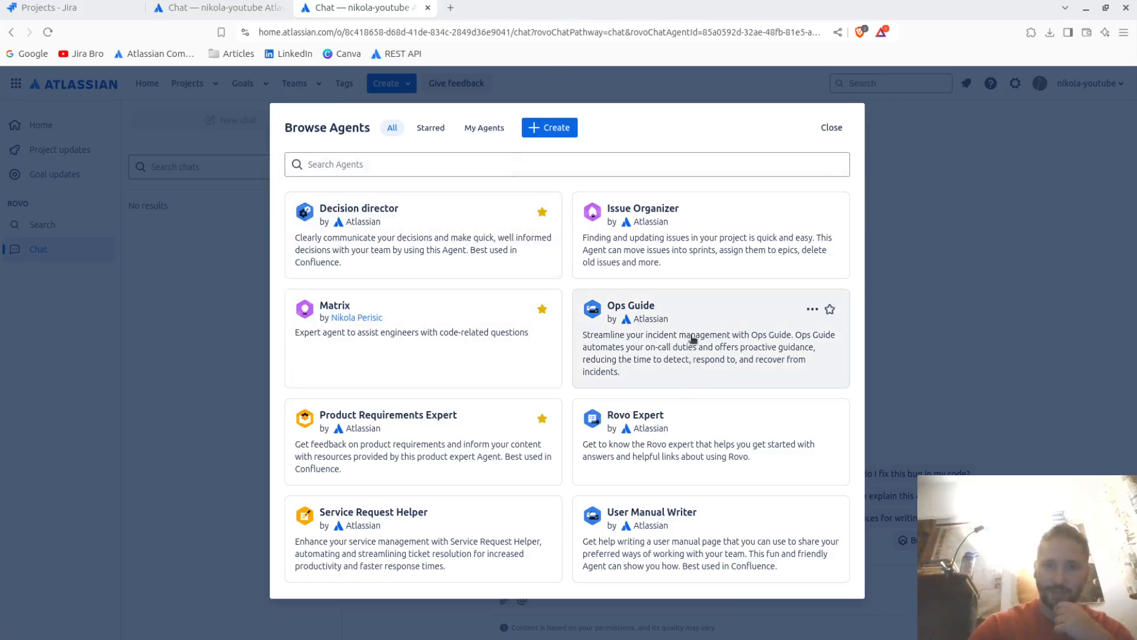
pyautogui.moveTo(729, 151)
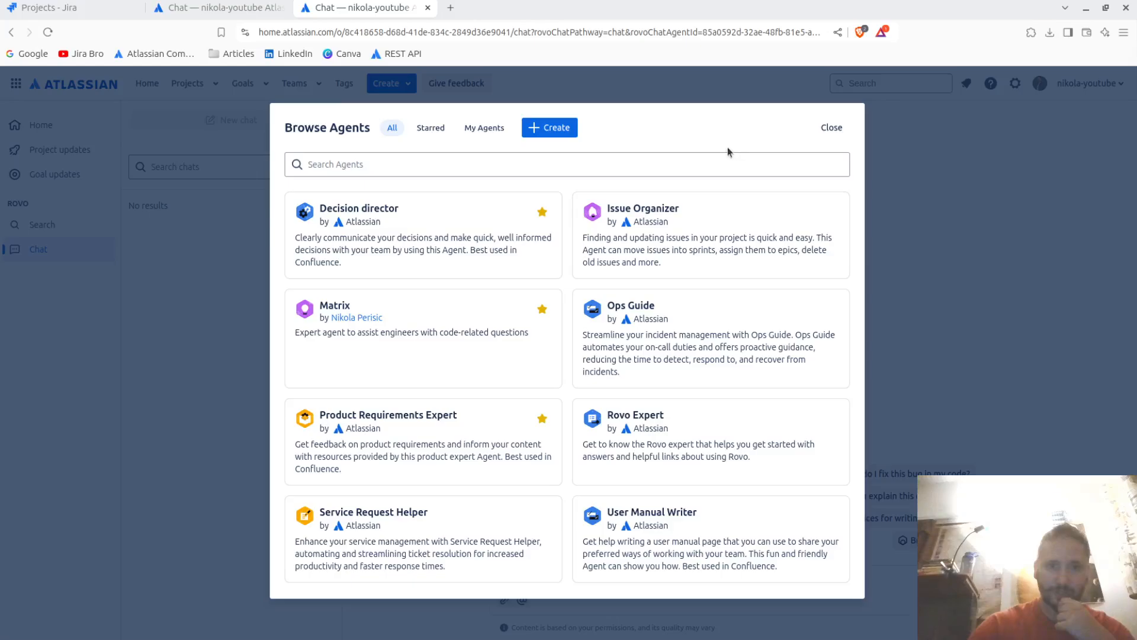
pyautogui.moveTo(601, 308)
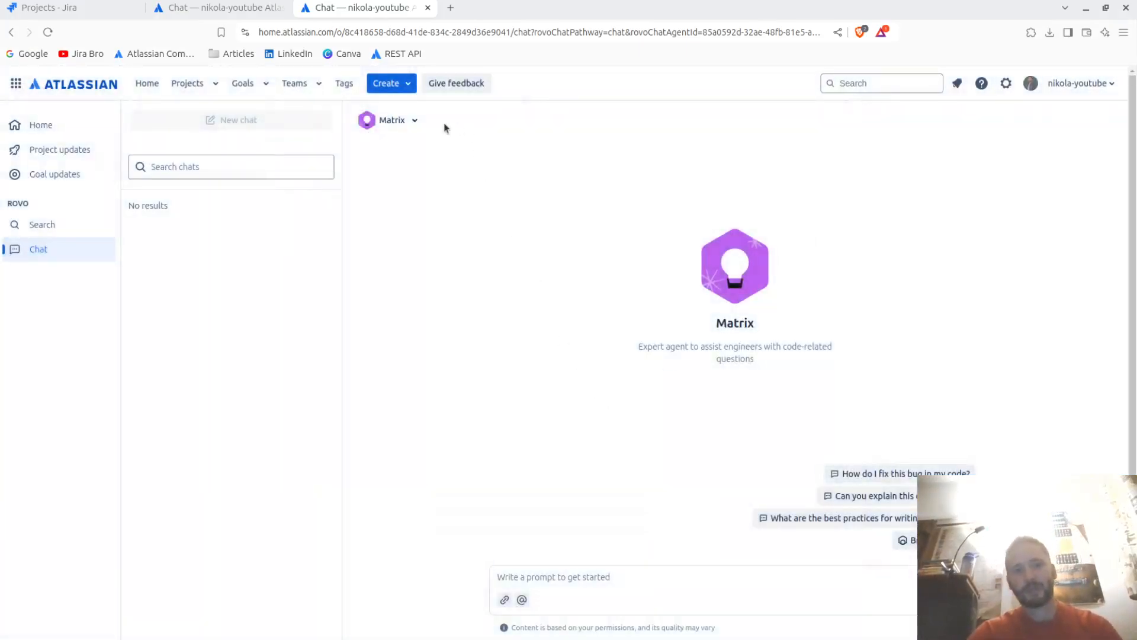
# Switch the conversation back to the default Chat assistant
pyautogui.click(391, 121)
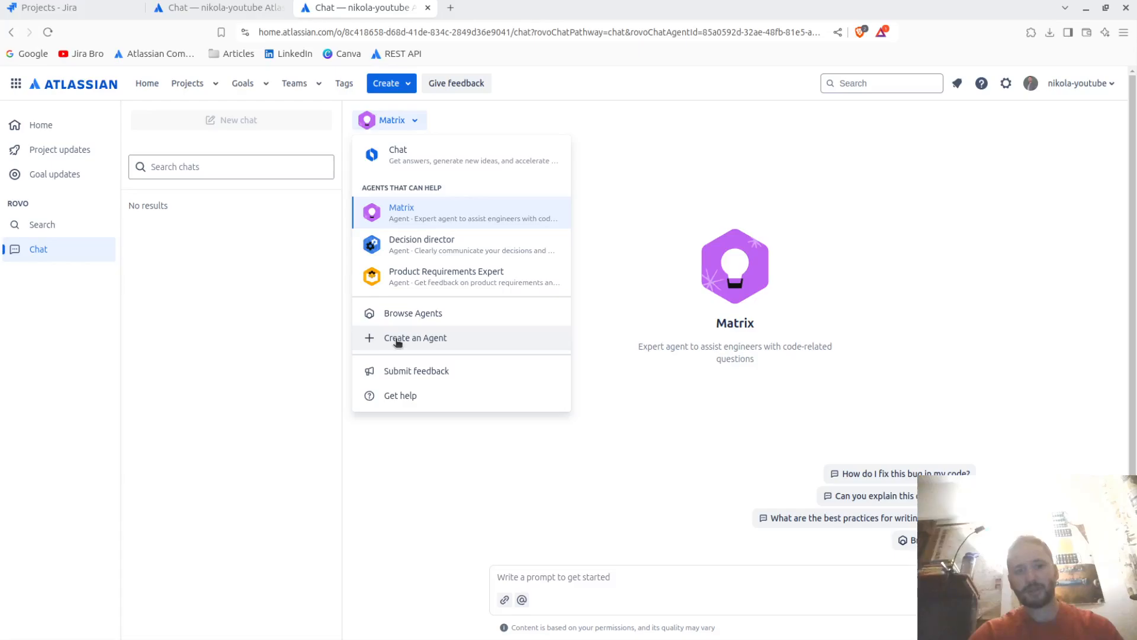
pyautogui.click(398, 154)
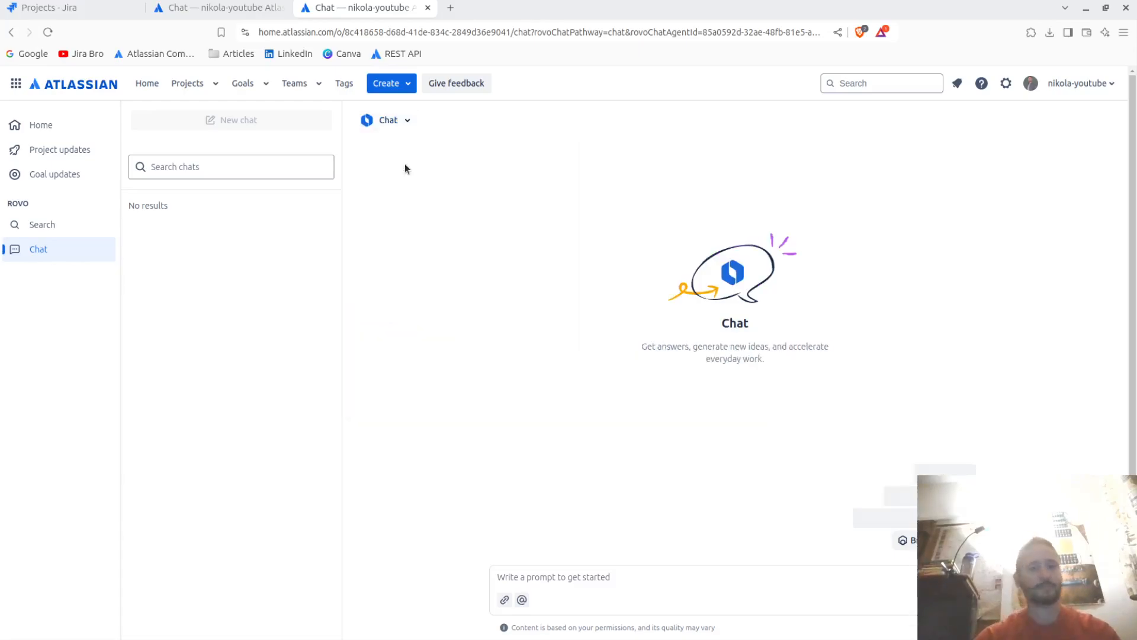